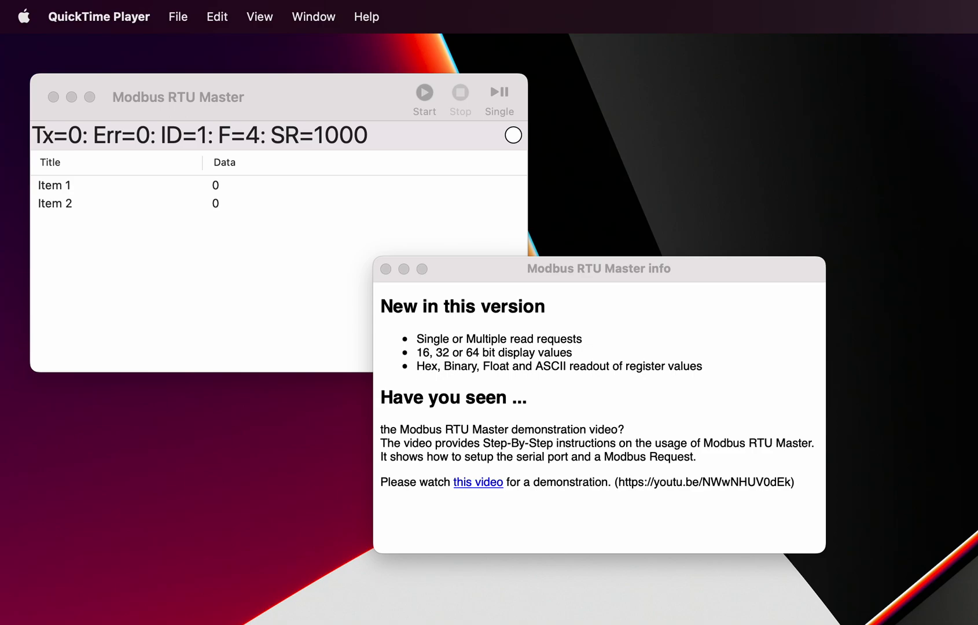
pyautogui.moveTo(625, 345)
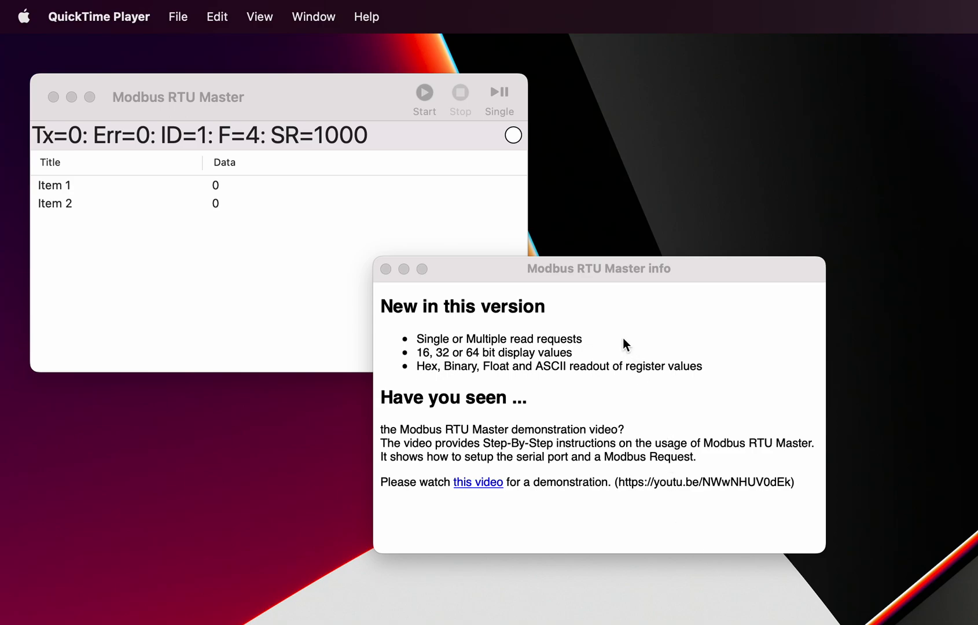
pyautogui.moveTo(344, 105)
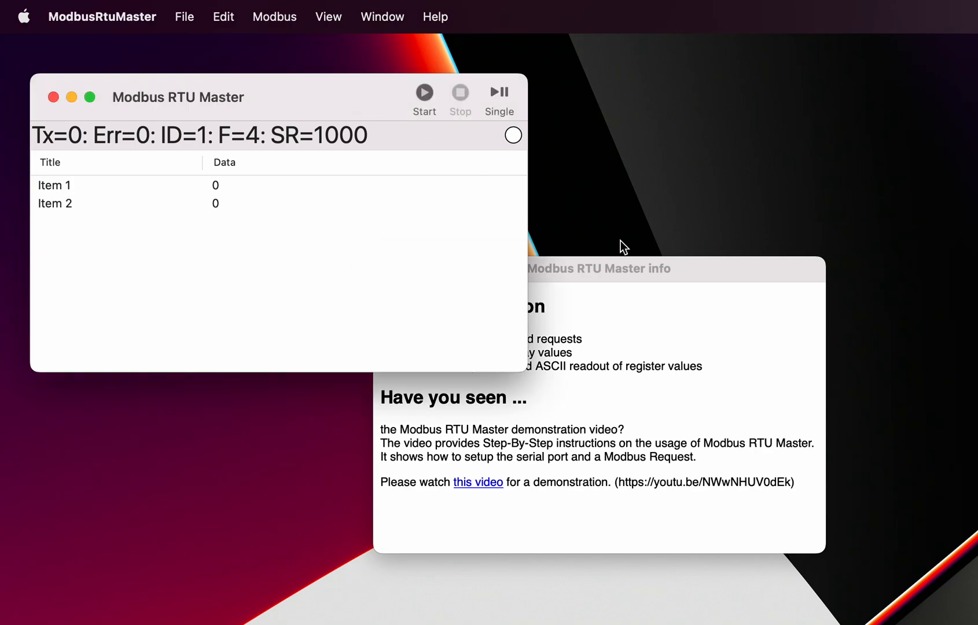
pyautogui.moveTo(669, 276)
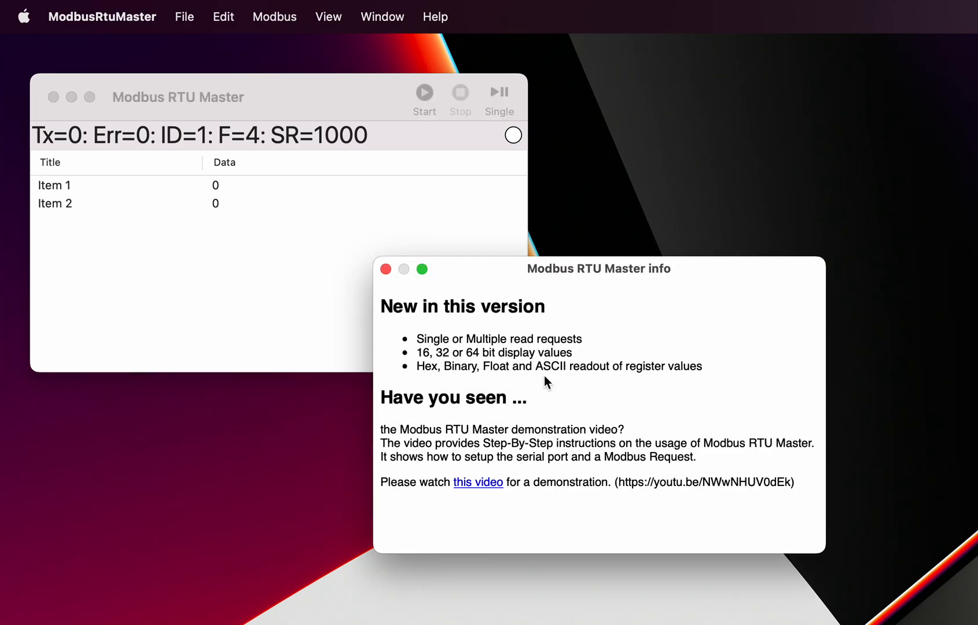
pyautogui.moveTo(540, 395)
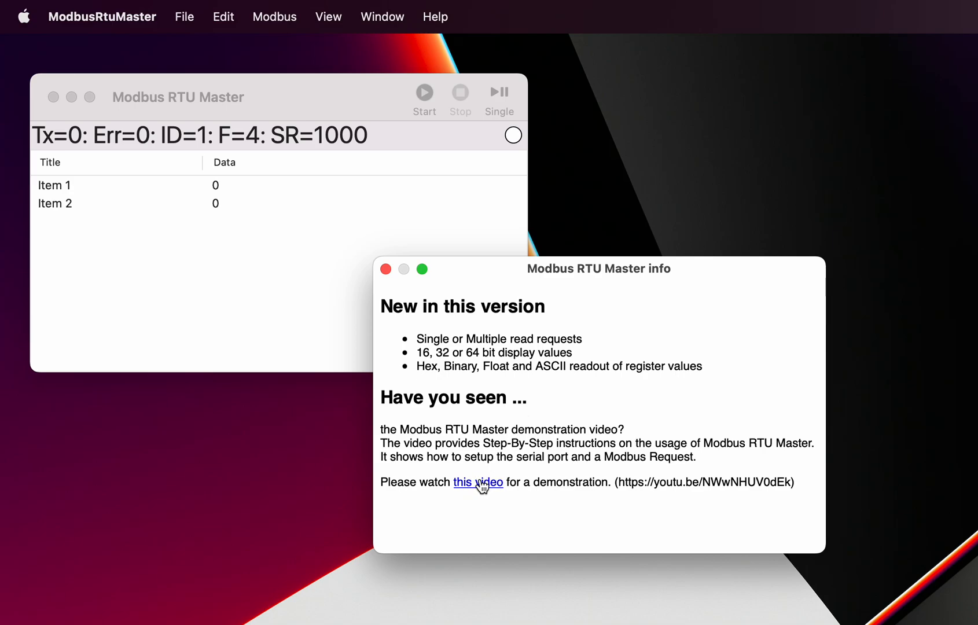
pyautogui.moveTo(509, 269)
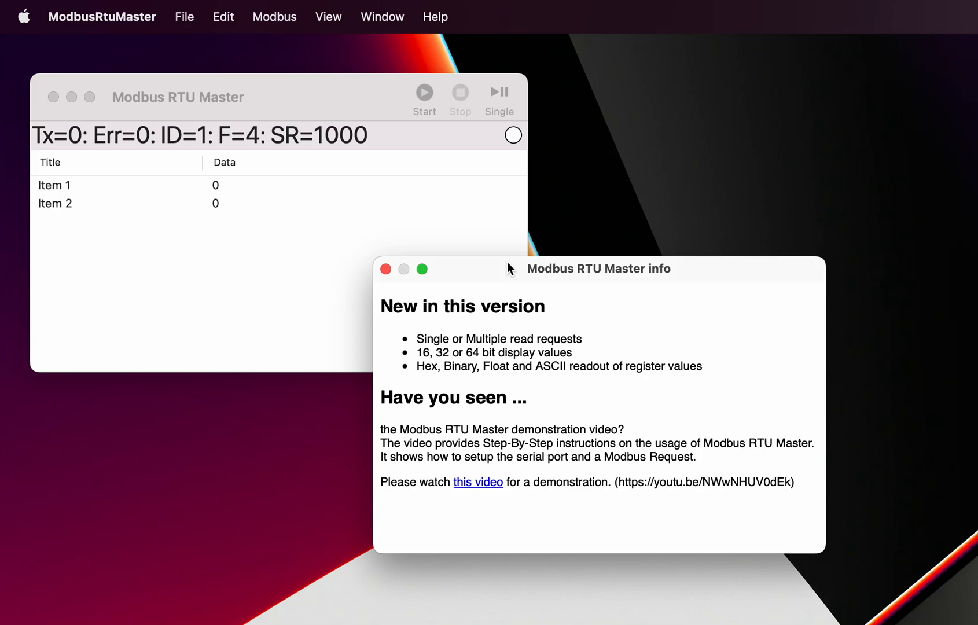
pyautogui.moveTo(428, 153)
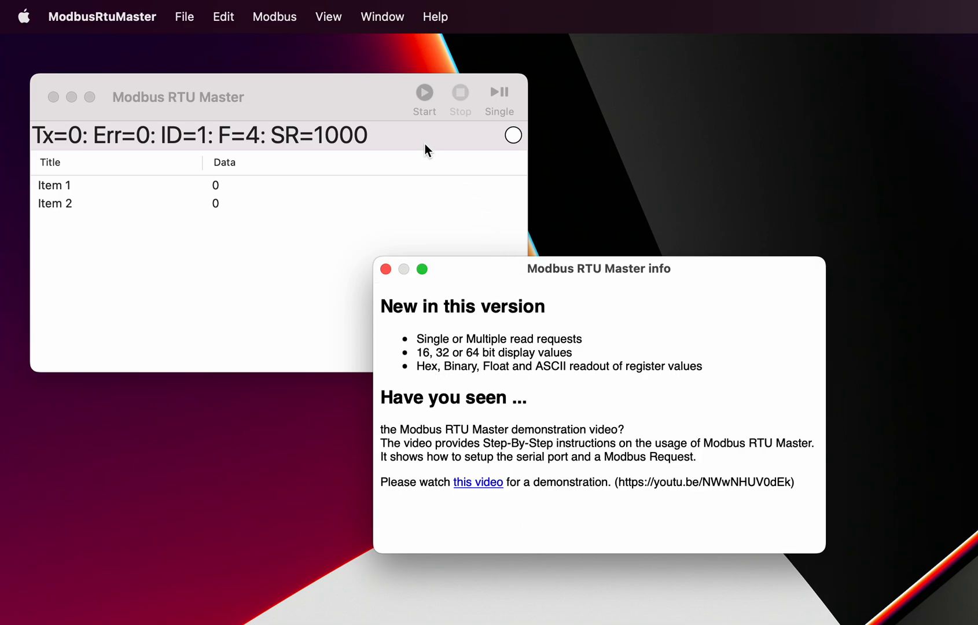
pyautogui.moveTo(495, 275)
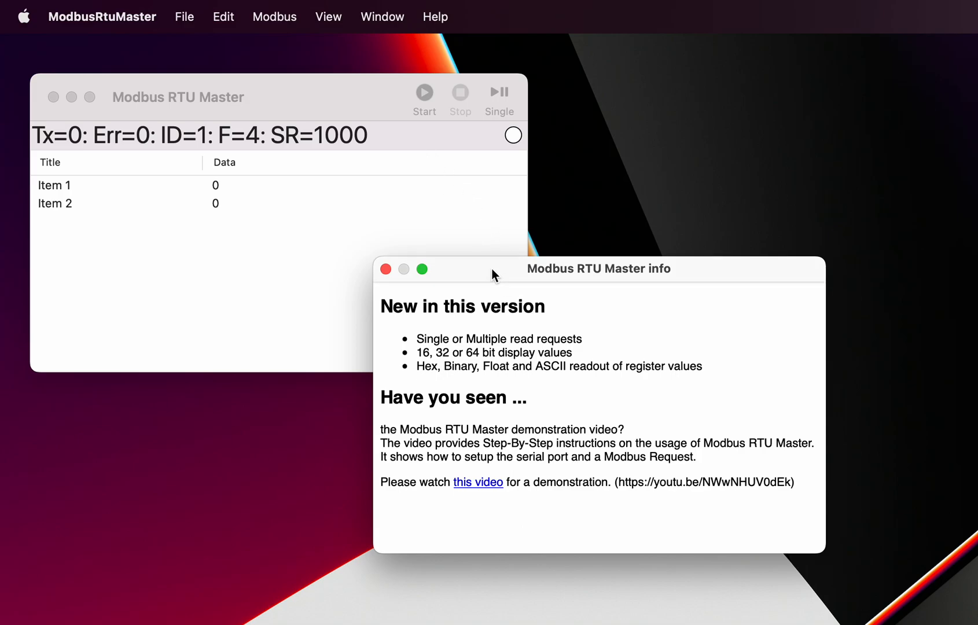
pyautogui.moveTo(448, 180)
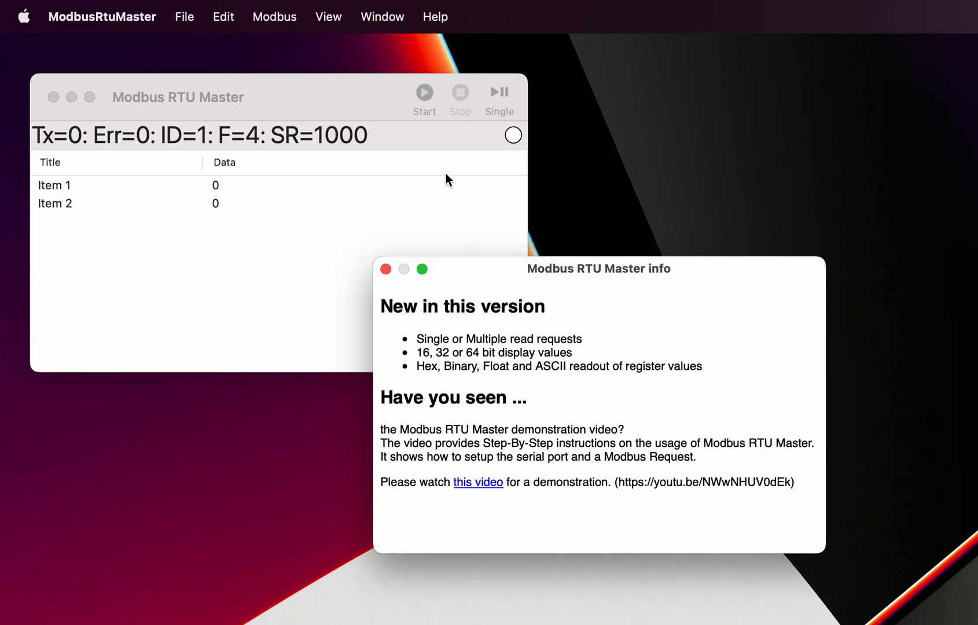
pyautogui.moveTo(360, 92)
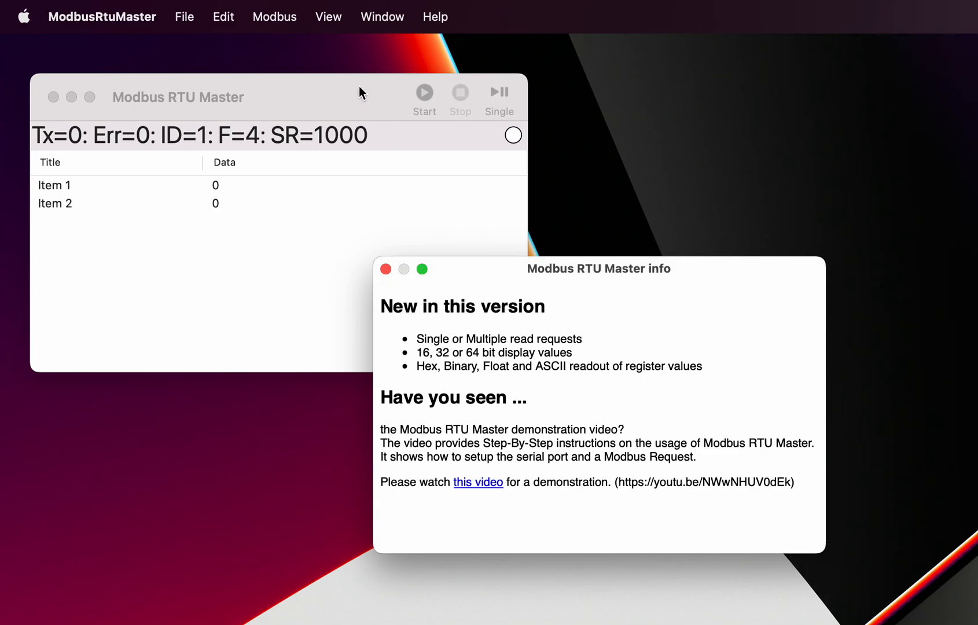
# Close the version info window, leaving the data window with Item 1 and Item 2
pyautogui.click(327, 17)
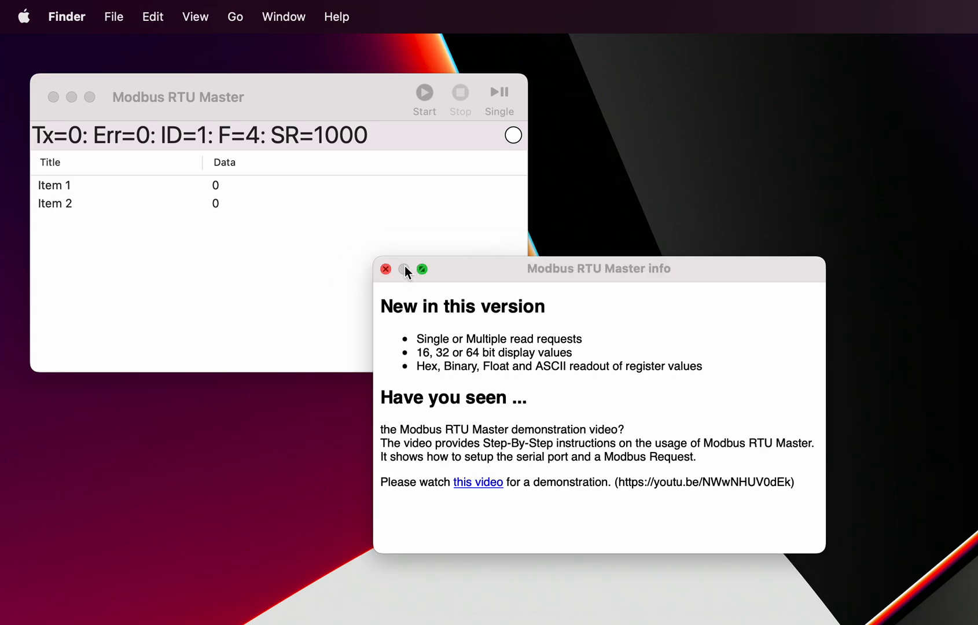
pyautogui.click(385, 269)
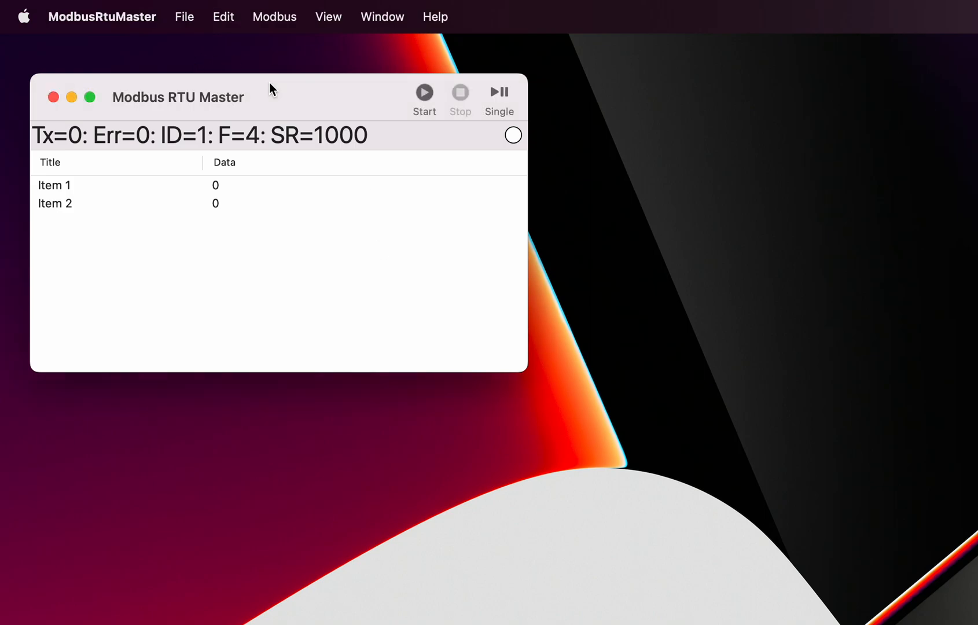
# Bring up Preferences on the Modbus settings showing 1,000 ms reply timeout and 2 retries
pyautogui.click(100, 17)
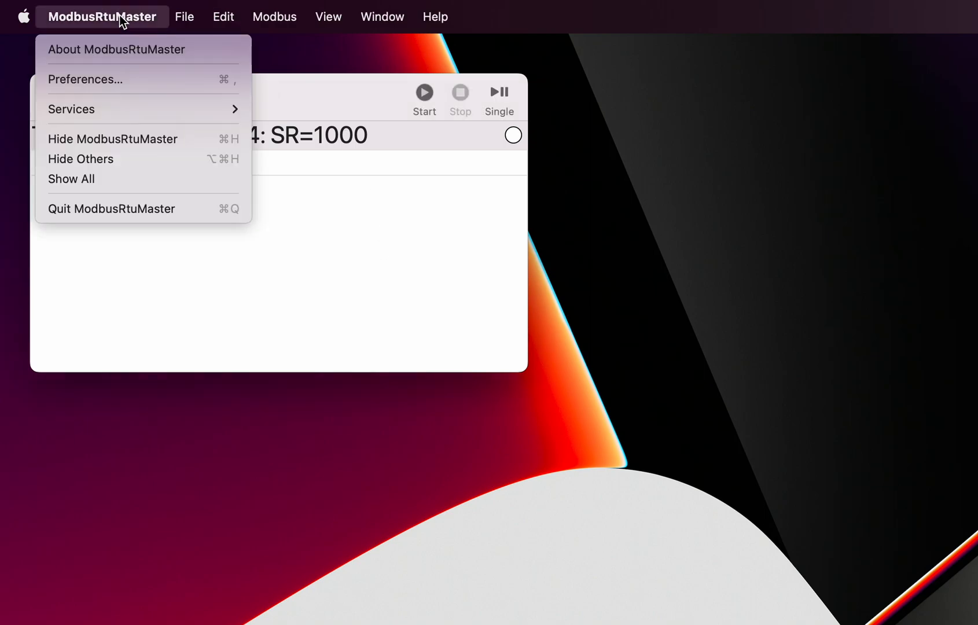
pyautogui.click(84, 80)
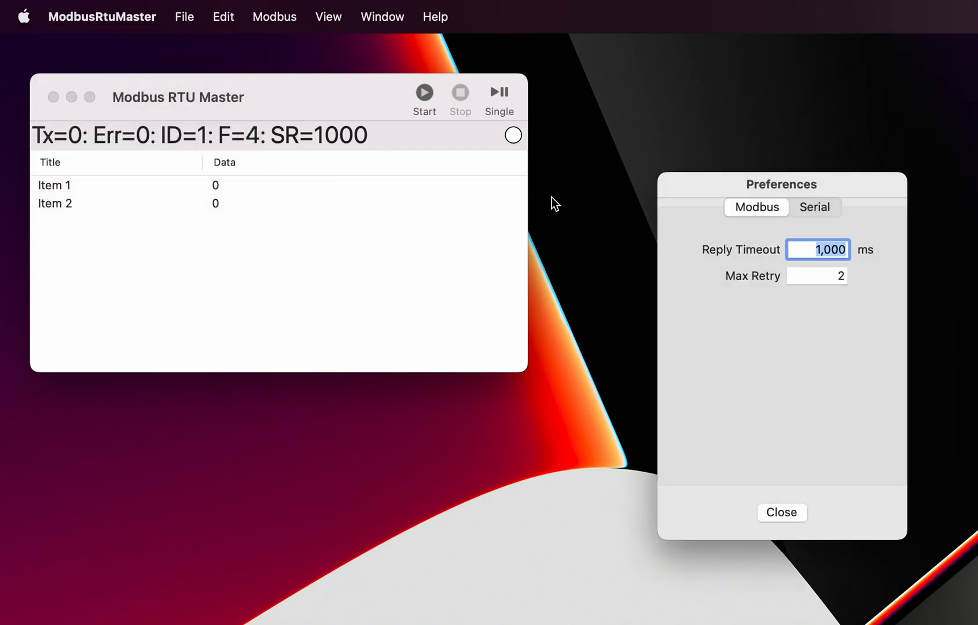
pyautogui.moveTo(782, 184); pyautogui.dragTo(714, 139)
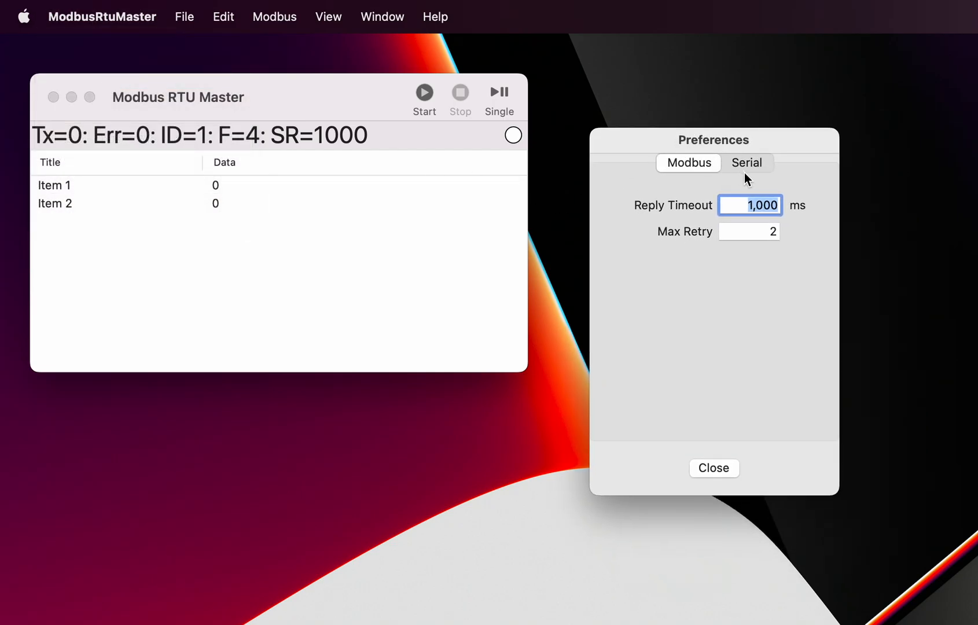
pyautogui.click(689, 163)
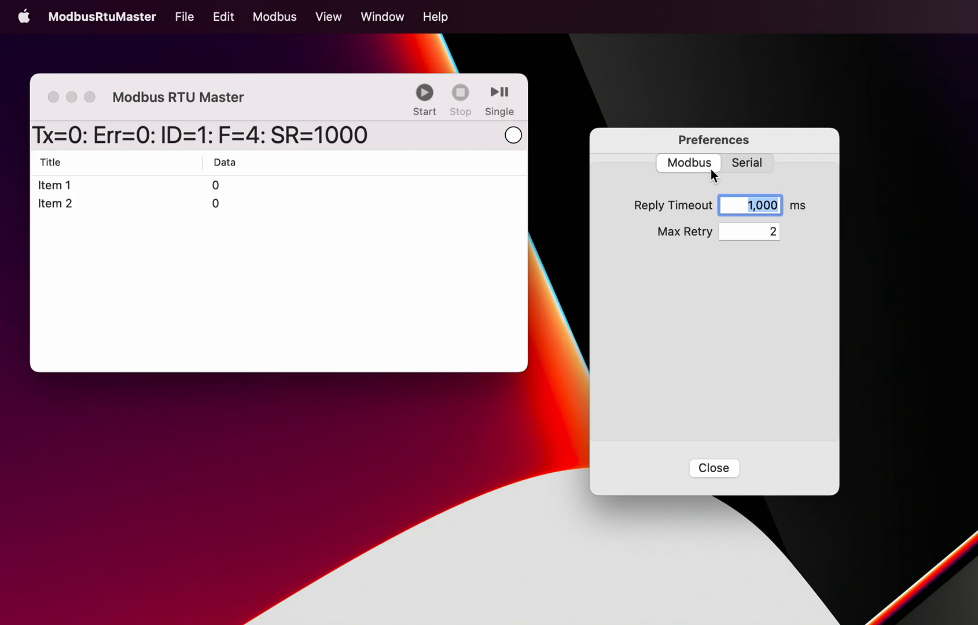
pyautogui.moveTo(676, 204)
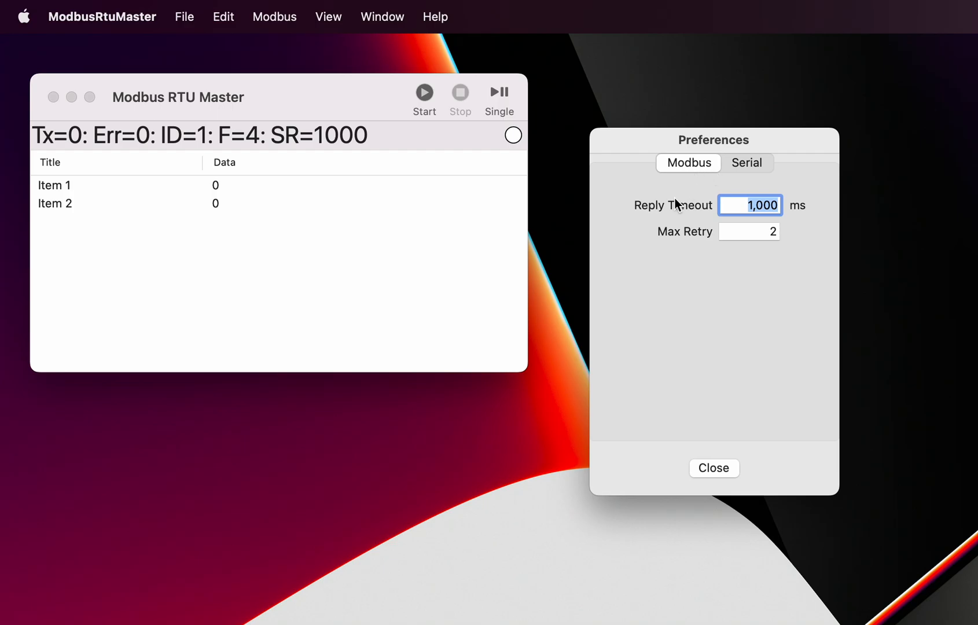
pyautogui.moveTo(720, 214)
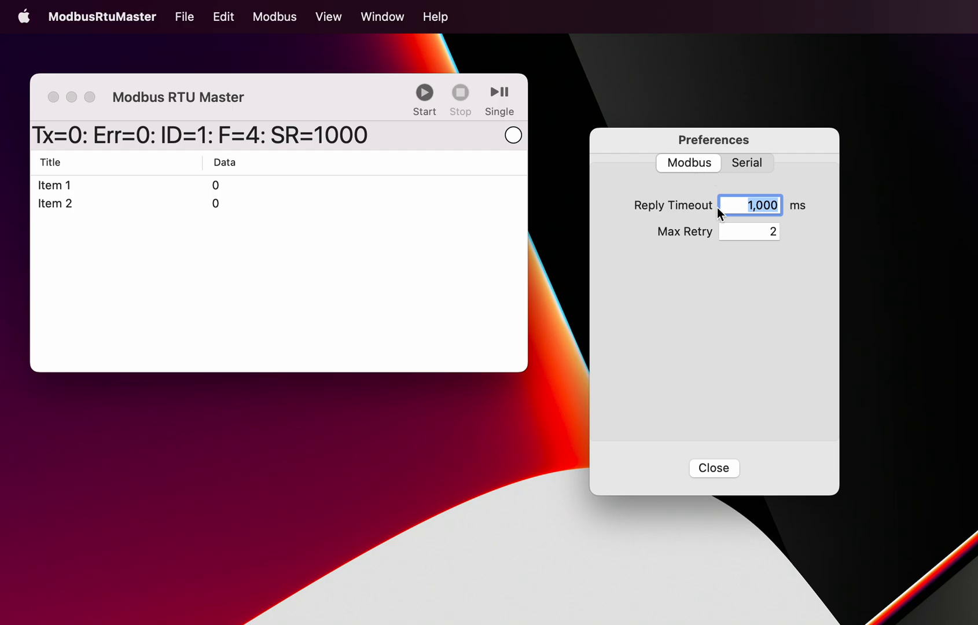
pyautogui.moveTo(692, 213)
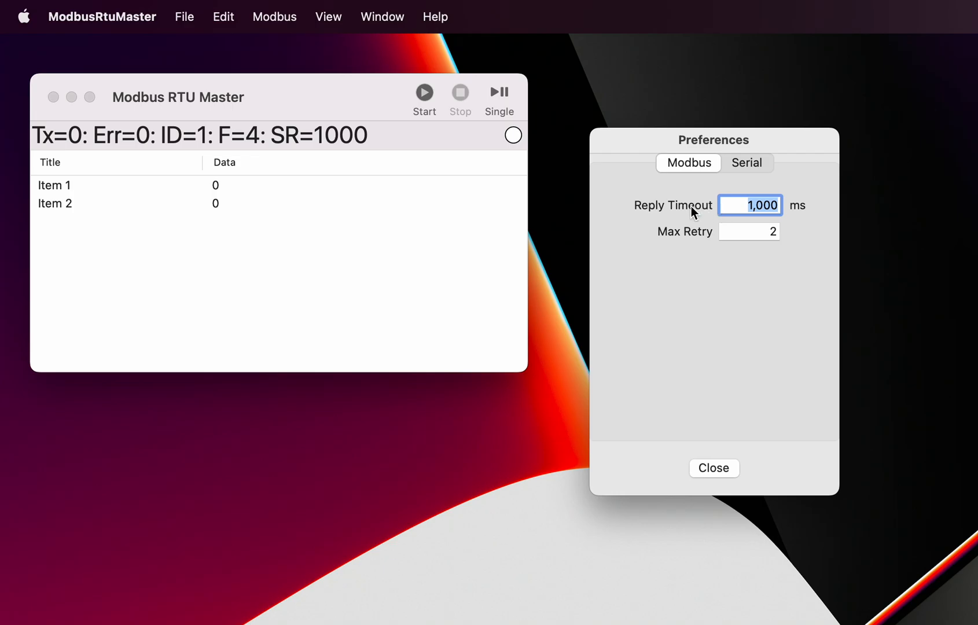
pyautogui.moveTo(692, 217)
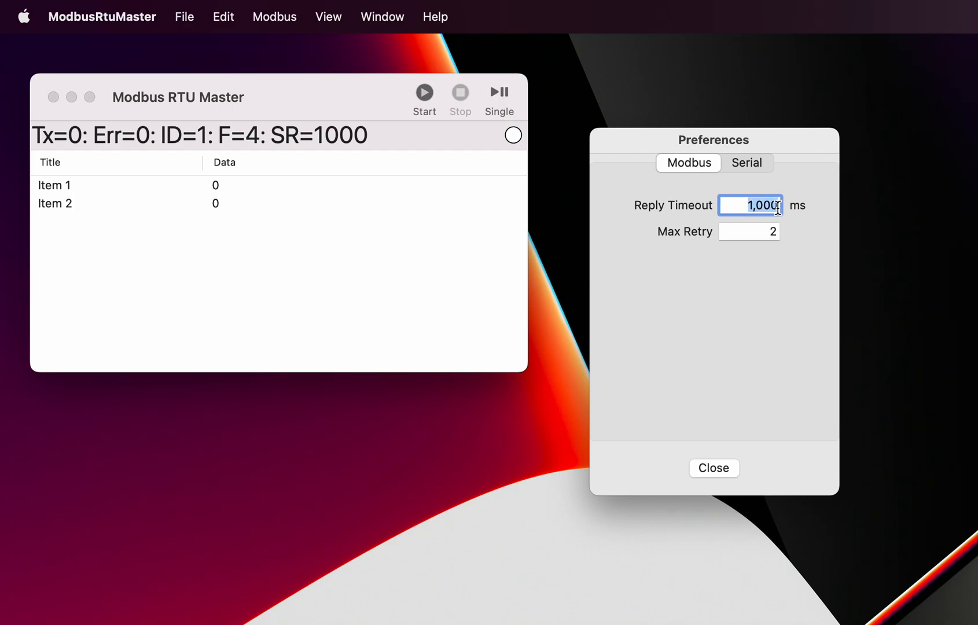
pyautogui.moveTo(753, 229)
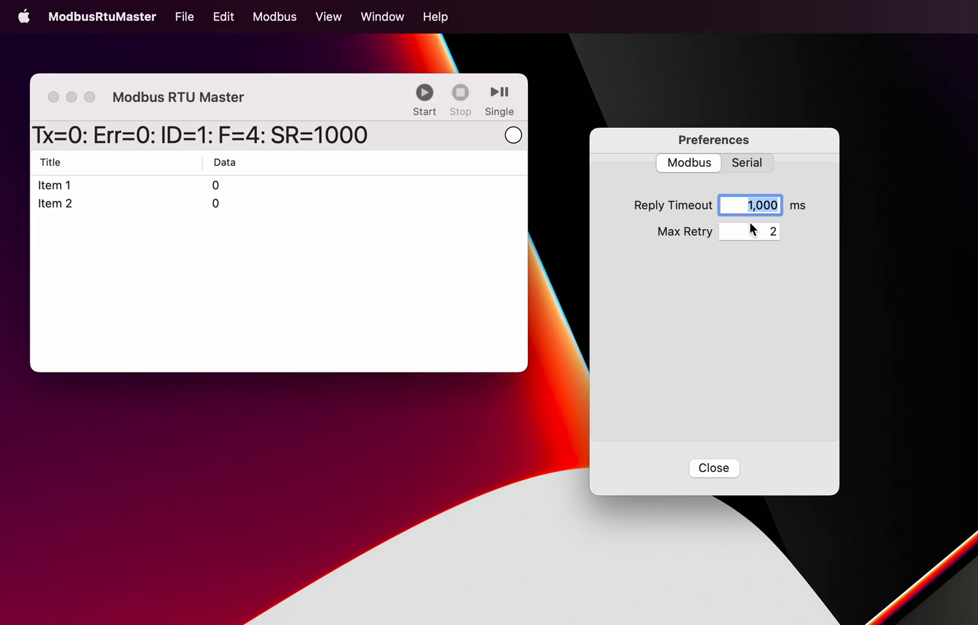
pyautogui.moveTo(692, 238)
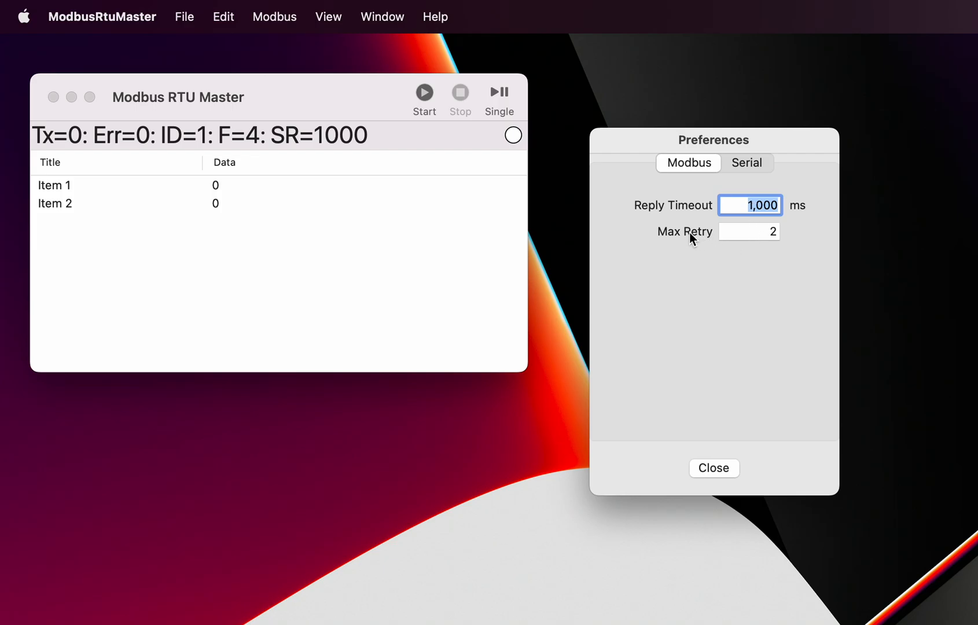
pyautogui.moveTo(762, 247)
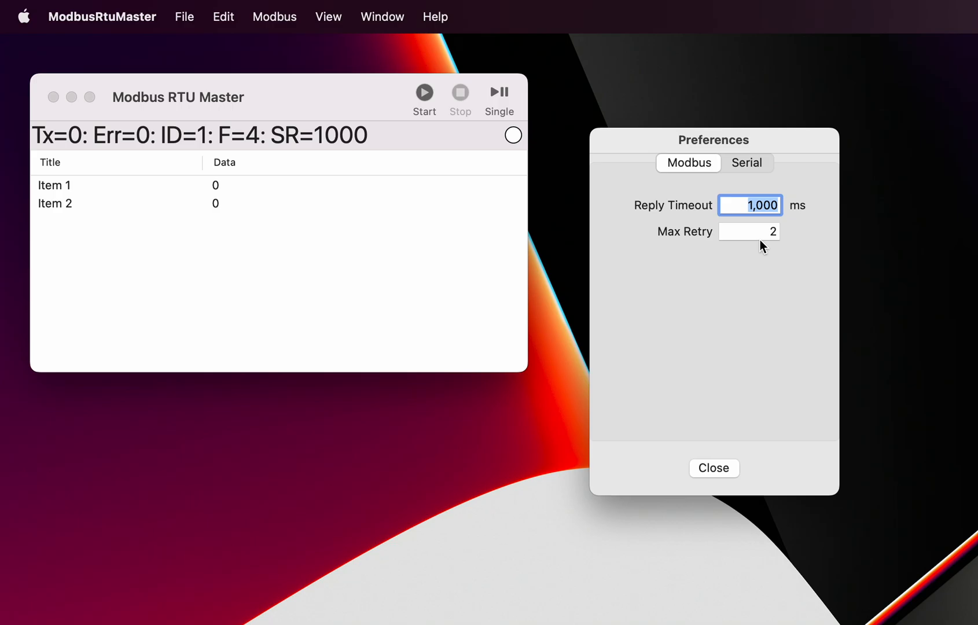
pyautogui.moveTo(769, 236)
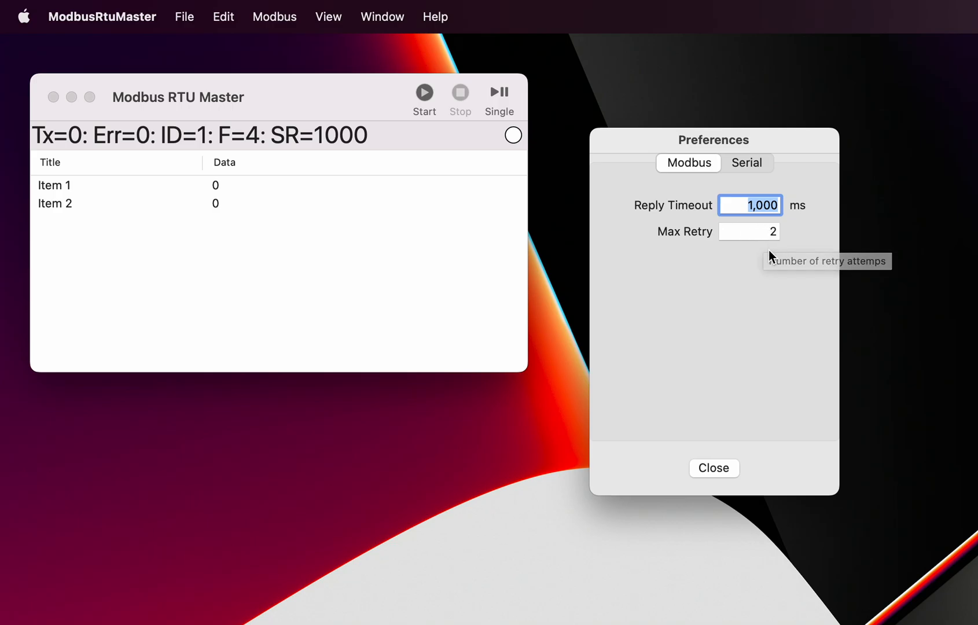
pyautogui.moveTo(774, 255)
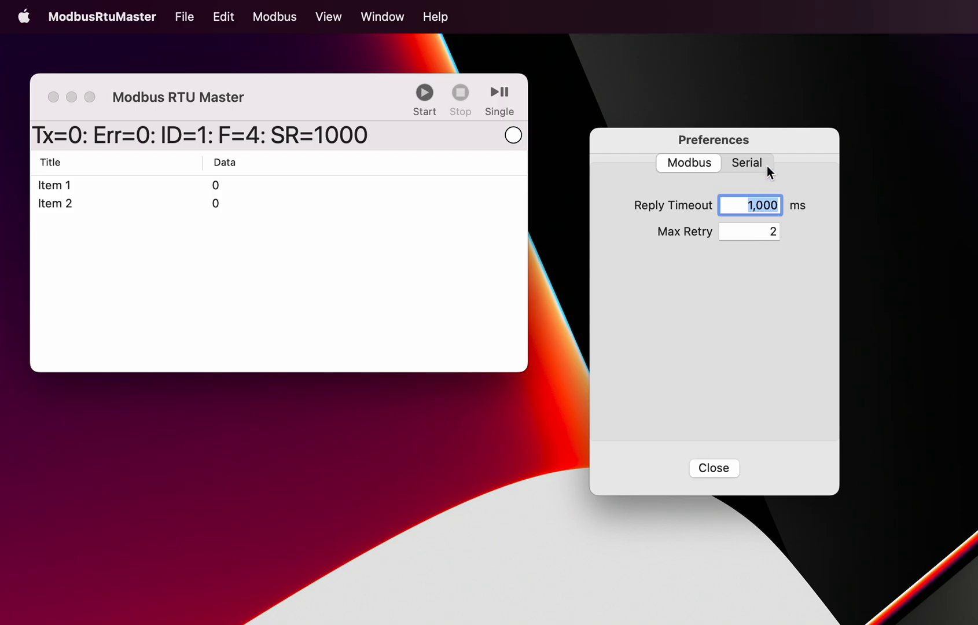
pyautogui.moveTo(750, 171)
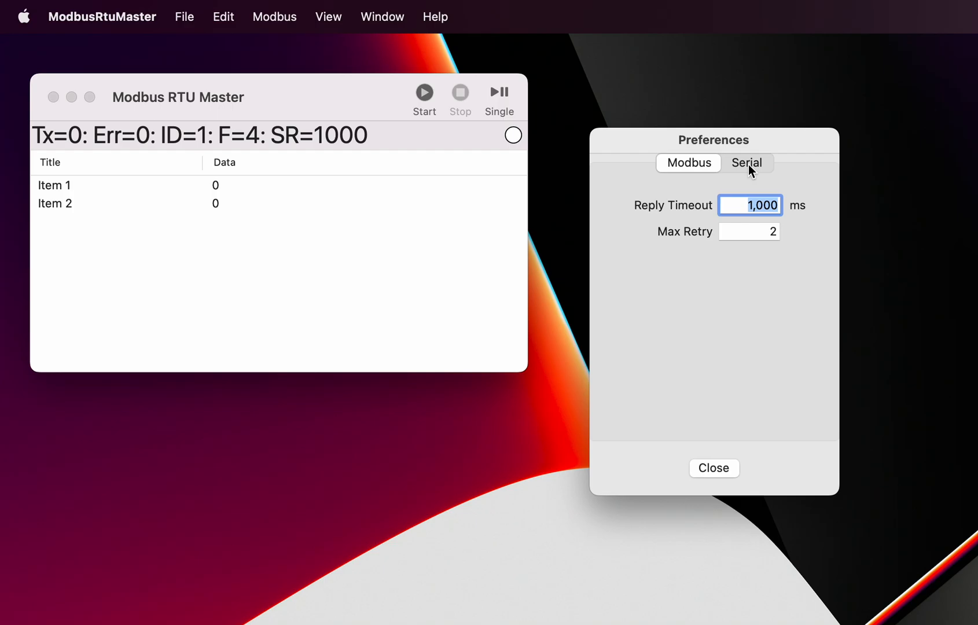
# Check the Serial settings keeping the USB serial port, then return to the Modbus settings
pyautogui.click(746, 163)
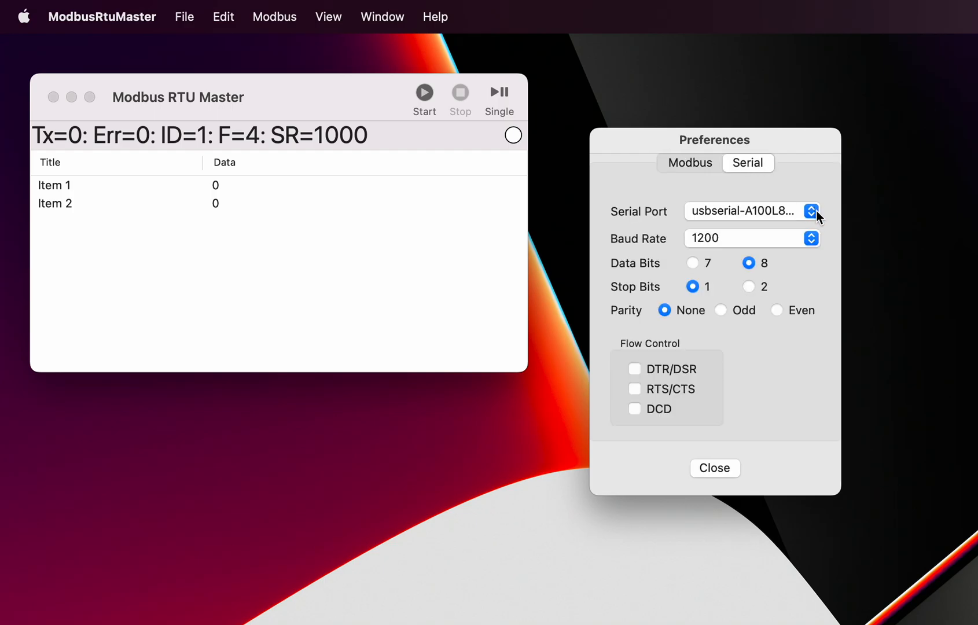
pyautogui.click(810, 212)
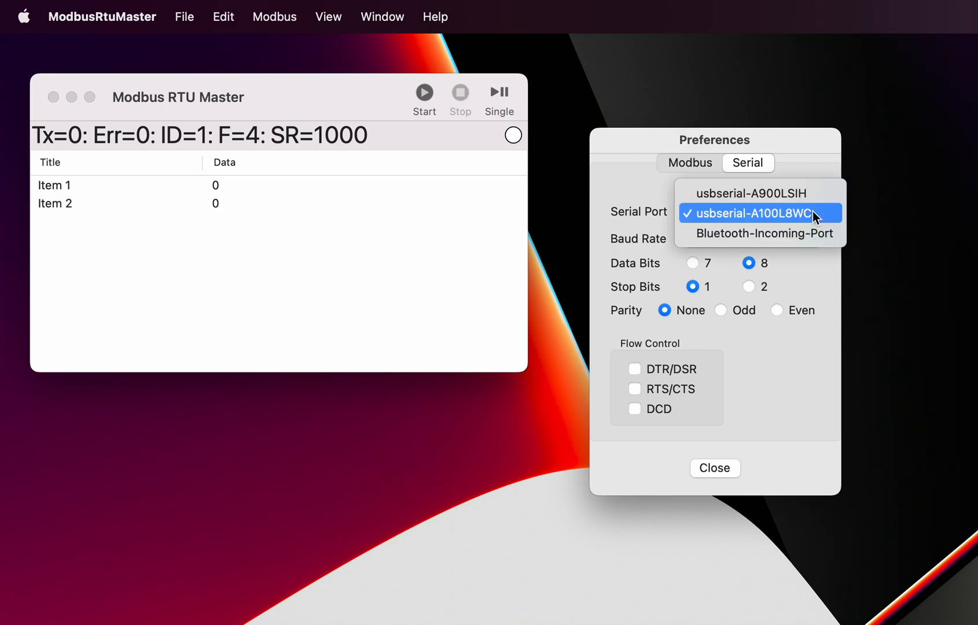
pyautogui.click(759, 213)
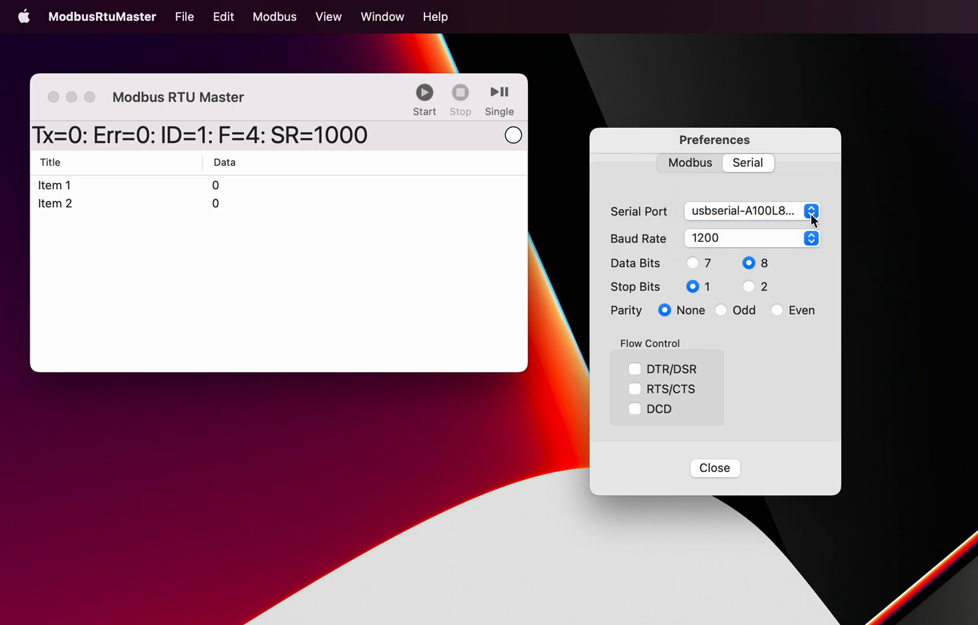
pyautogui.moveTo(777, 283)
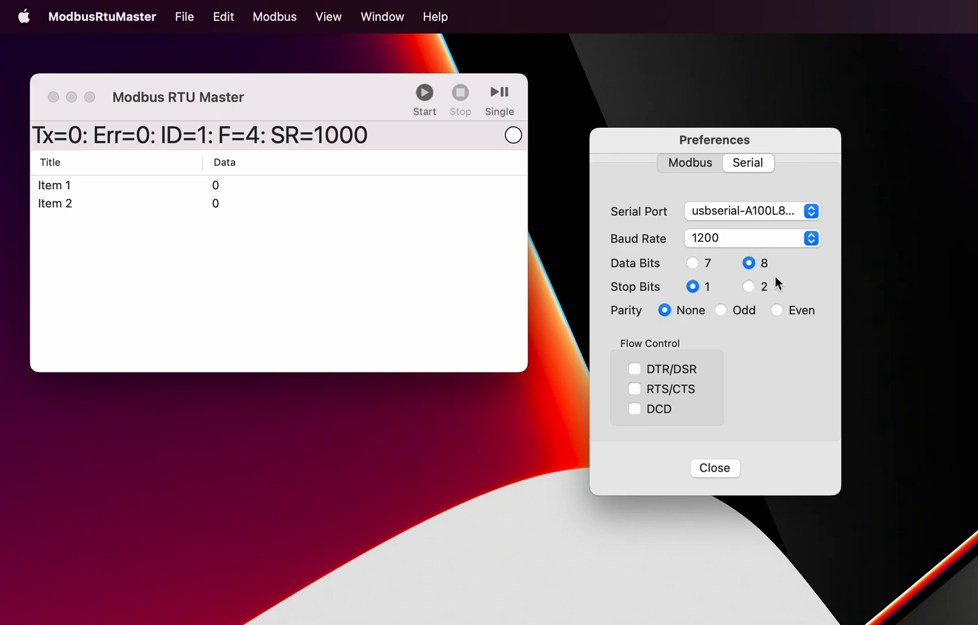
pyautogui.moveTo(676, 349)
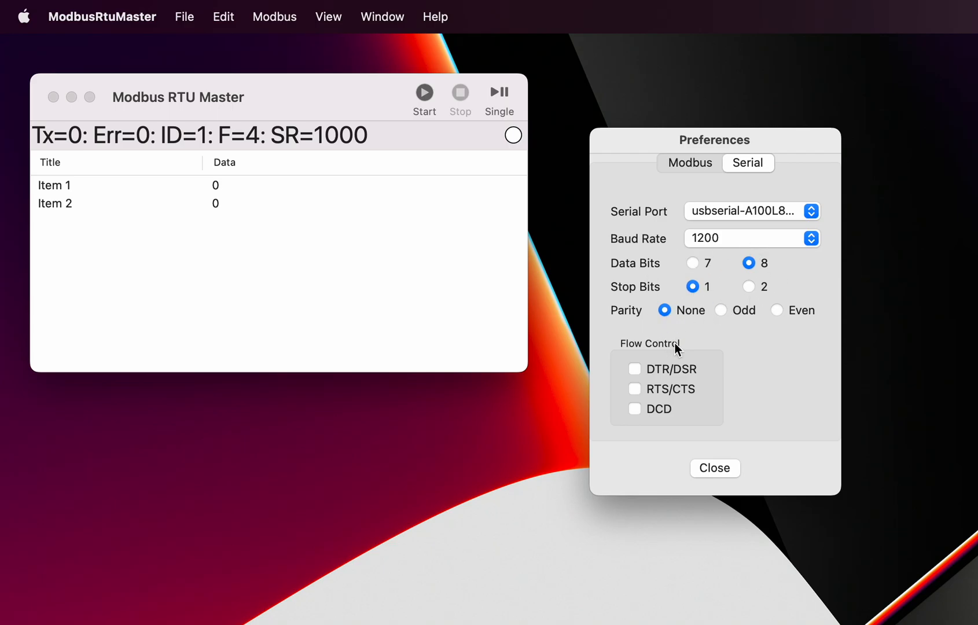
pyautogui.moveTo(629, 423)
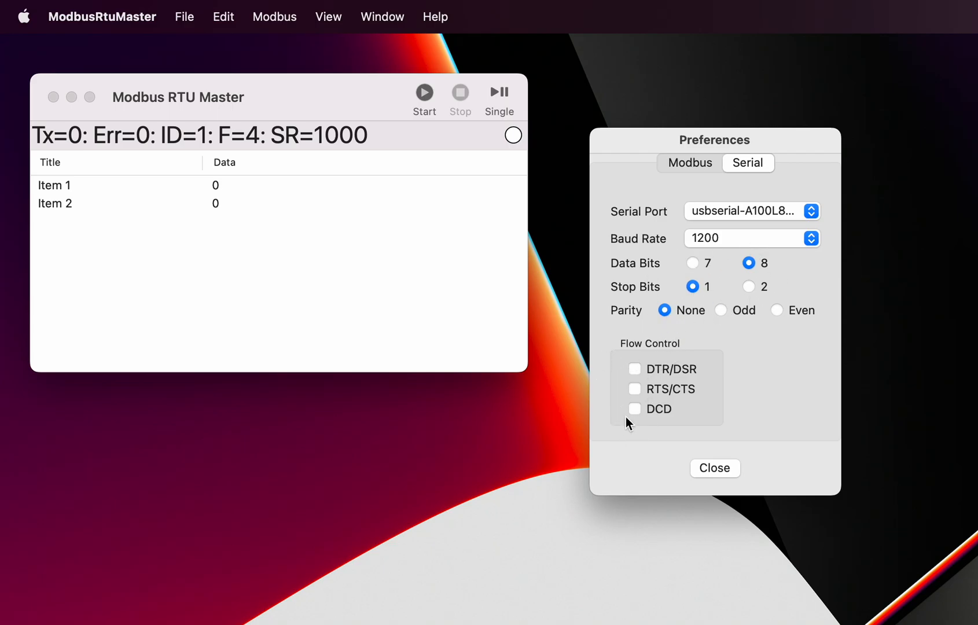
pyautogui.moveTo(678, 362)
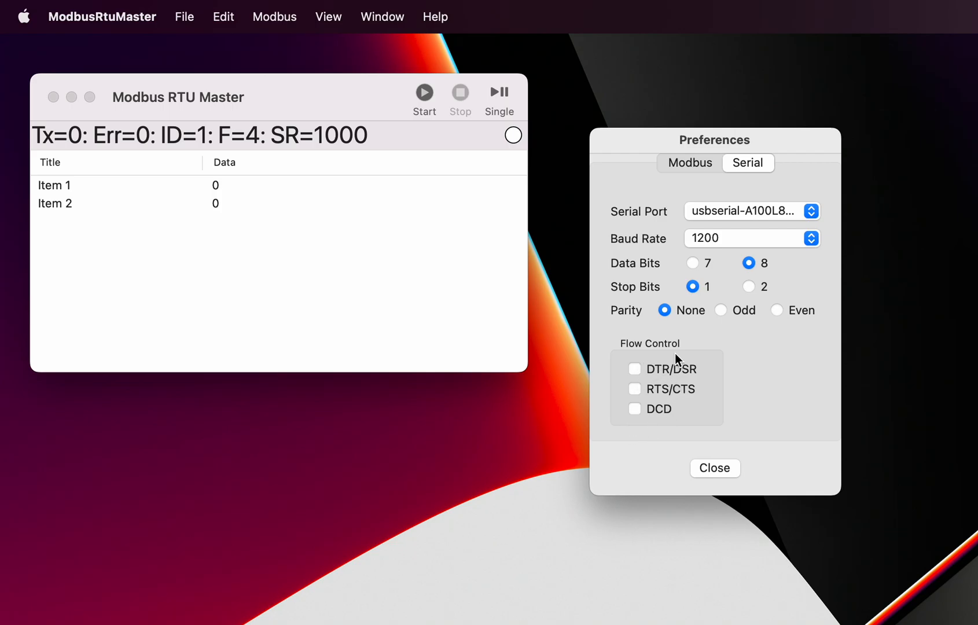
pyautogui.moveTo(705, 344)
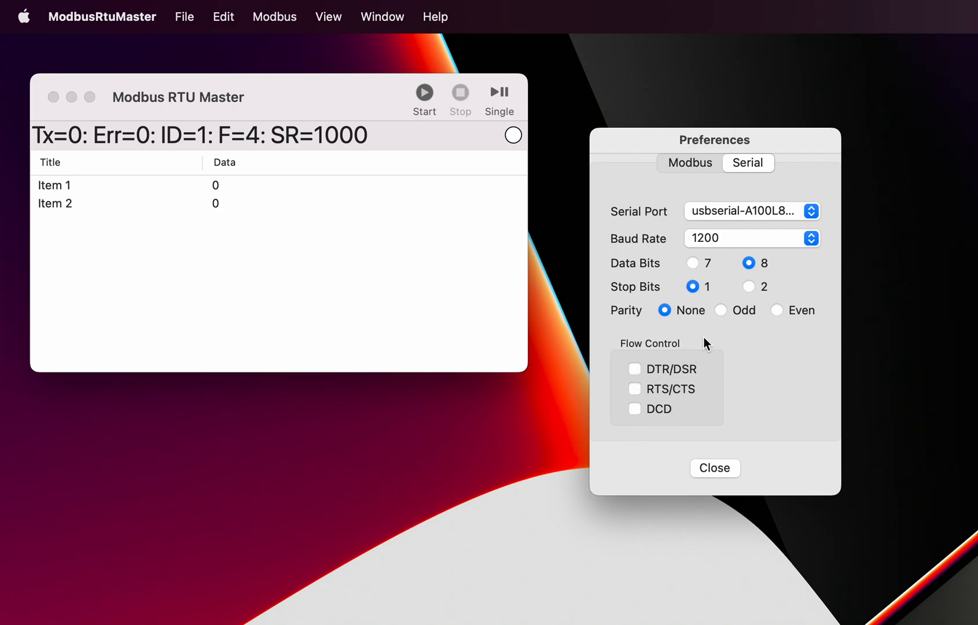
pyautogui.moveTo(730, 350)
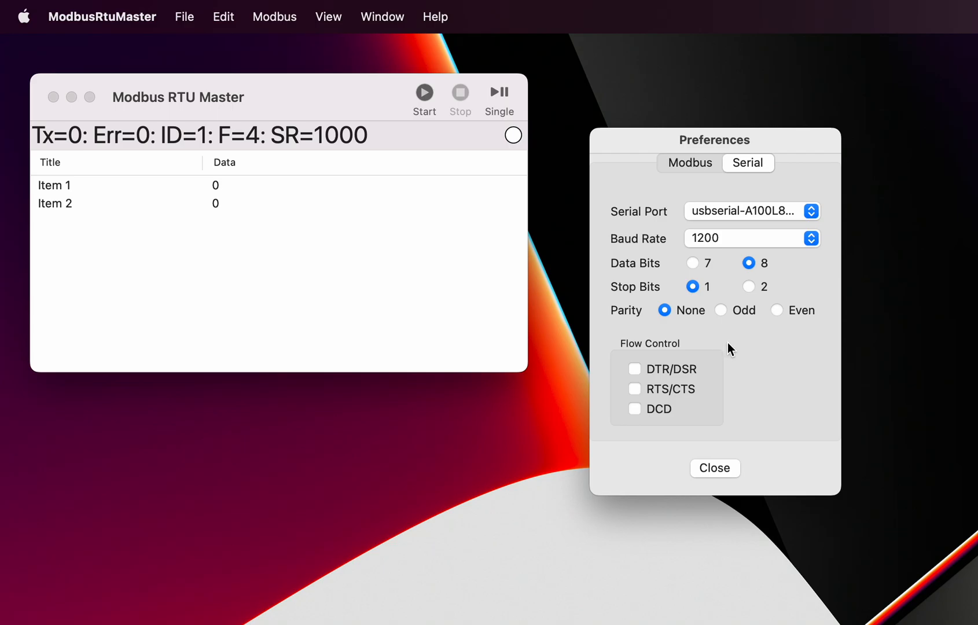
pyautogui.click(690, 163)
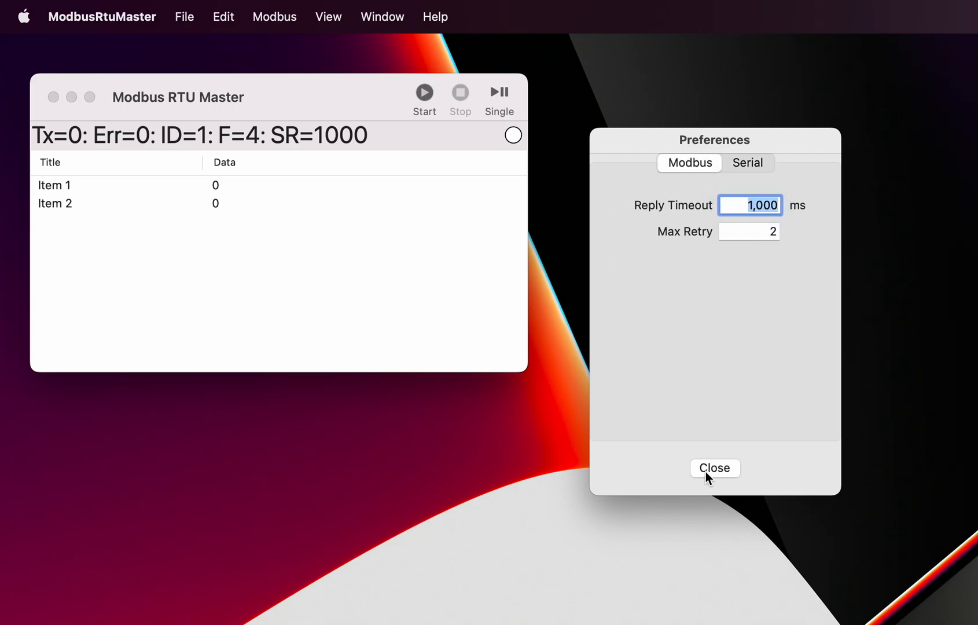
# Close the Preferences window
pyautogui.click(715, 469)
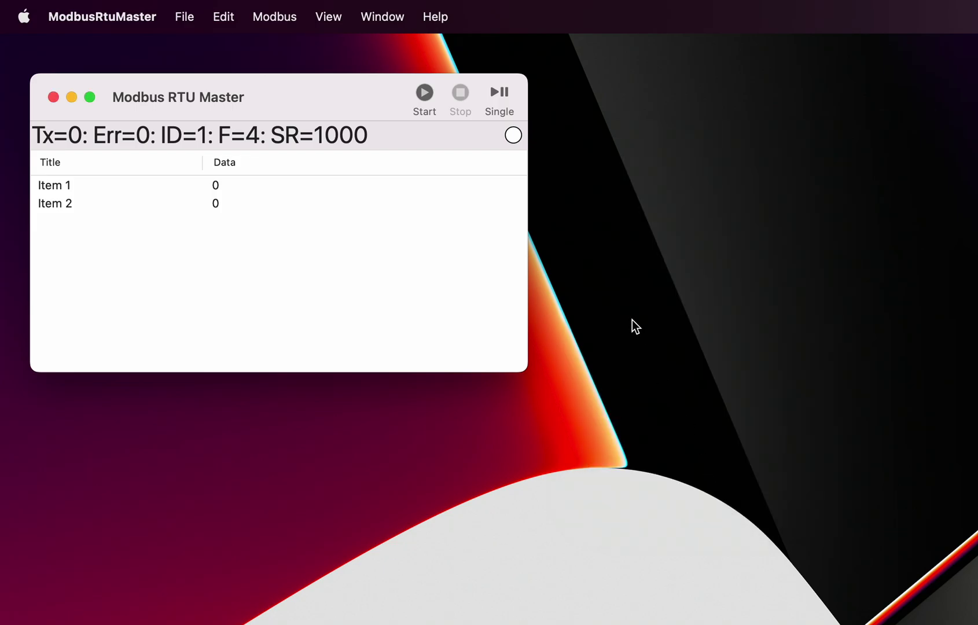
pyautogui.moveTo(348, 143)
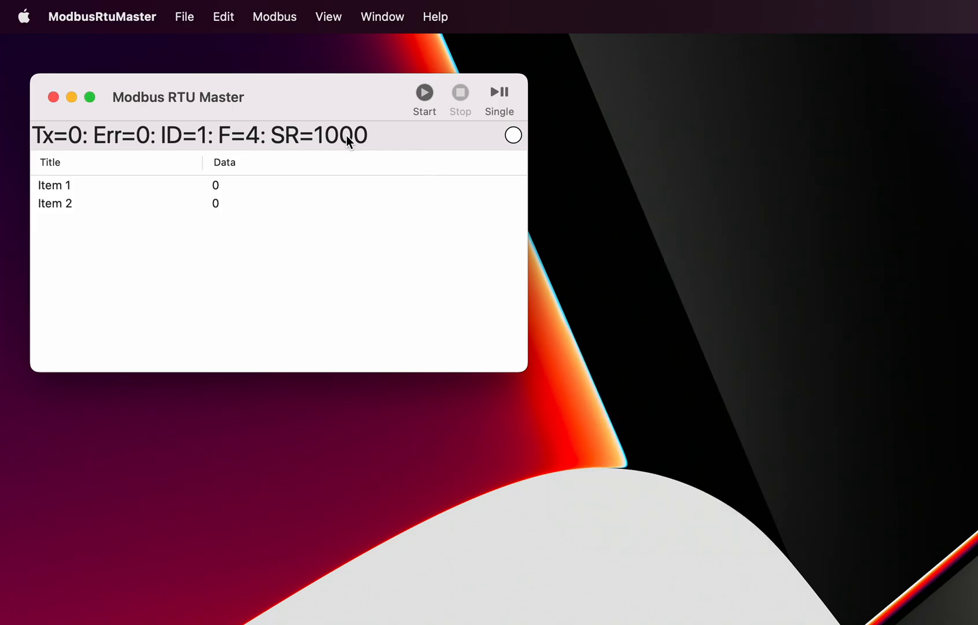
pyautogui.moveTo(288, 161)
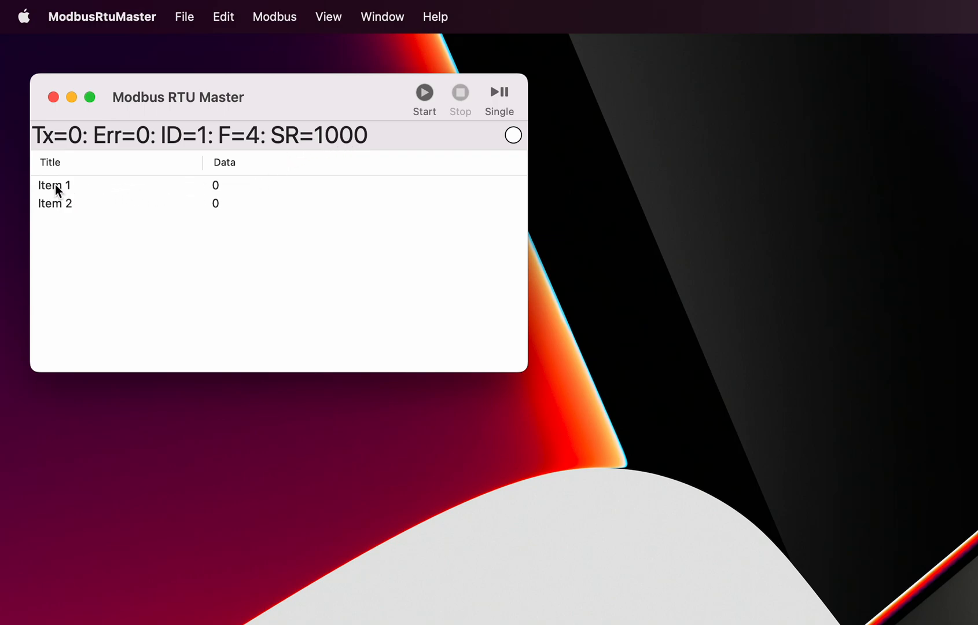
pyautogui.moveTo(194, 194)
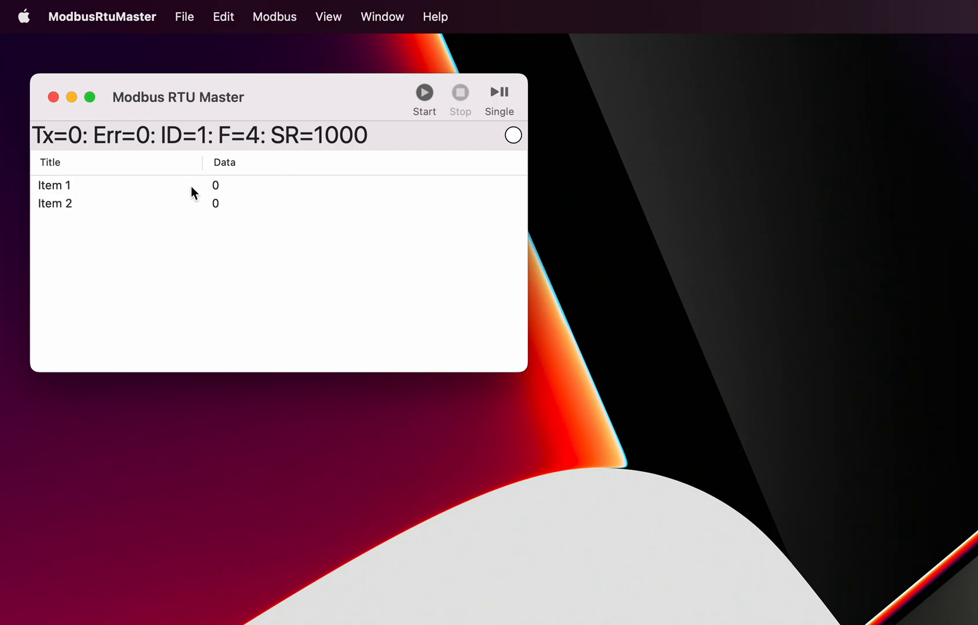
pyautogui.moveTo(217, 213)
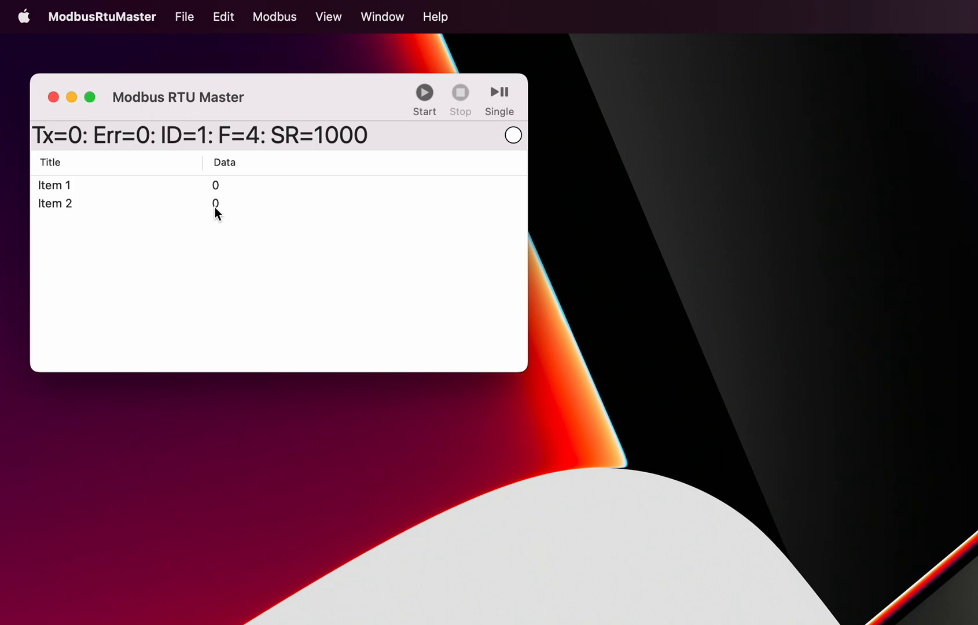
pyautogui.moveTo(227, 196)
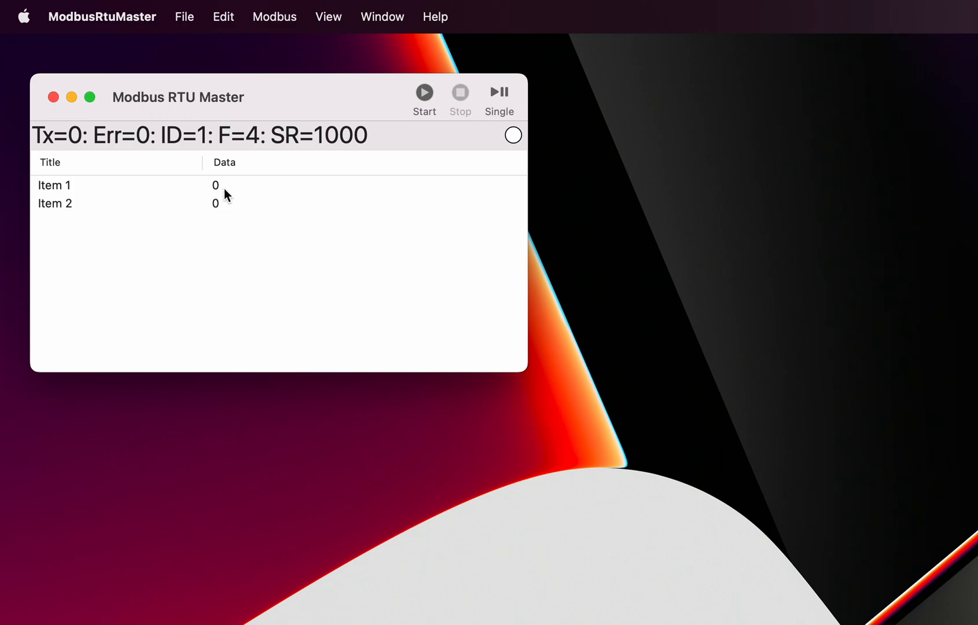
pyautogui.moveTo(289, 139)
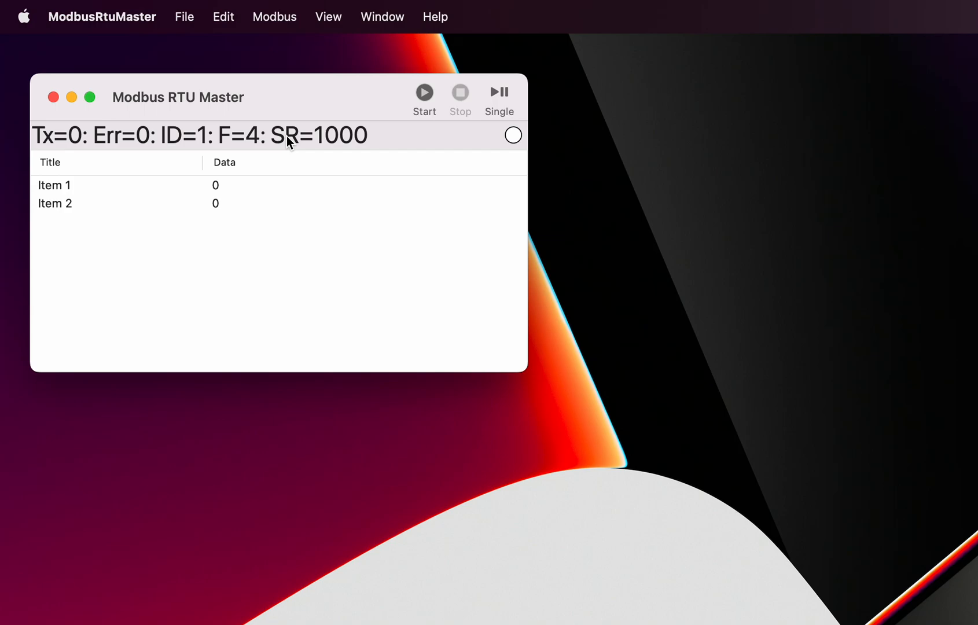
pyautogui.moveTo(297, 138)
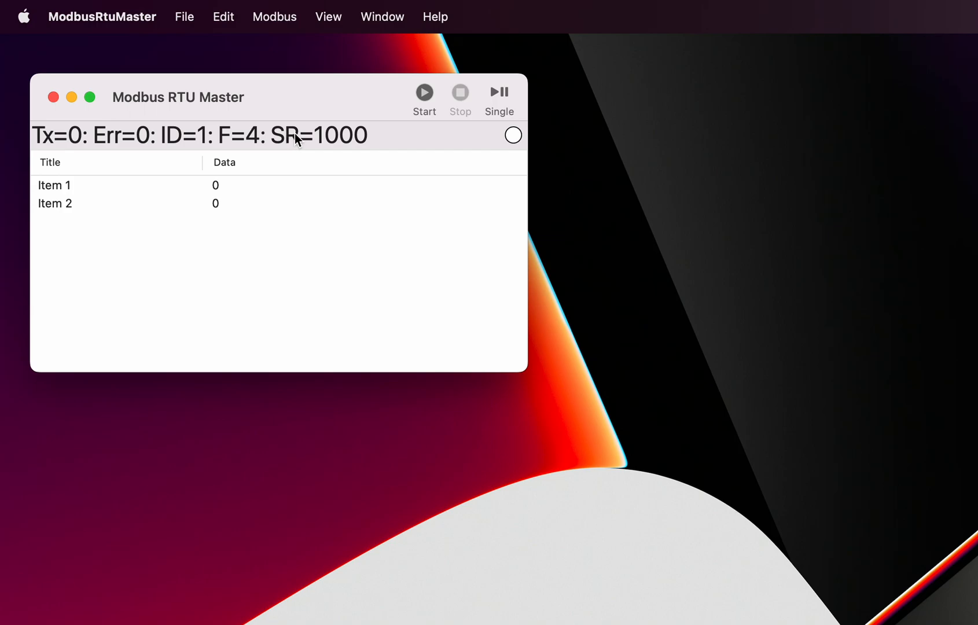
pyautogui.moveTo(313, 144)
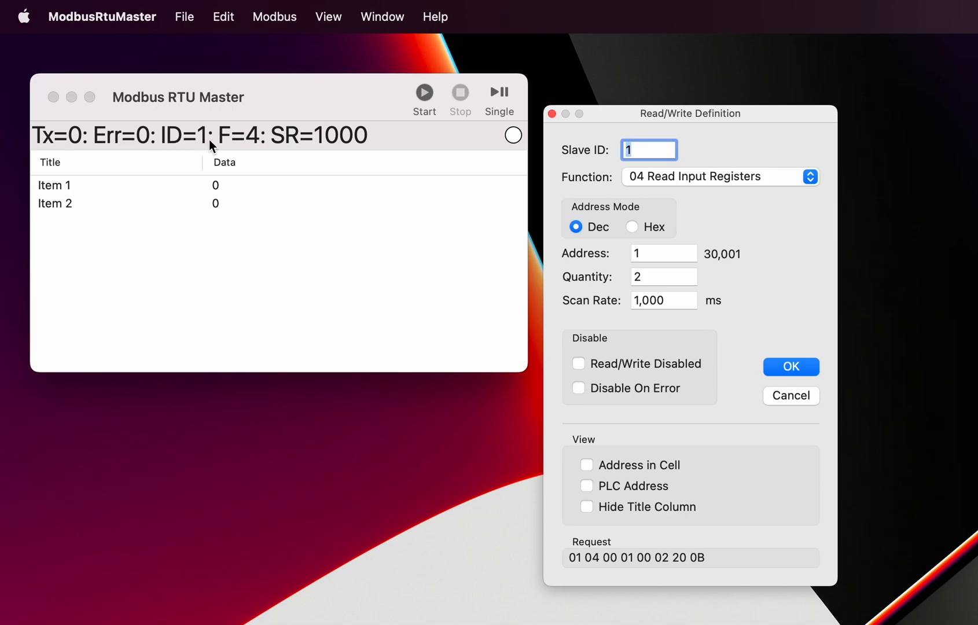
pyautogui.moveTo(424, 145)
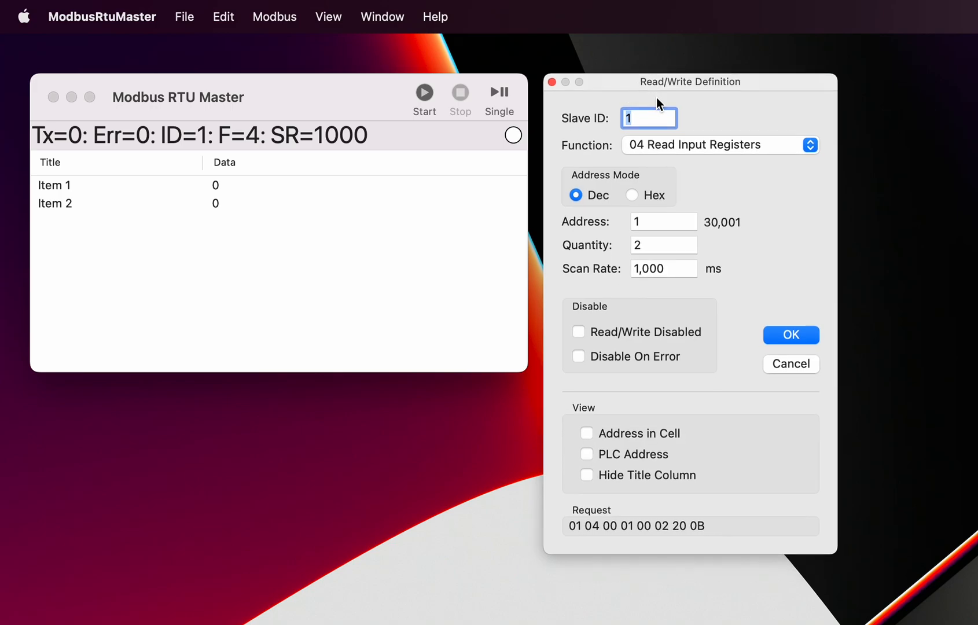
pyautogui.moveTo(811, 145)
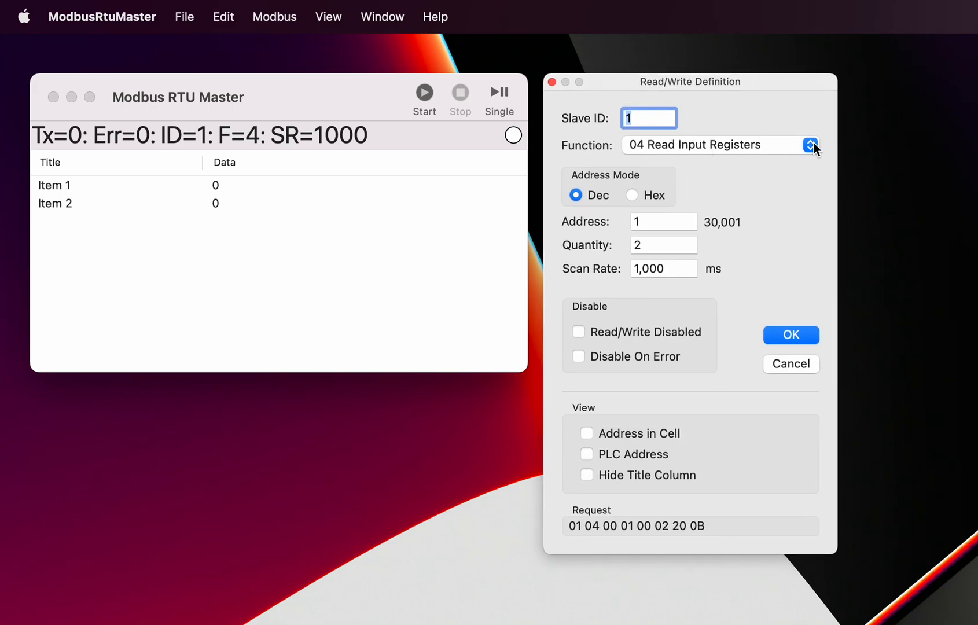
# Set the definition's function to 03 Read Holding Registers
pyautogui.click(811, 145)
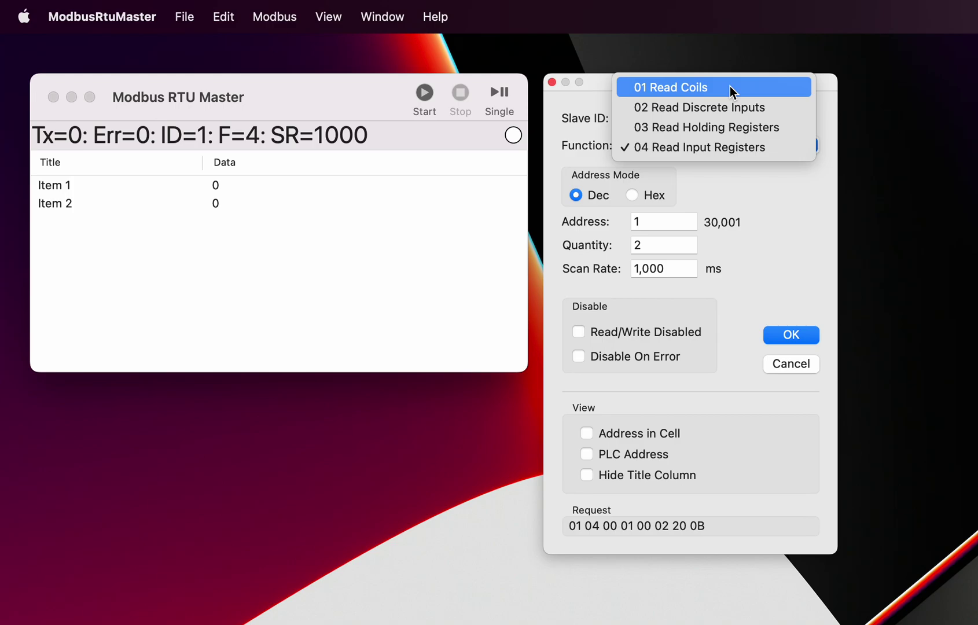
pyautogui.moveTo(685, 151)
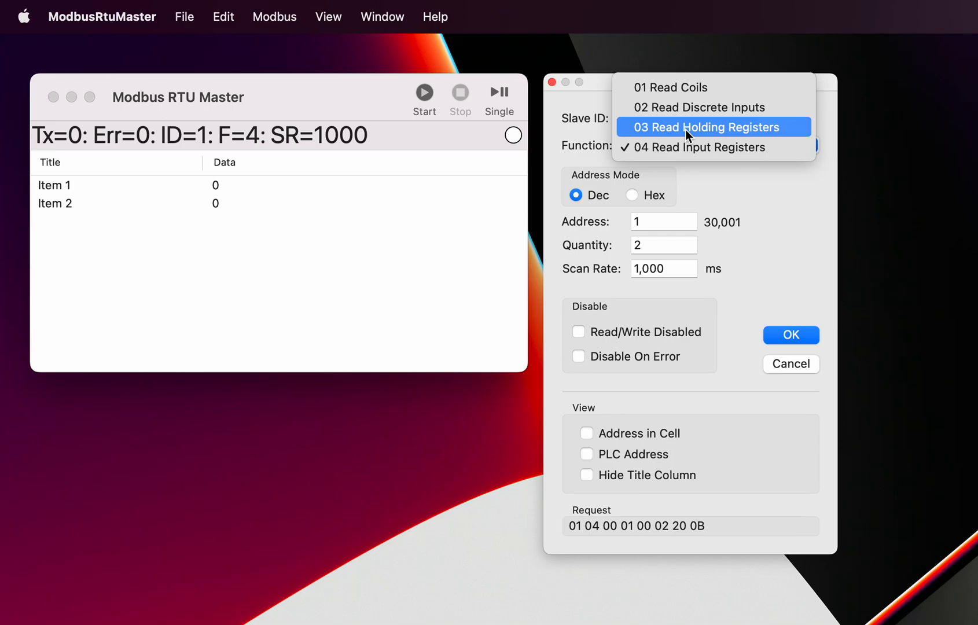
pyautogui.click(711, 127)
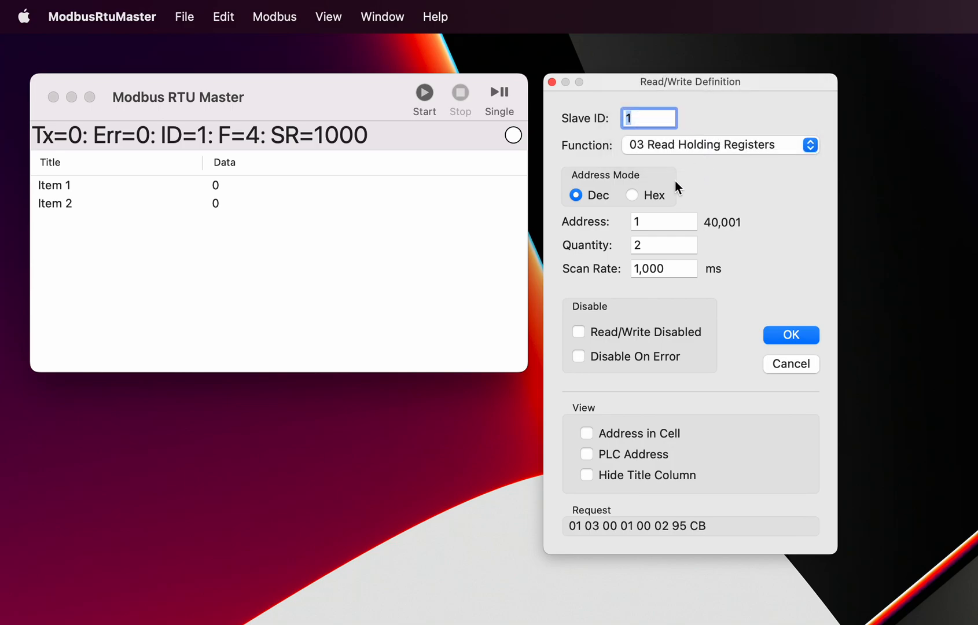
pyautogui.moveTo(661, 219)
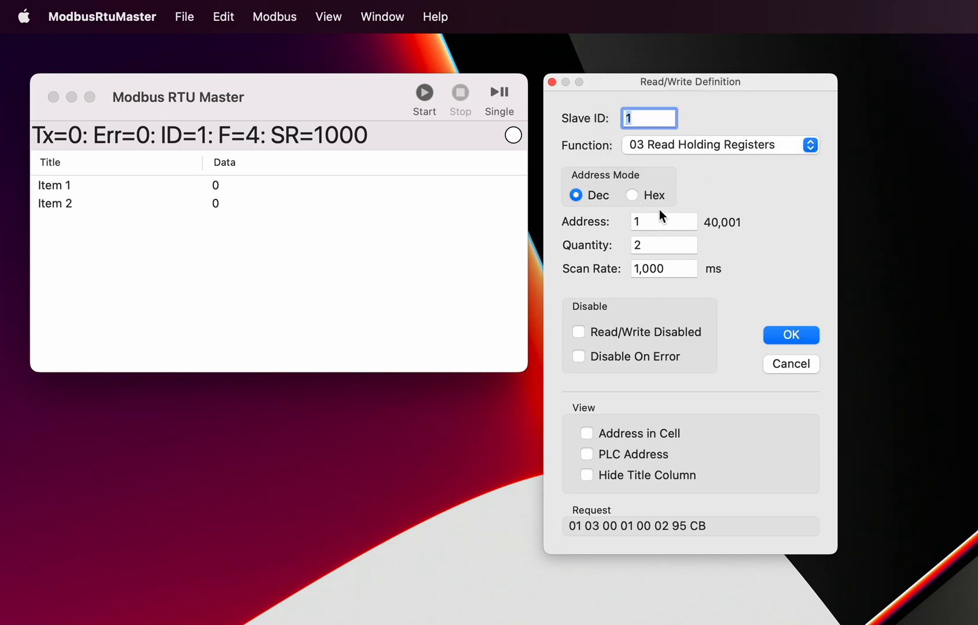
pyautogui.moveTo(648, 223)
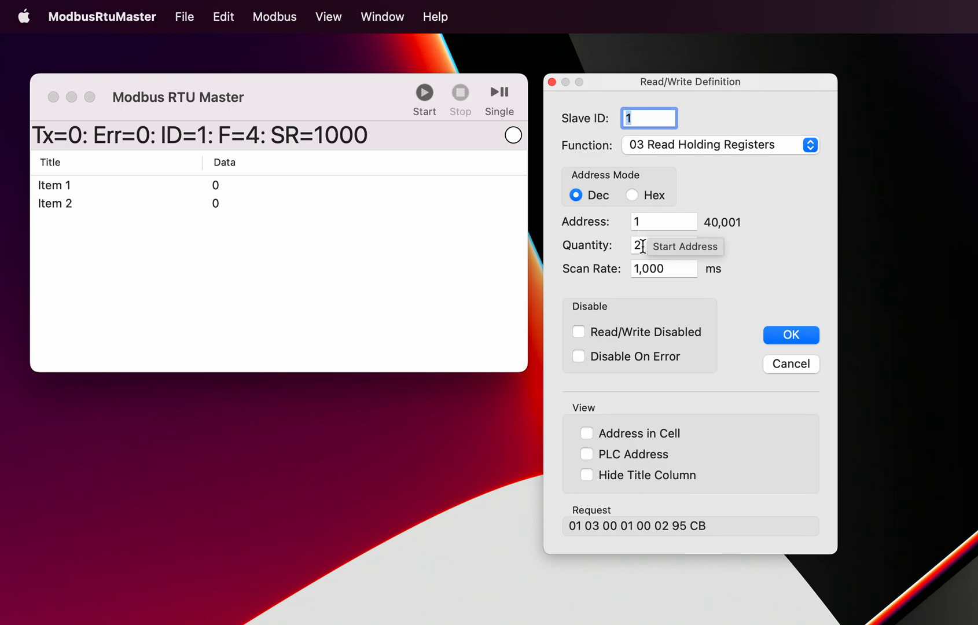
pyautogui.moveTo(646, 246)
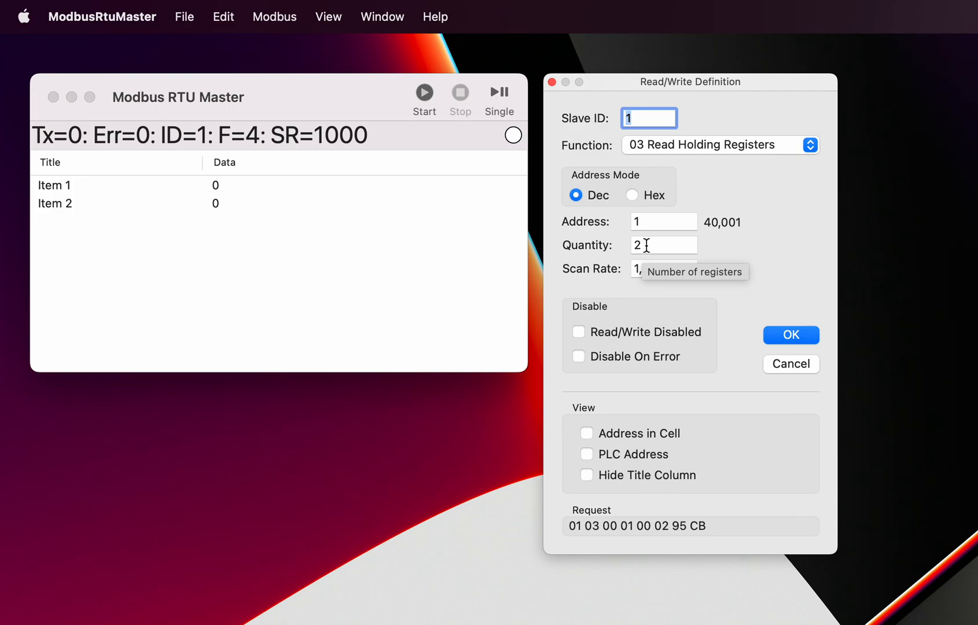
pyautogui.moveTo(758, 296)
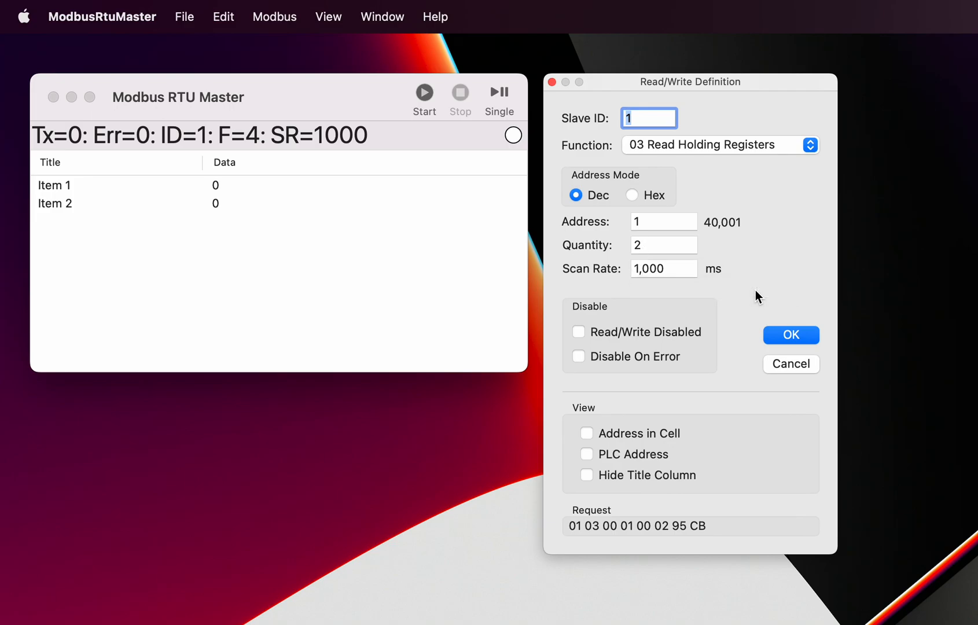
pyautogui.moveTo(739, 268)
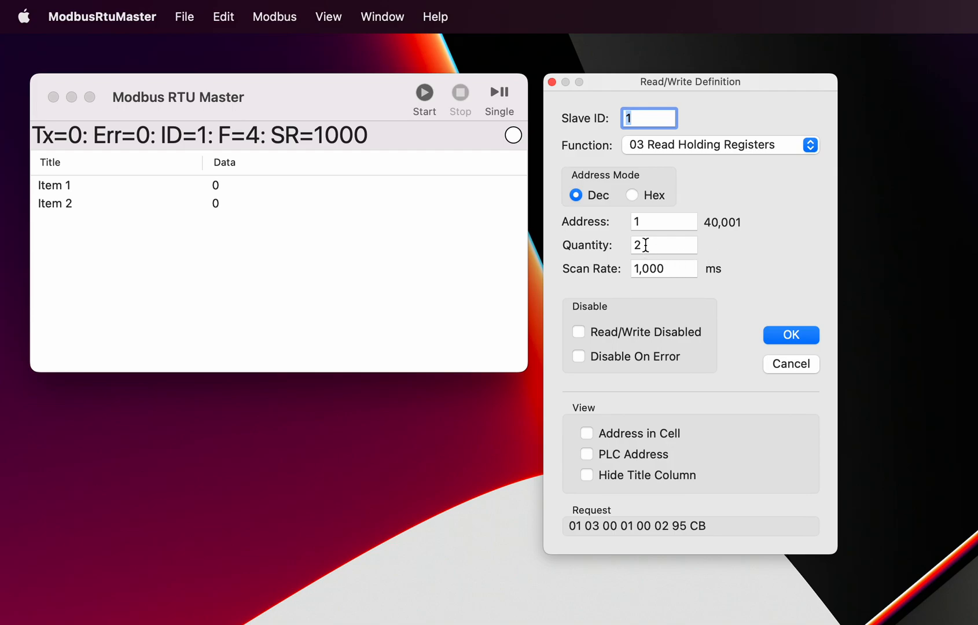
pyautogui.moveTo(644, 245)
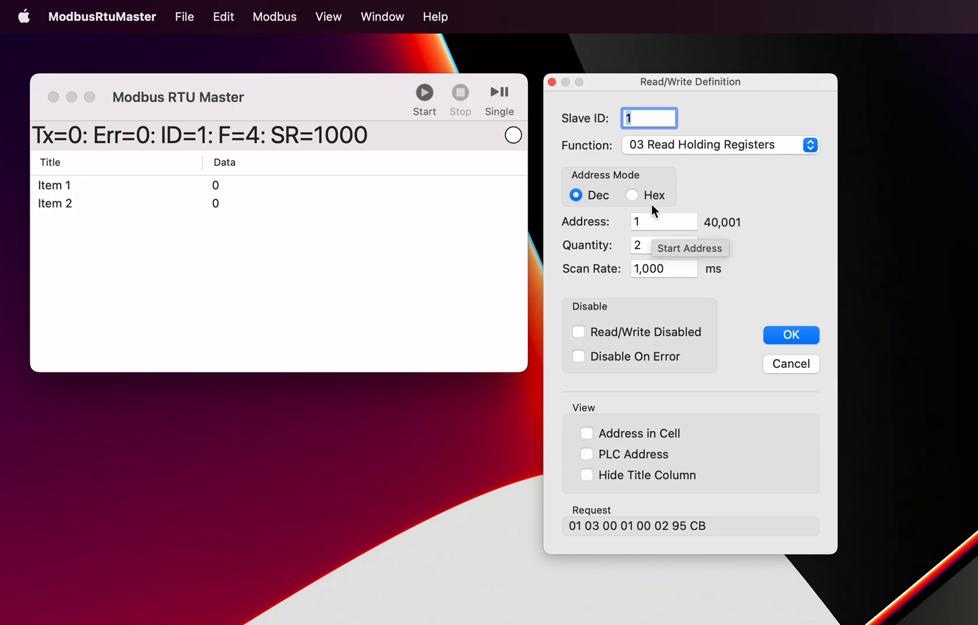
pyautogui.click(633, 196)
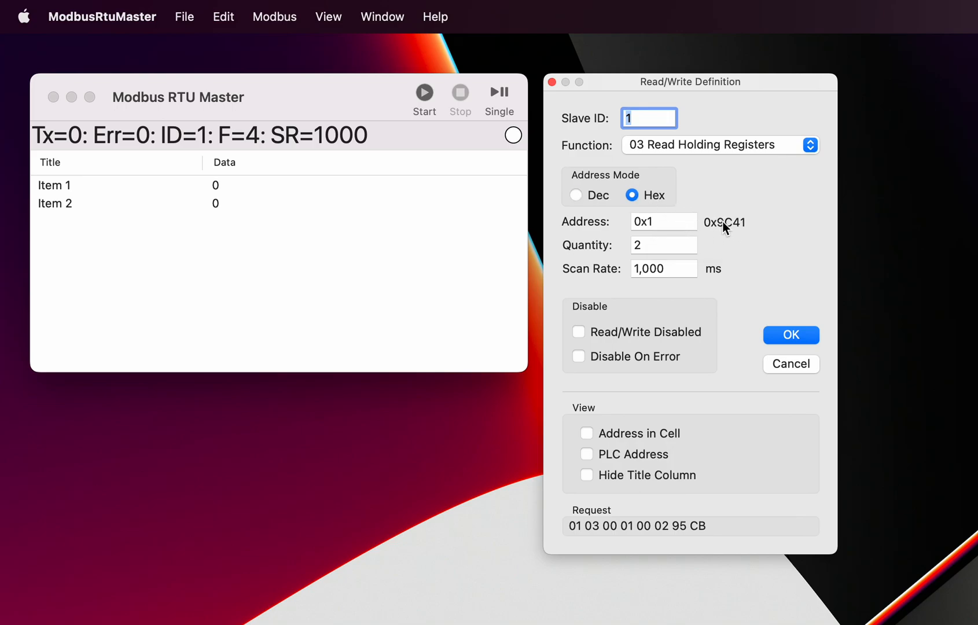
pyautogui.click(575, 196)
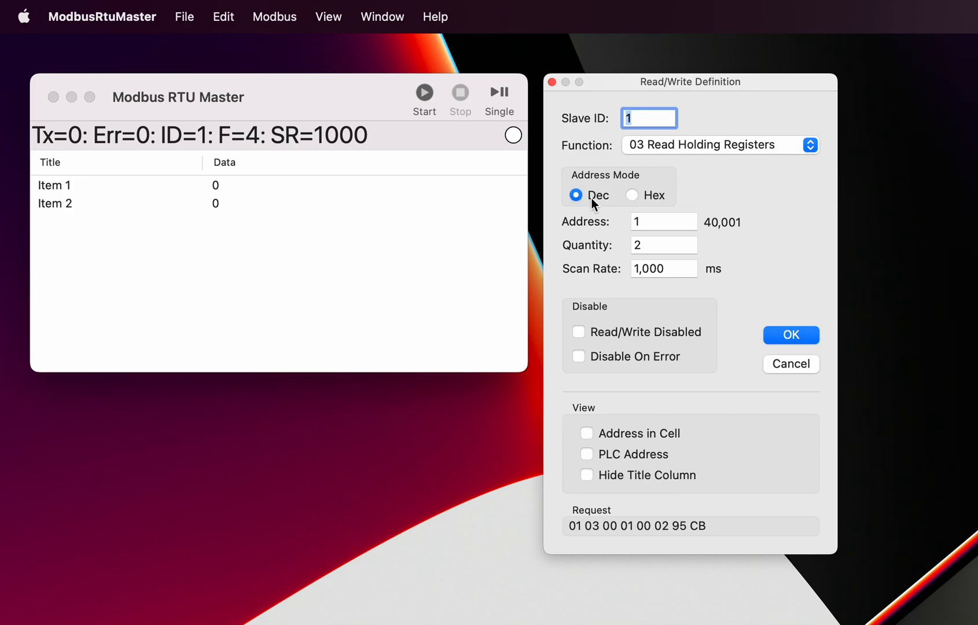
pyautogui.moveTo(662, 237)
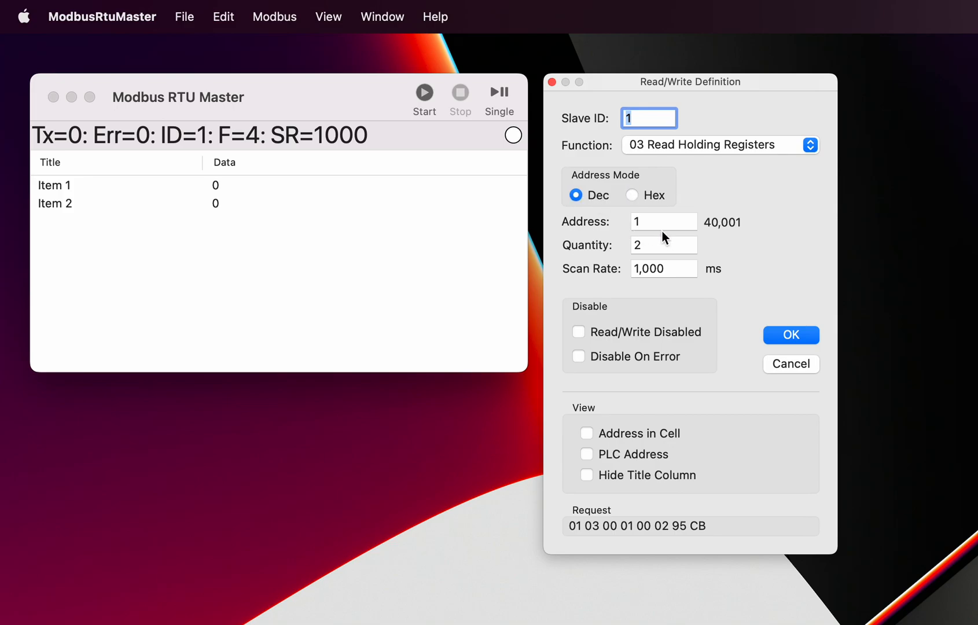
pyautogui.moveTo(646, 430)
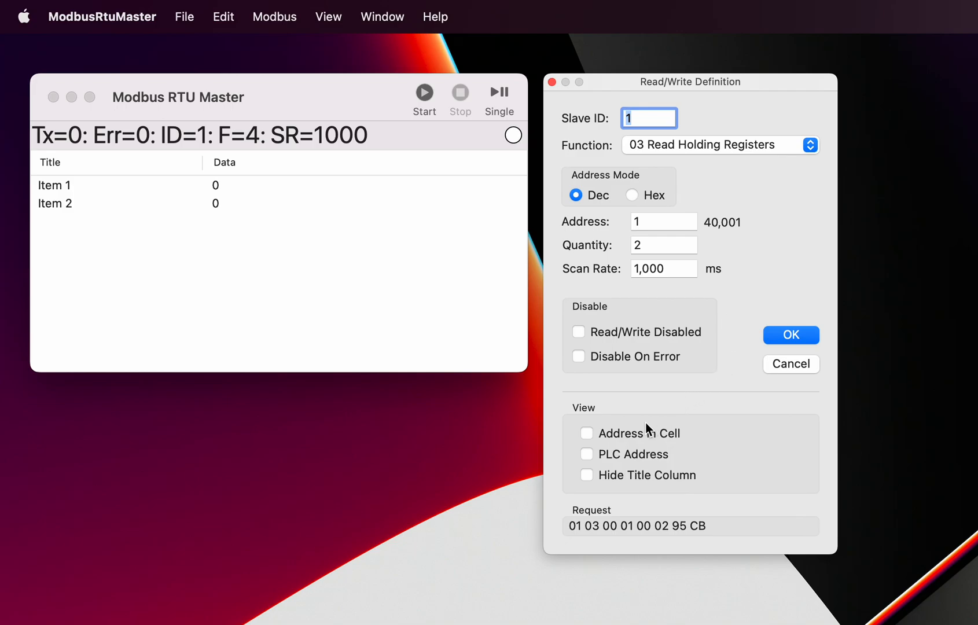
pyautogui.moveTo(595, 444)
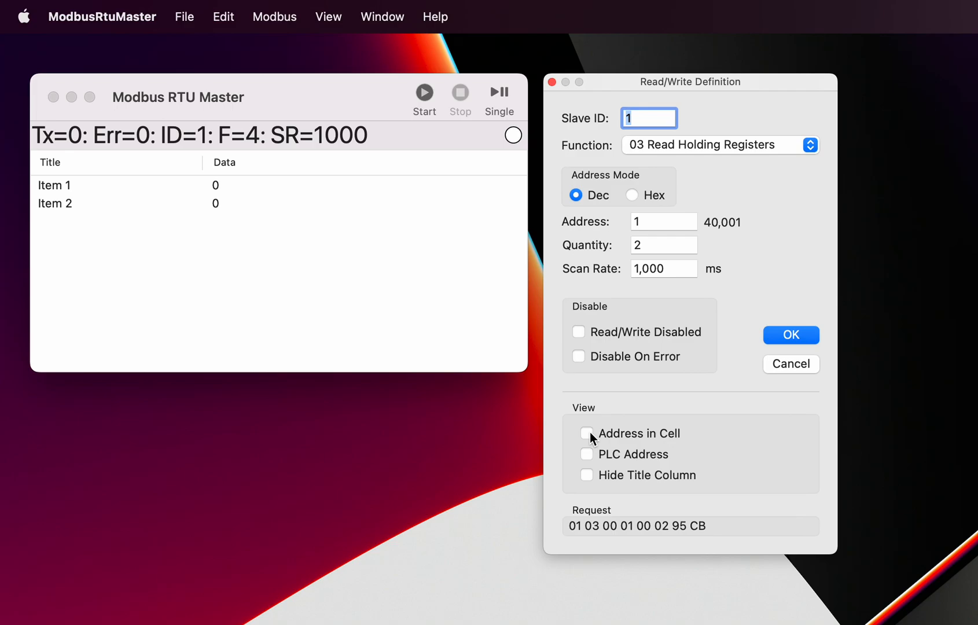
pyautogui.moveTo(285, 229)
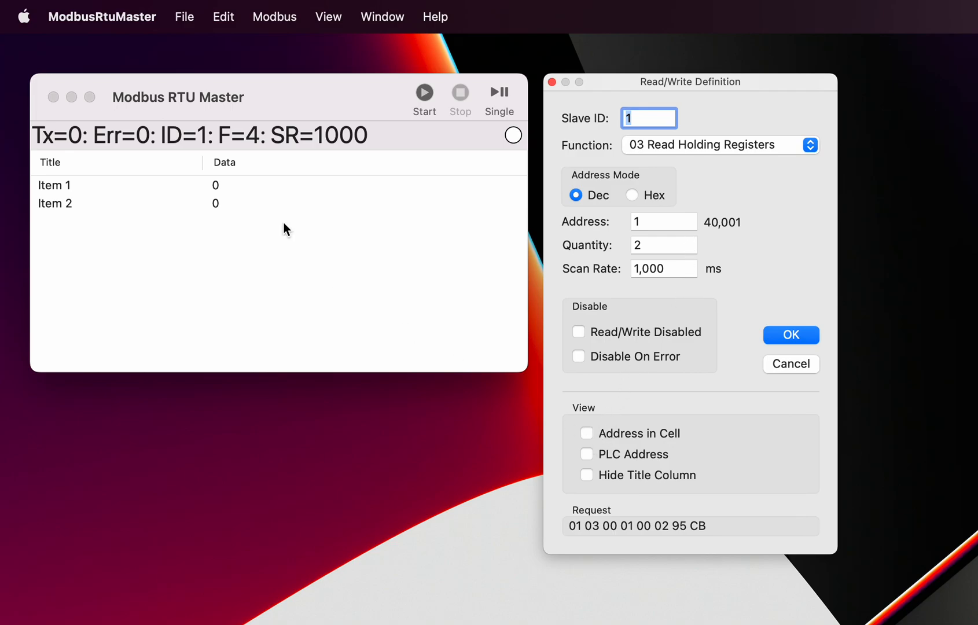
pyautogui.moveTo(259, 191)
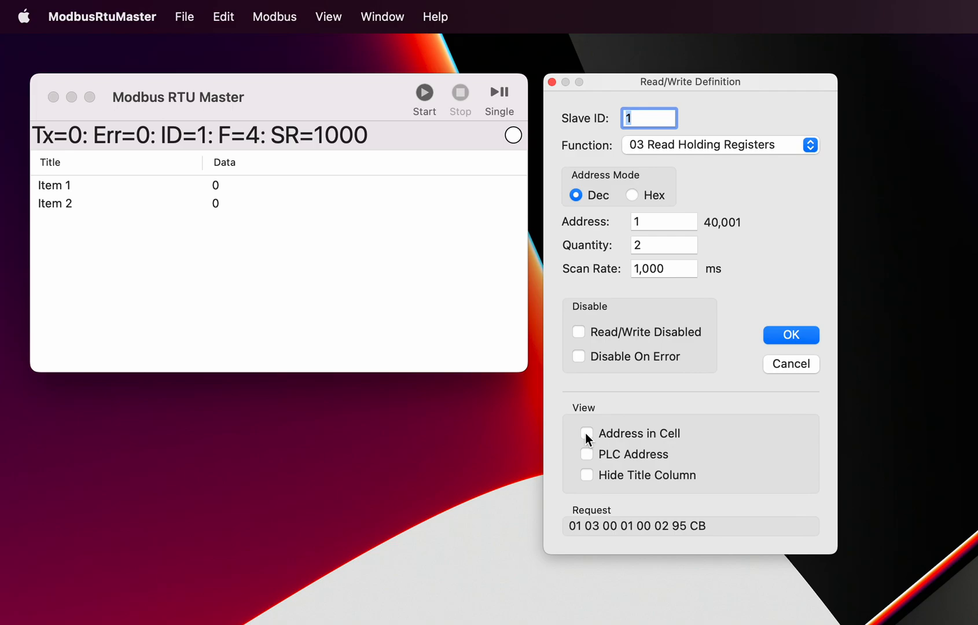
pyautogui.moveTo(614, 420)
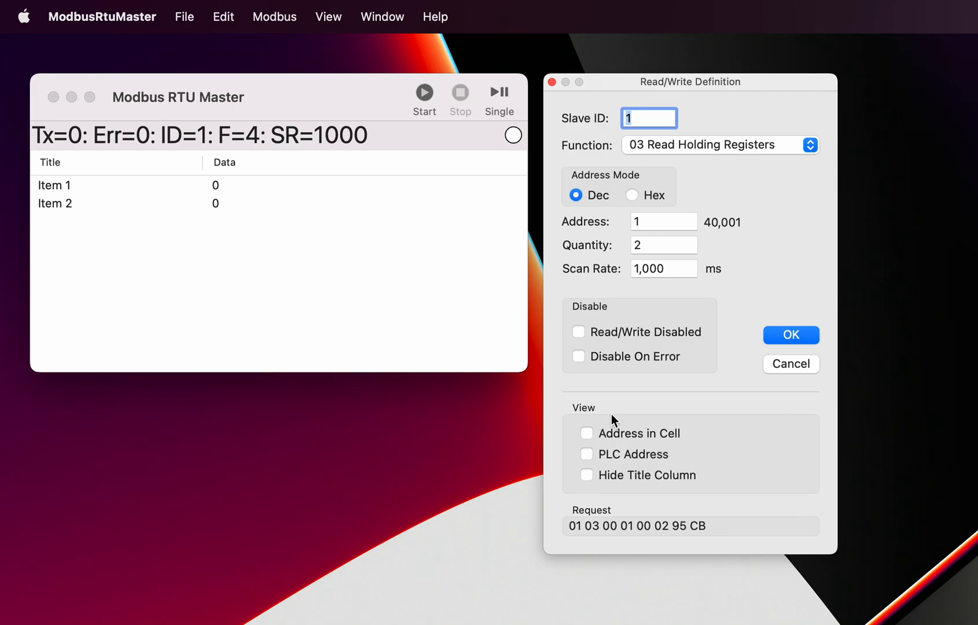
pyautogui.moveTo(733, 215)
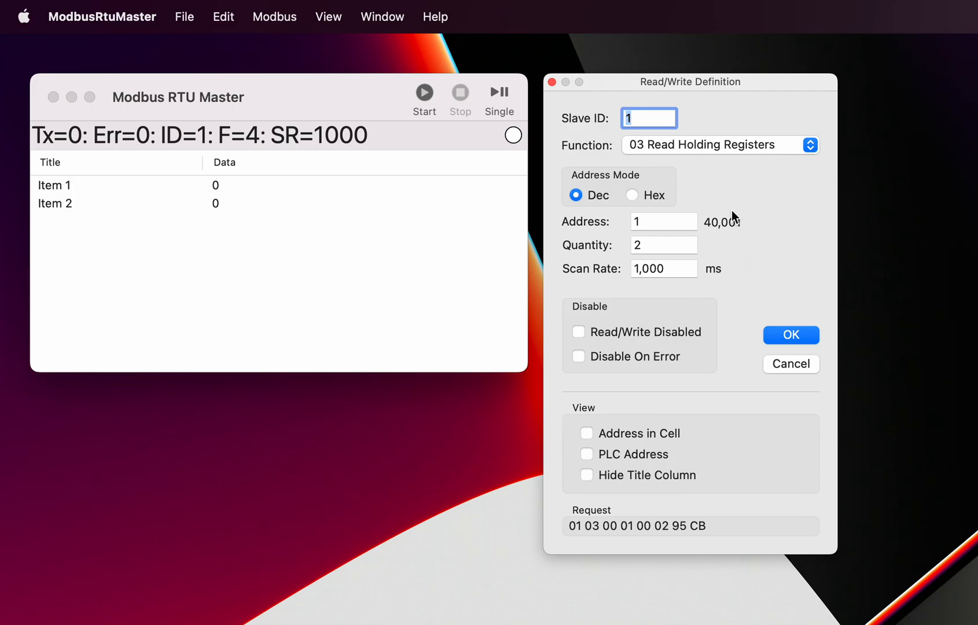
pyautogui.moveTo(732, 228)
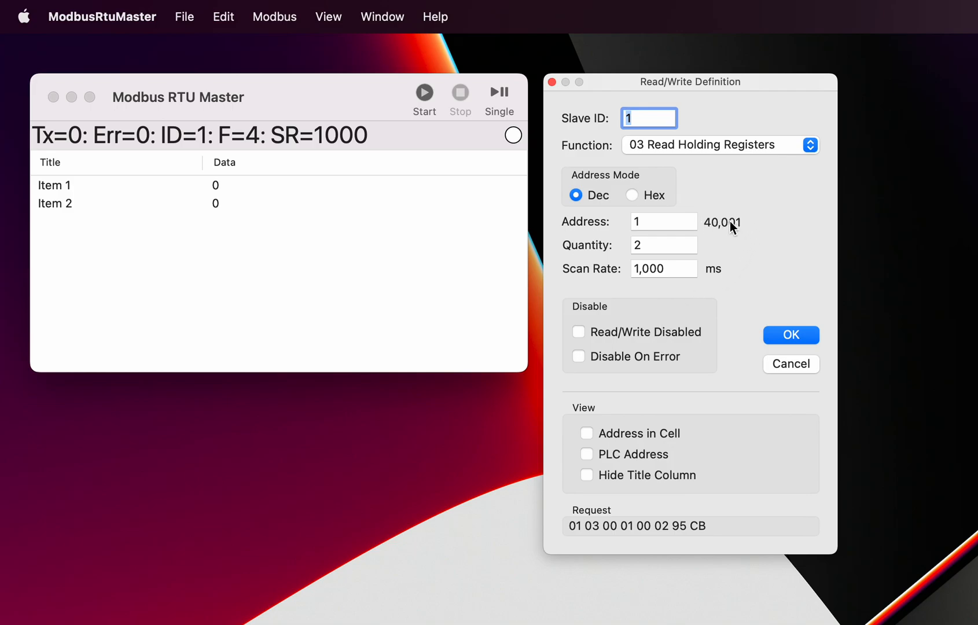
pyautogui.moveTo(729, 233)
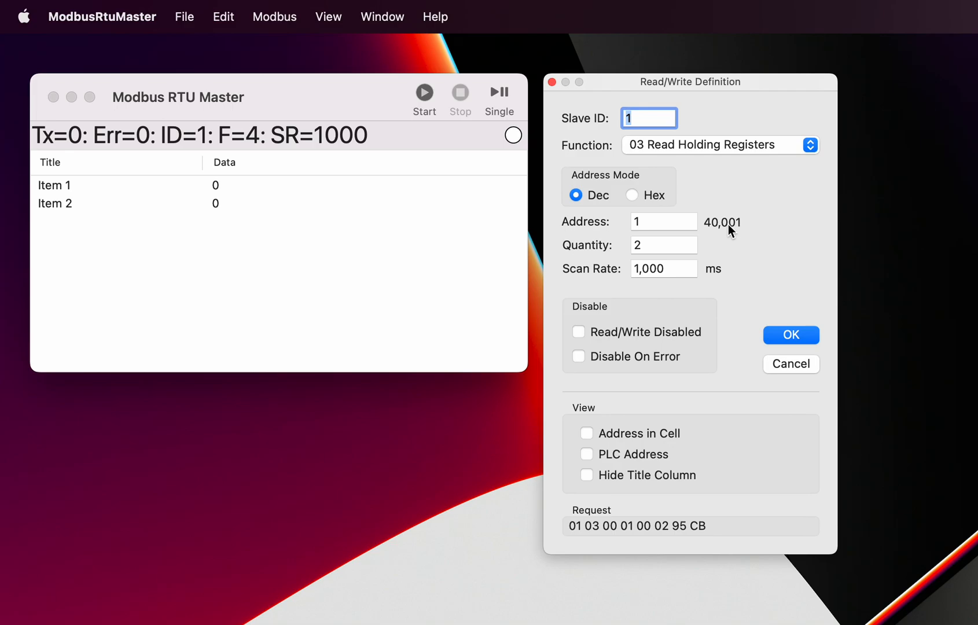
pyautogui.moveTo(726, 226)
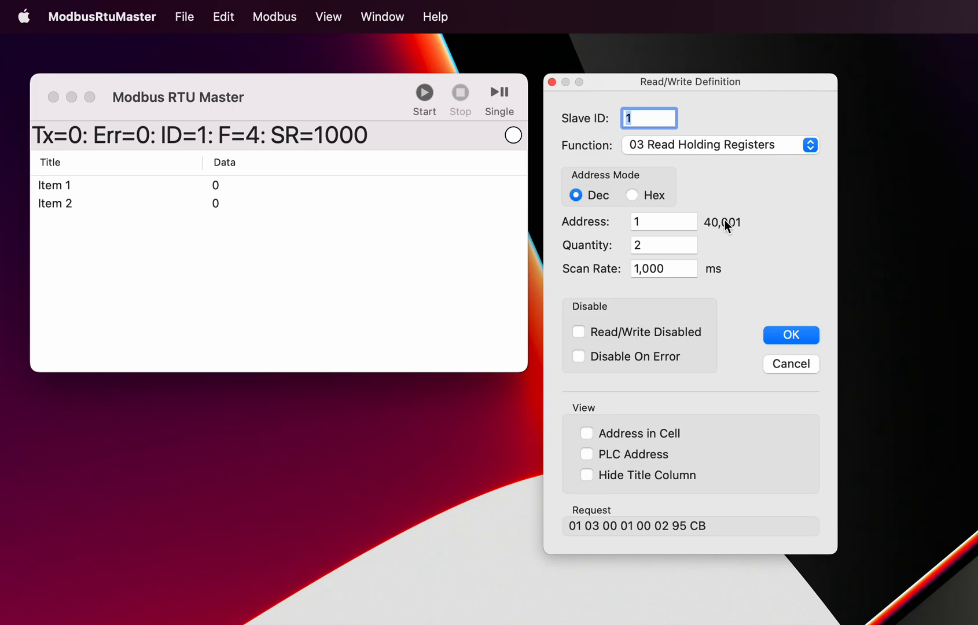
pyautogui.moveTo(783, 171)
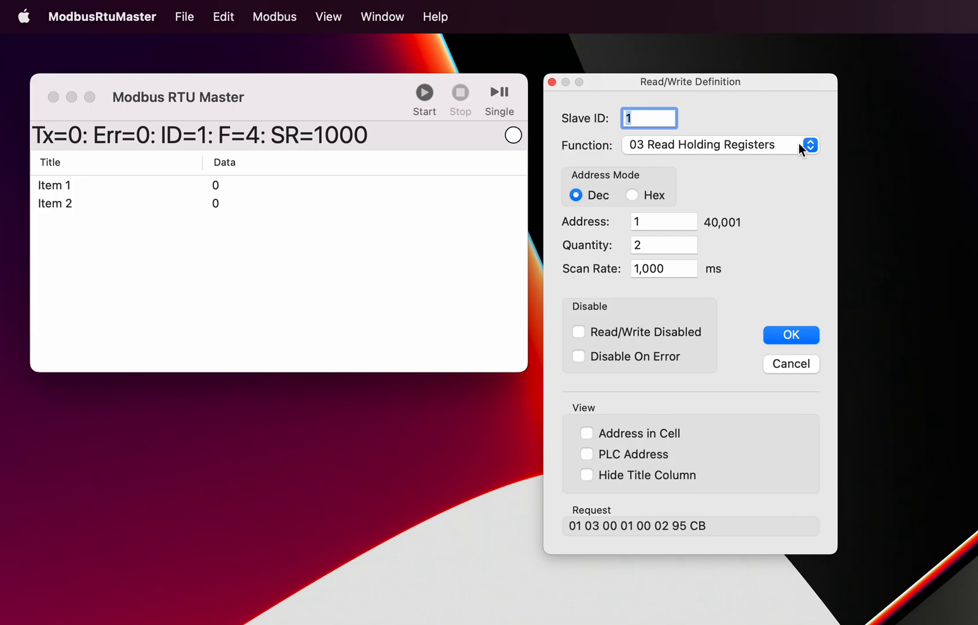
pyautogui.click(718, 145)
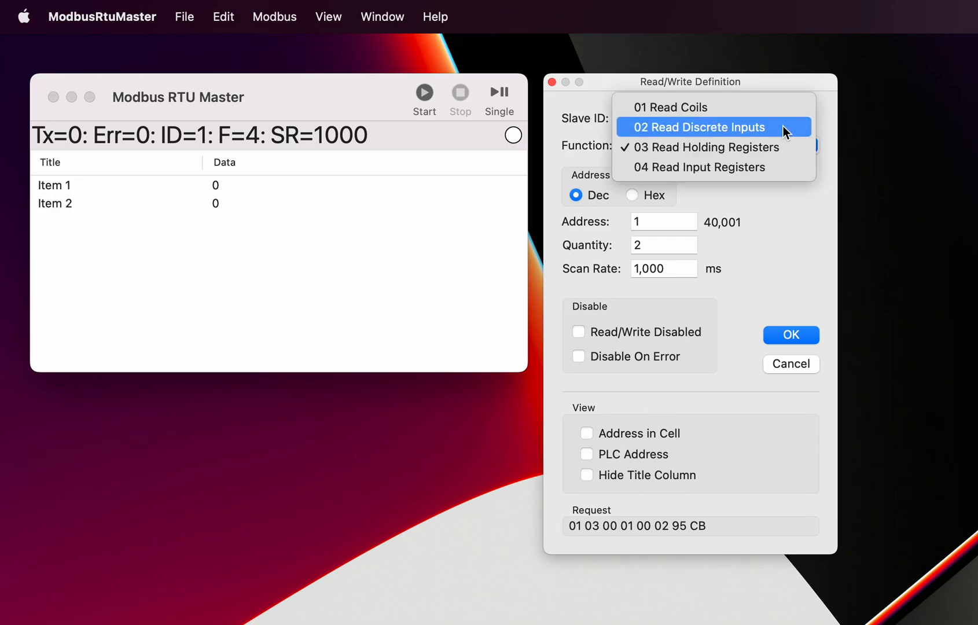
pyautogui.click(698, 127)
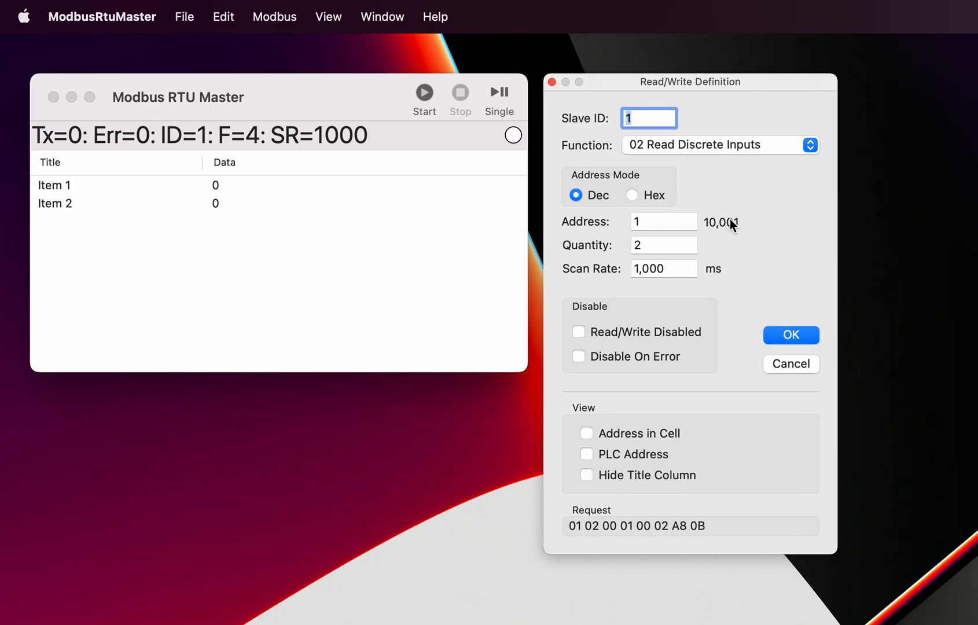
pyautogui.click(720, 145)
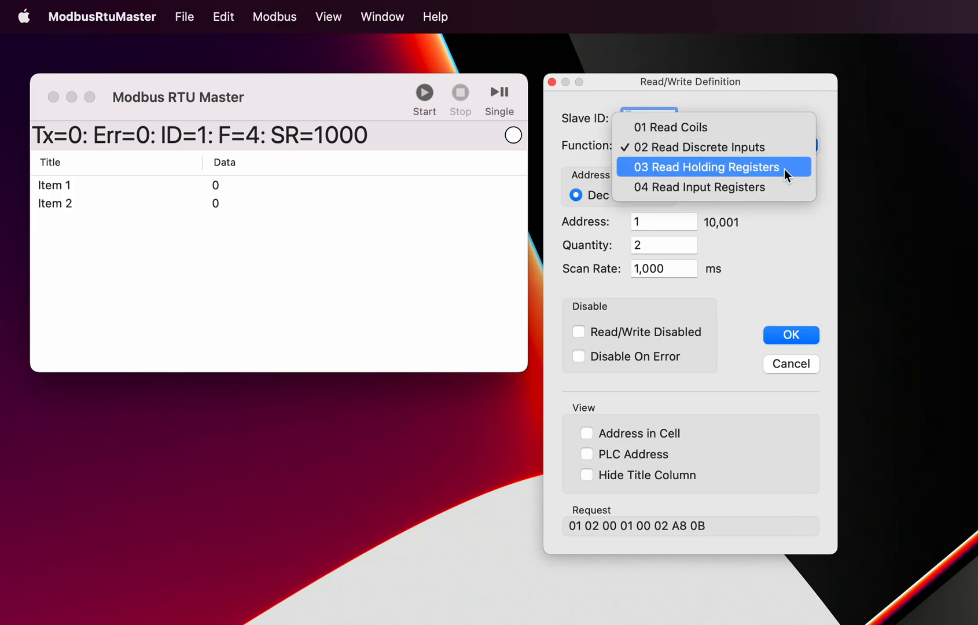
pyautogui.click(706, 168)
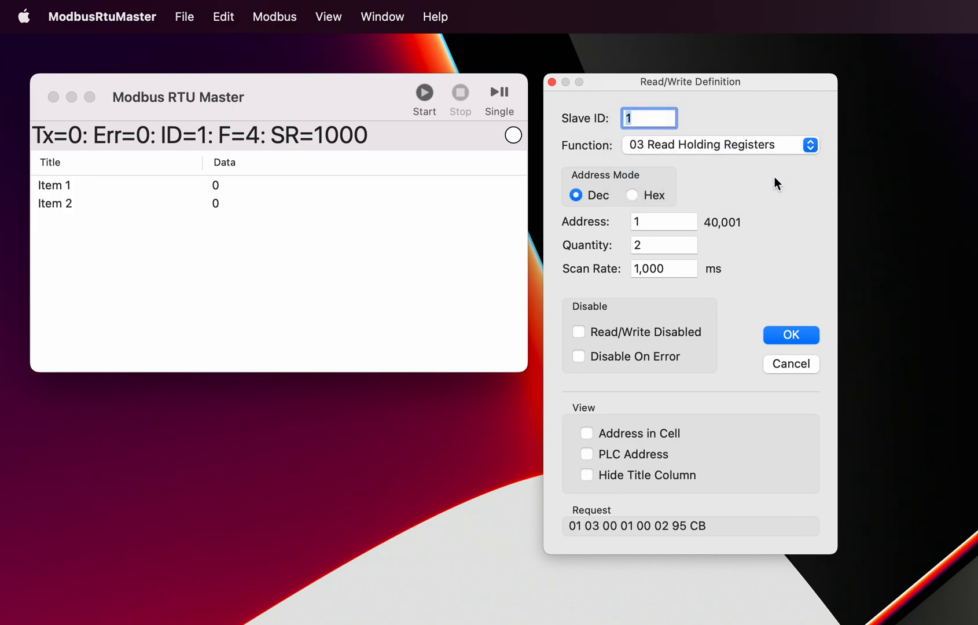
pyautogui.moveTo(730, 237)
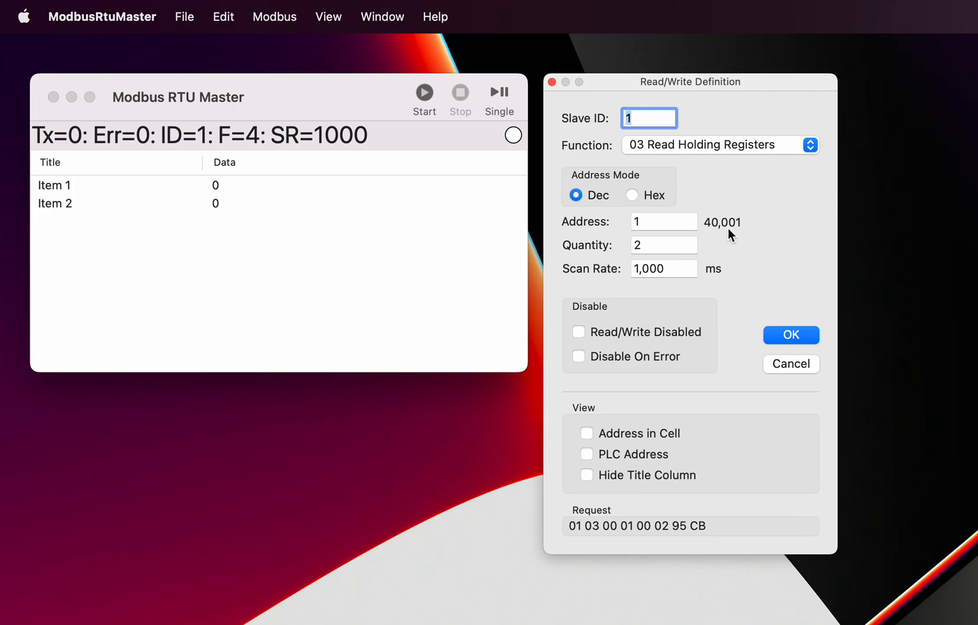
pyautogui.moveTo(724, 305)
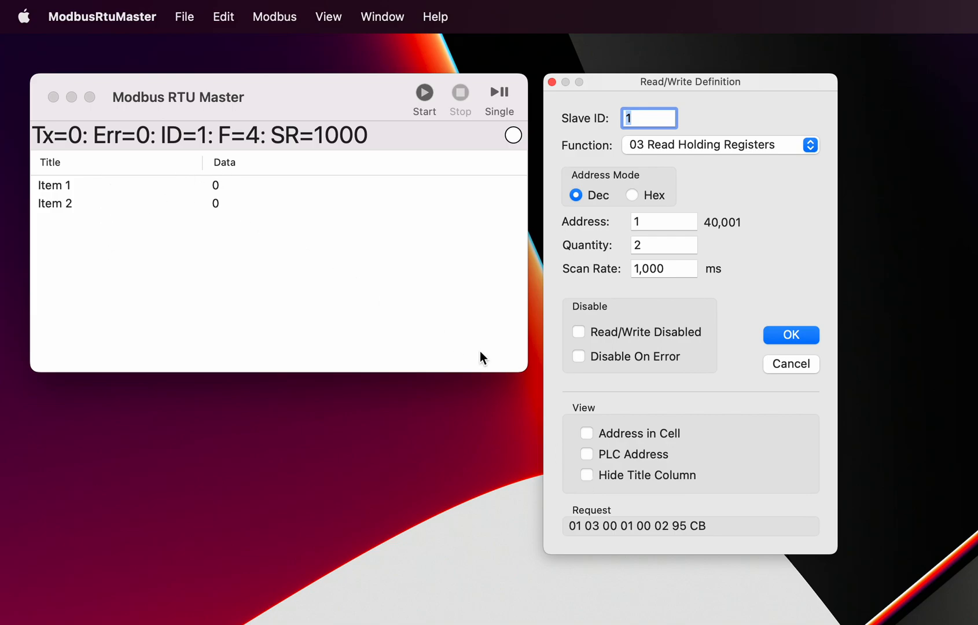
pyautogui.moveTo(593, 447)
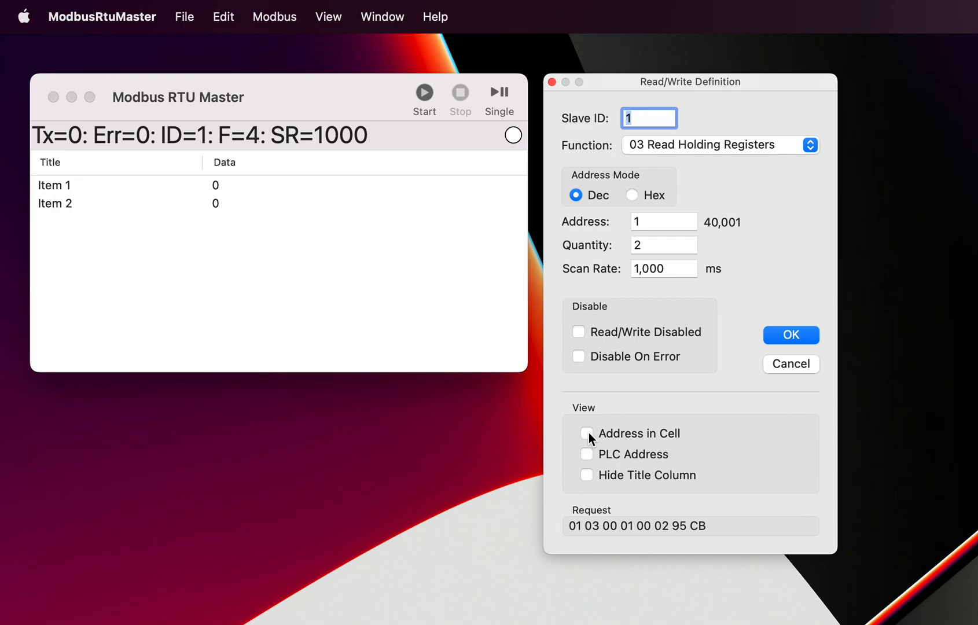
pyautogui.moveTo(658, 336)
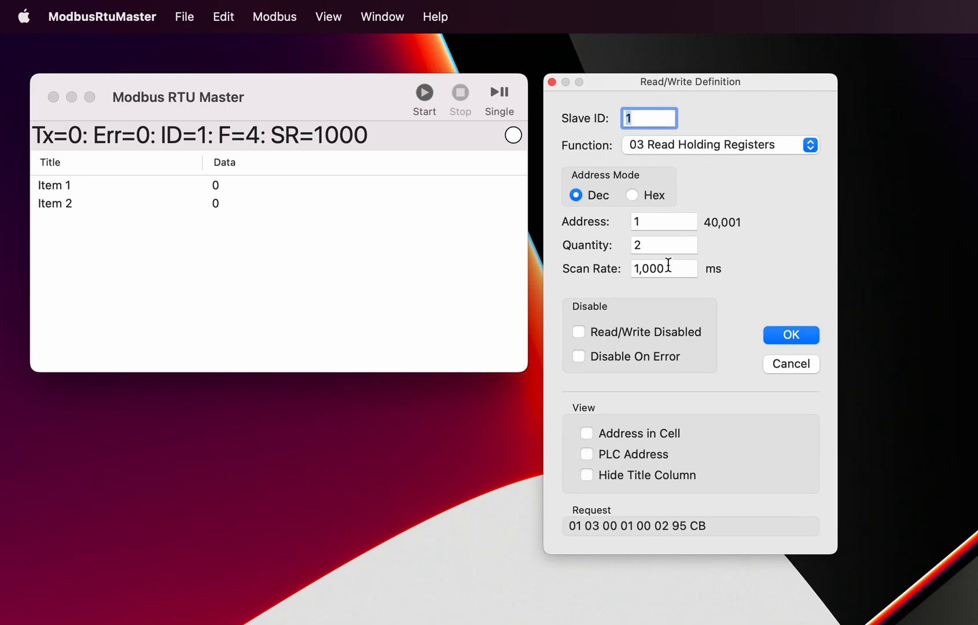
pyautogui.moveTo(664, 538)
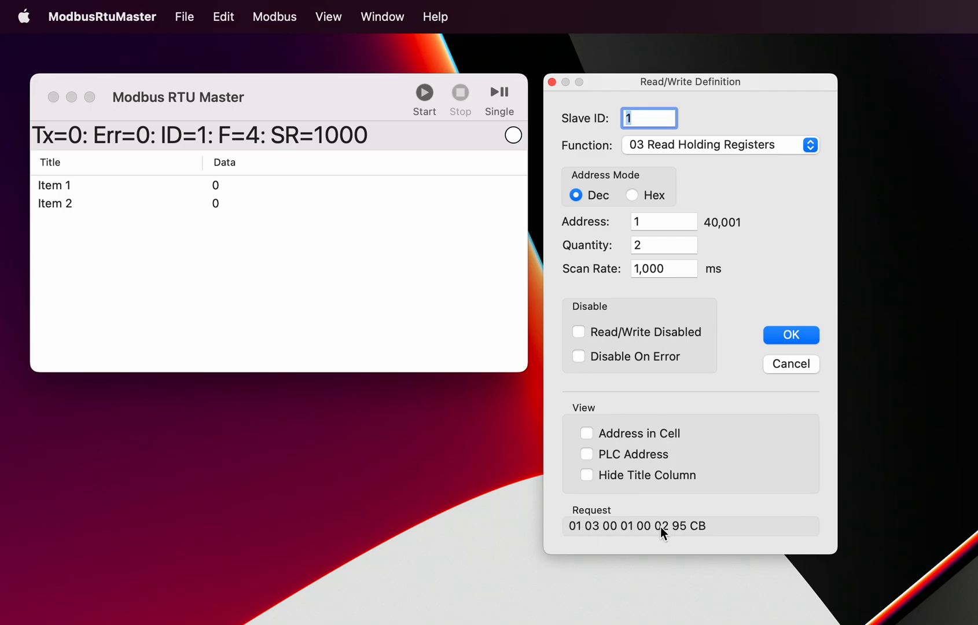
pyautogui.moveTo(565, 530)
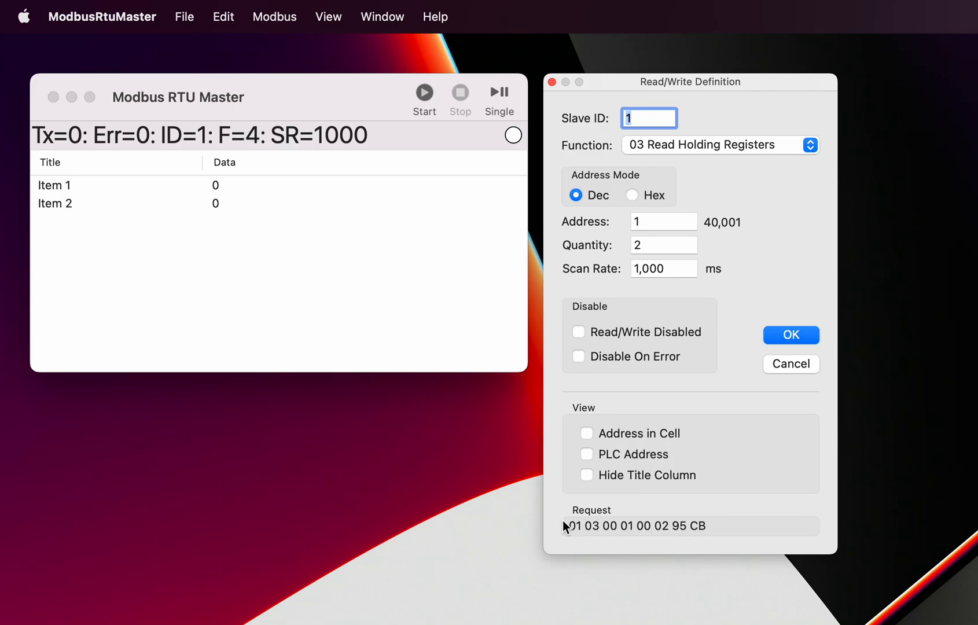
pyautogui.moveTo(718, 538)
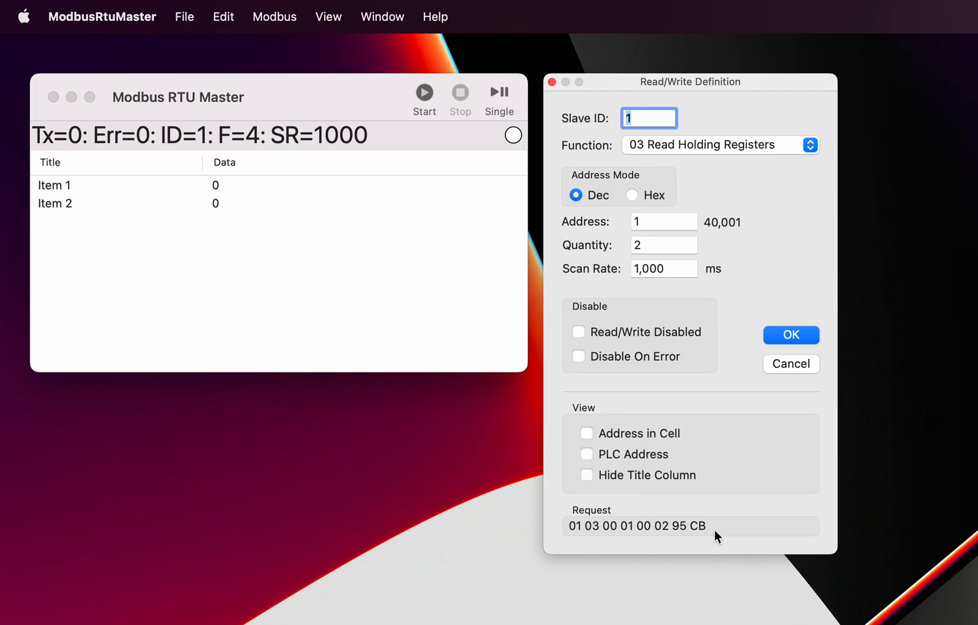
pyautogui.moveTo(605, 535)
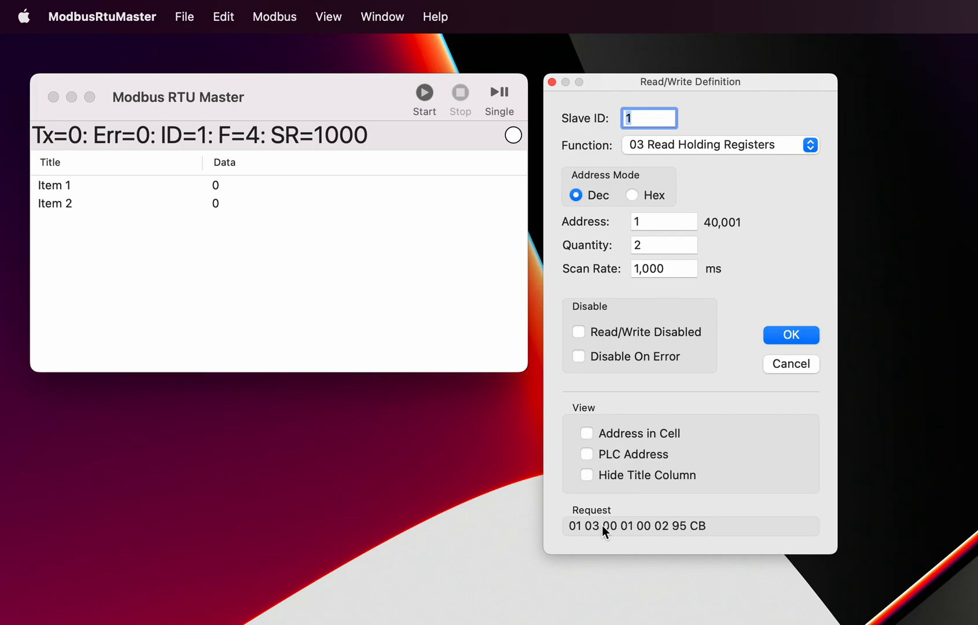
pyautogui.moveTo(586, 534)
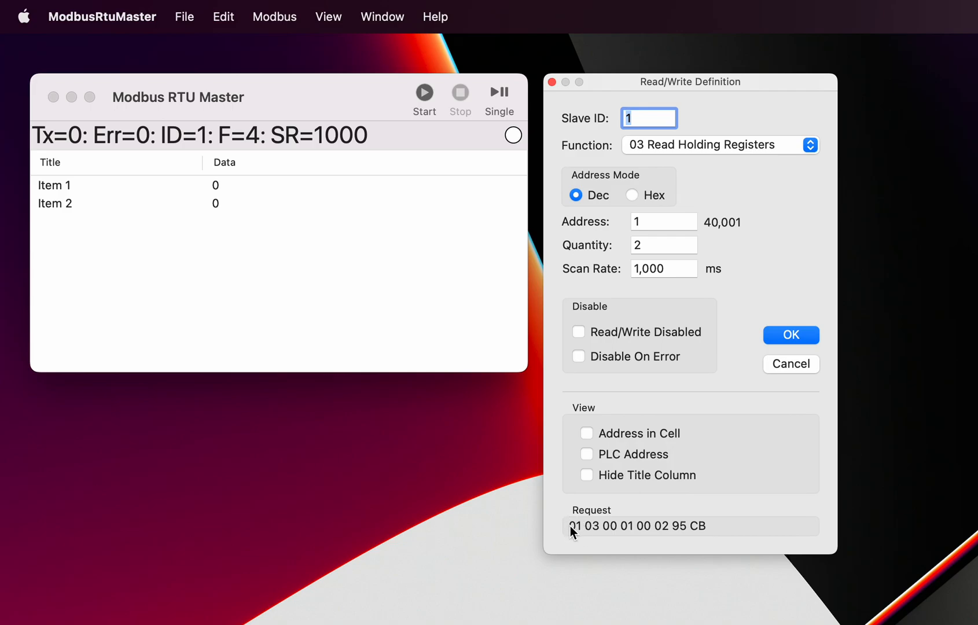
pyautogui.moveTo(594, 534)
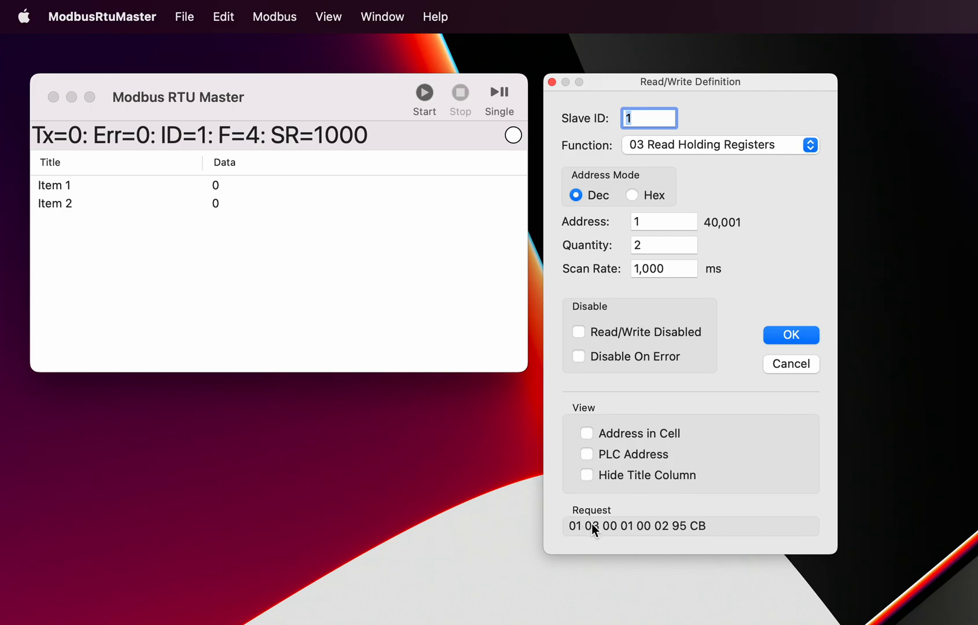
pyautogui.moveTo(621, 535)
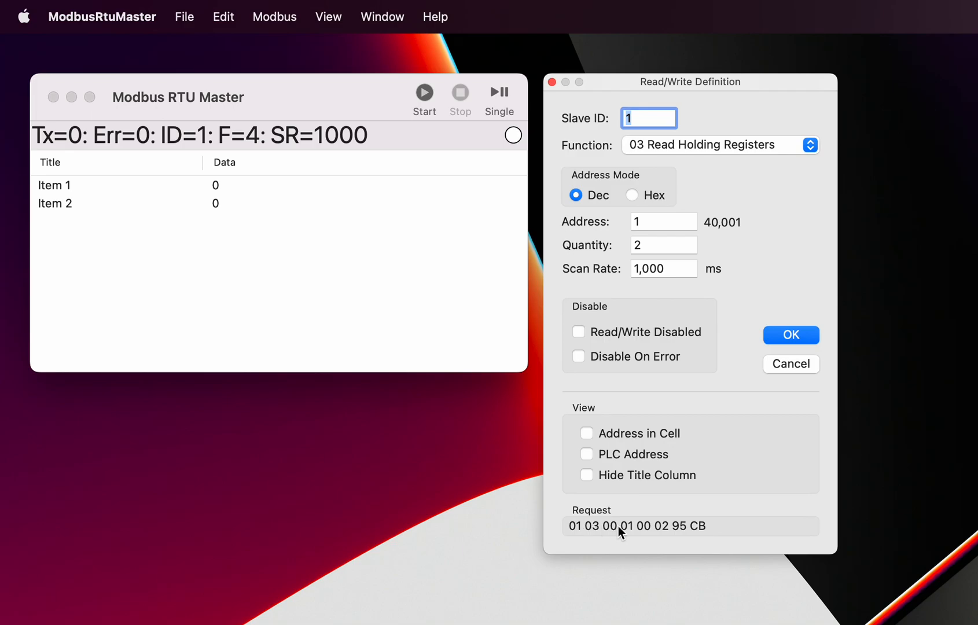
pyautogui.moveTo(633, 533)
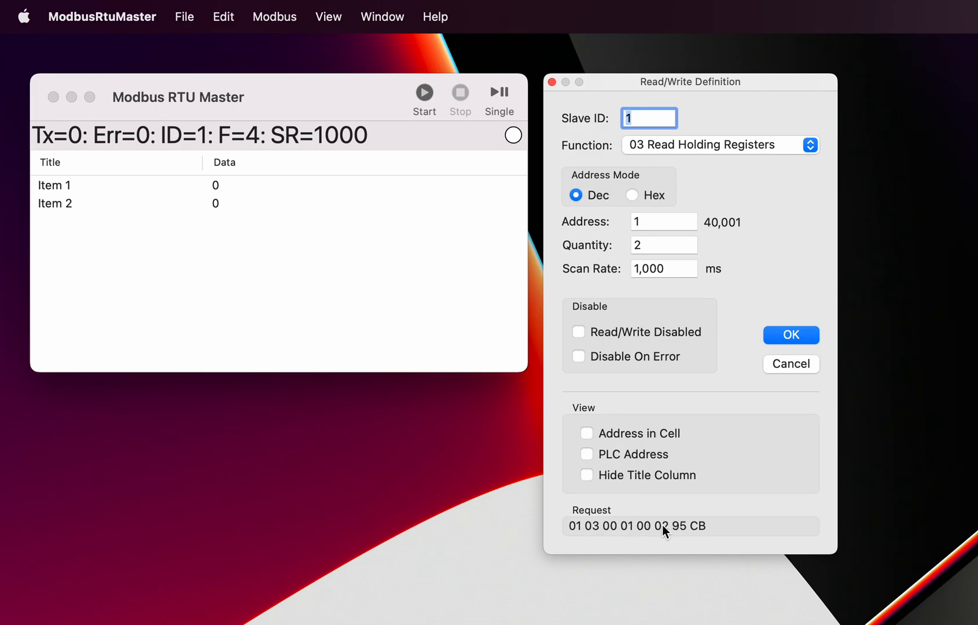
pyautogui.moveTo(561, 497)
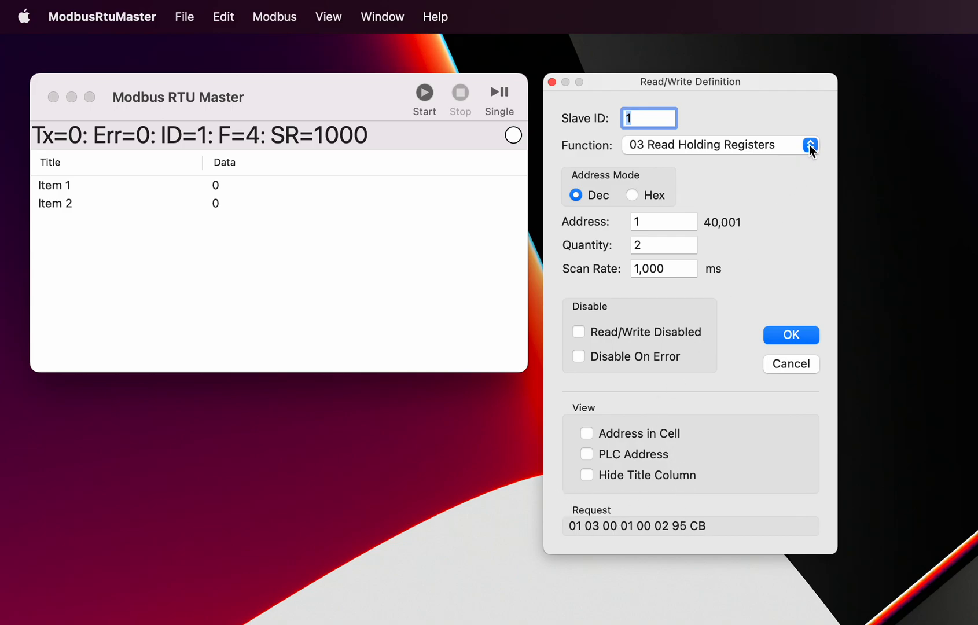
# Set quantity to 3 with Address in Cell enabled and apply the read definition
pyautogui.click(664, 246)
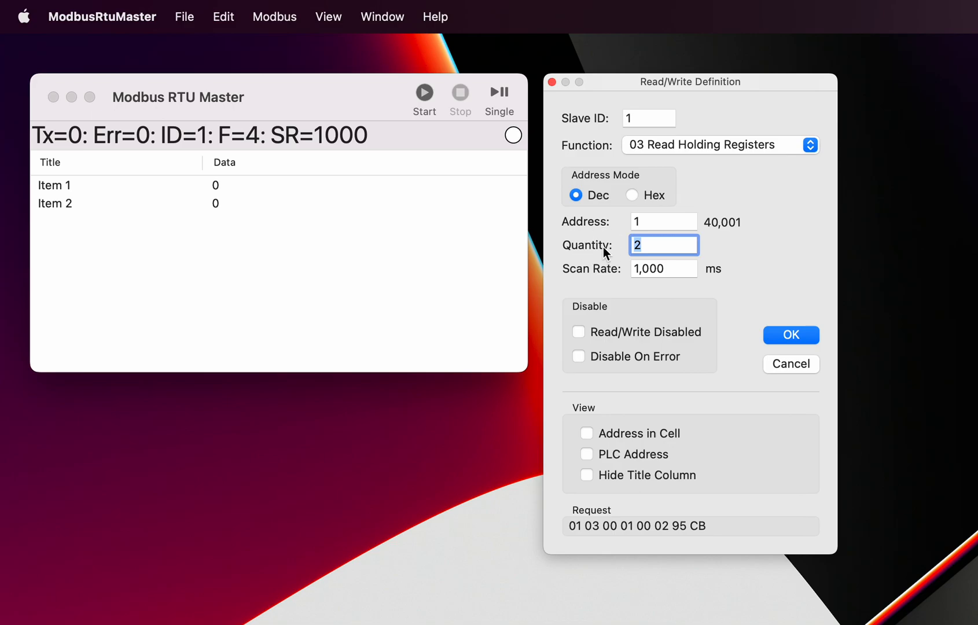
pyautogui.write('3')
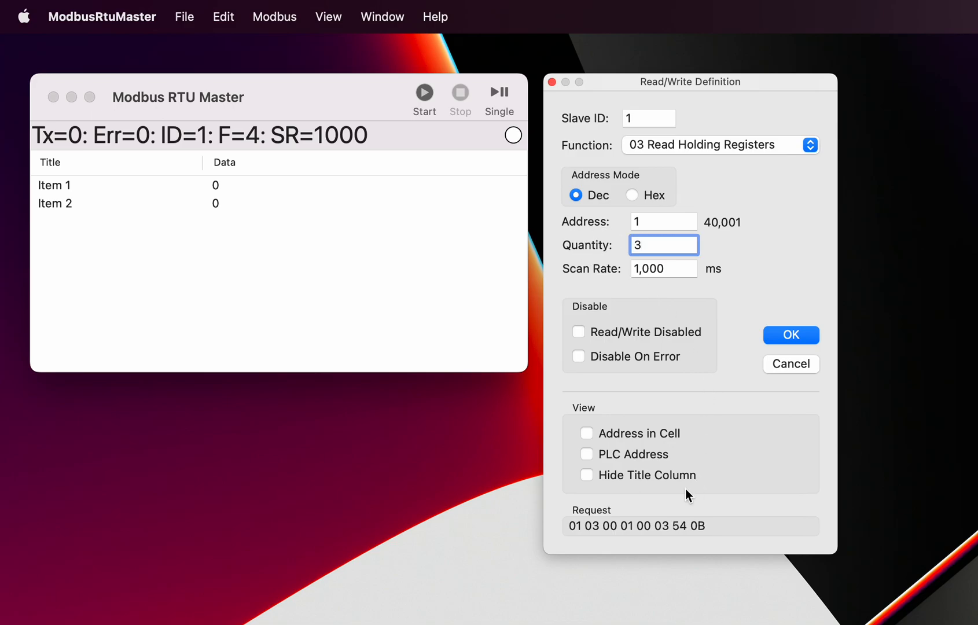
pyautogui.moveTo(667, 291)
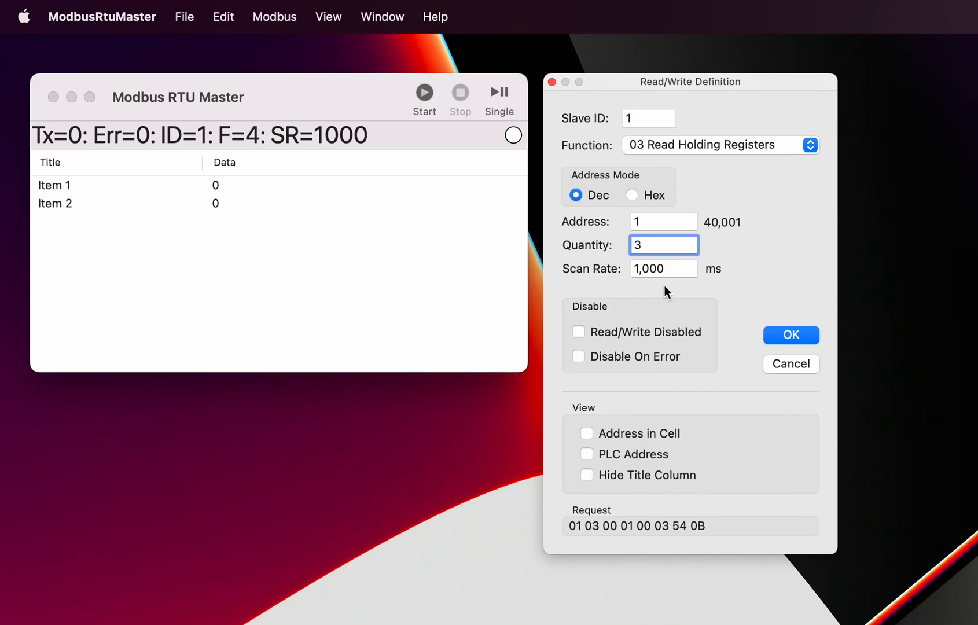
pyautogui.write('2')
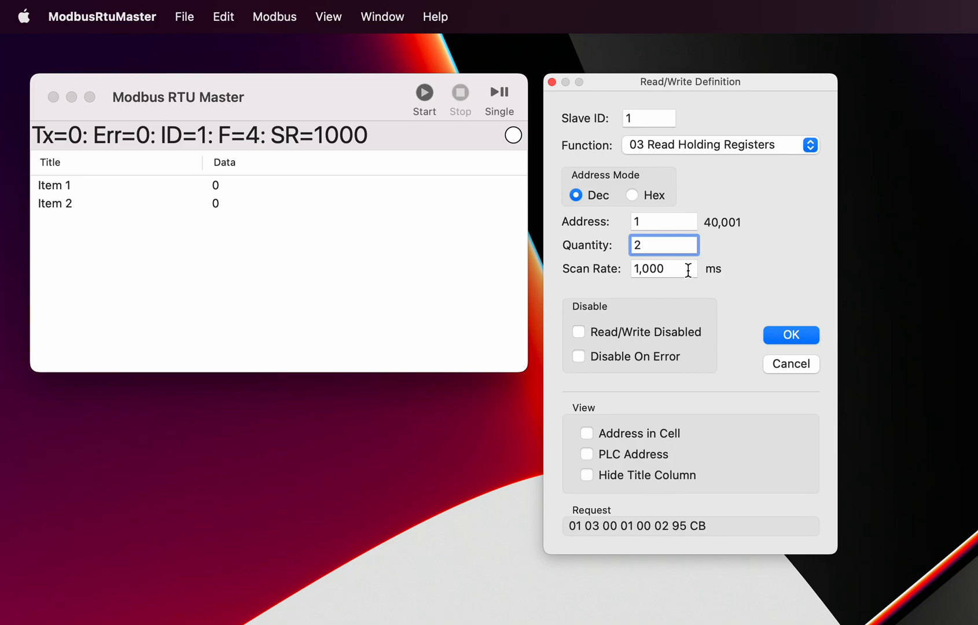
pyautogui.write('3')
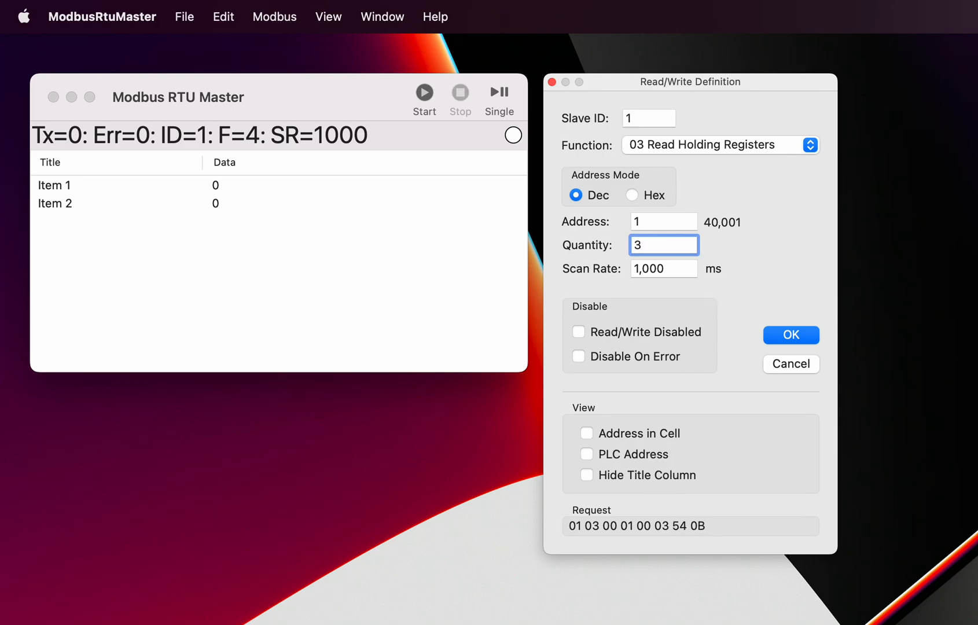
pyautogui.moveTo(780, 336)
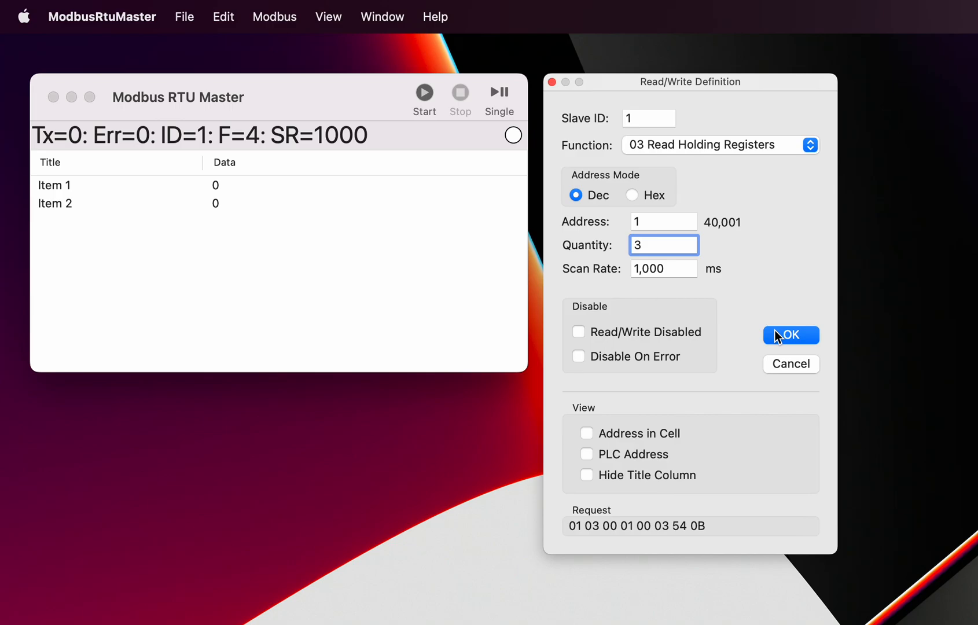
pyautogui.click(586, 433)
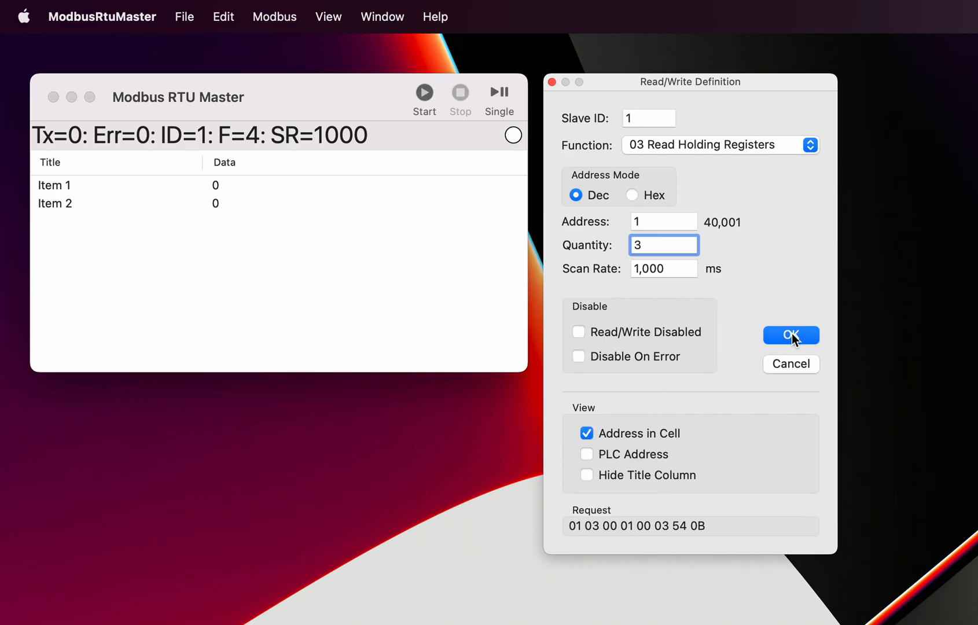
pyautogui.click(792, 336)
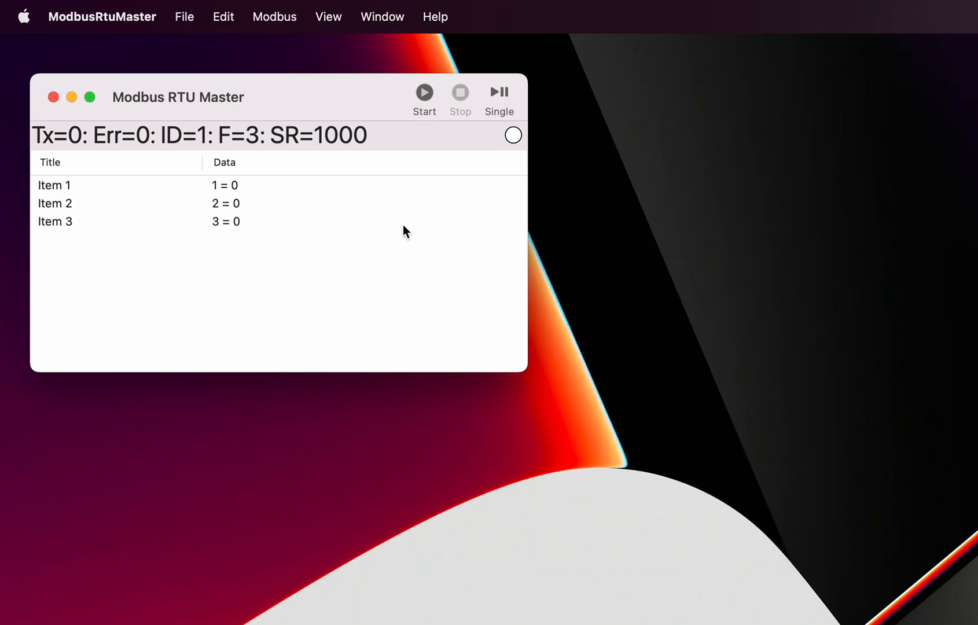
pyautogui.moveTo(218, 207)
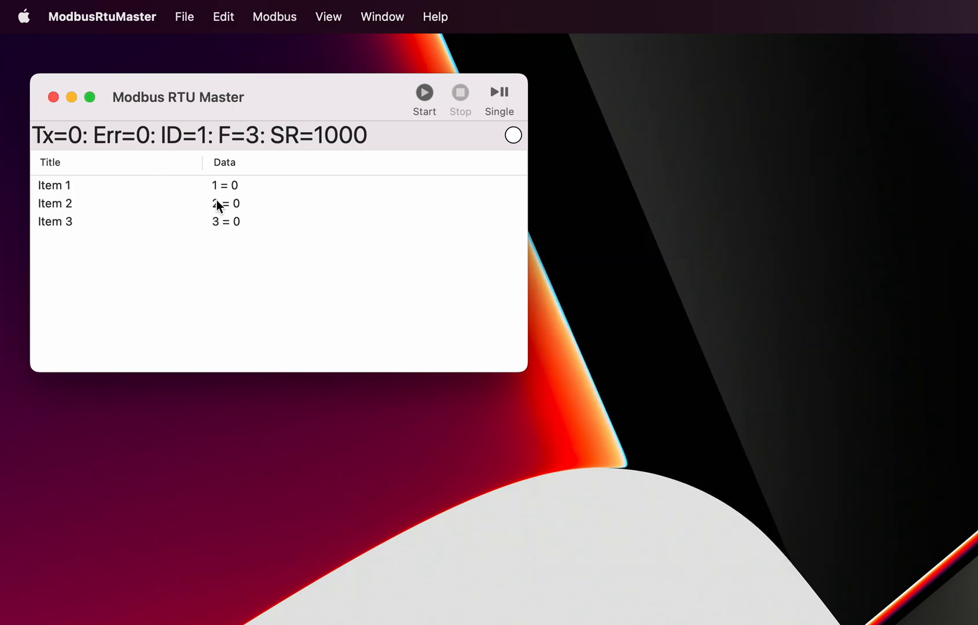
pyautogui.moveTo(215, 191)
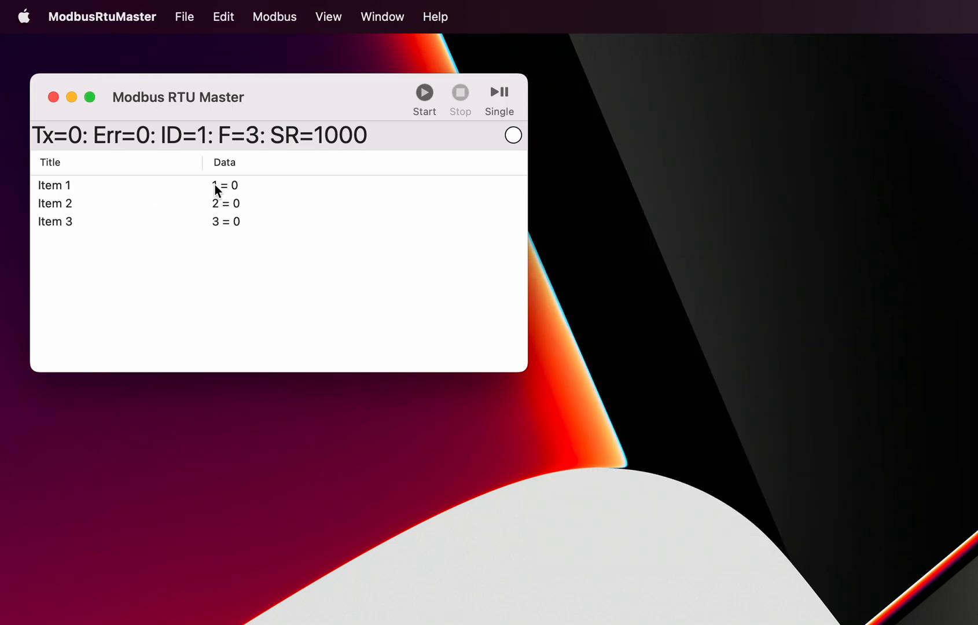
pyautogui.moveTo(311, 140)
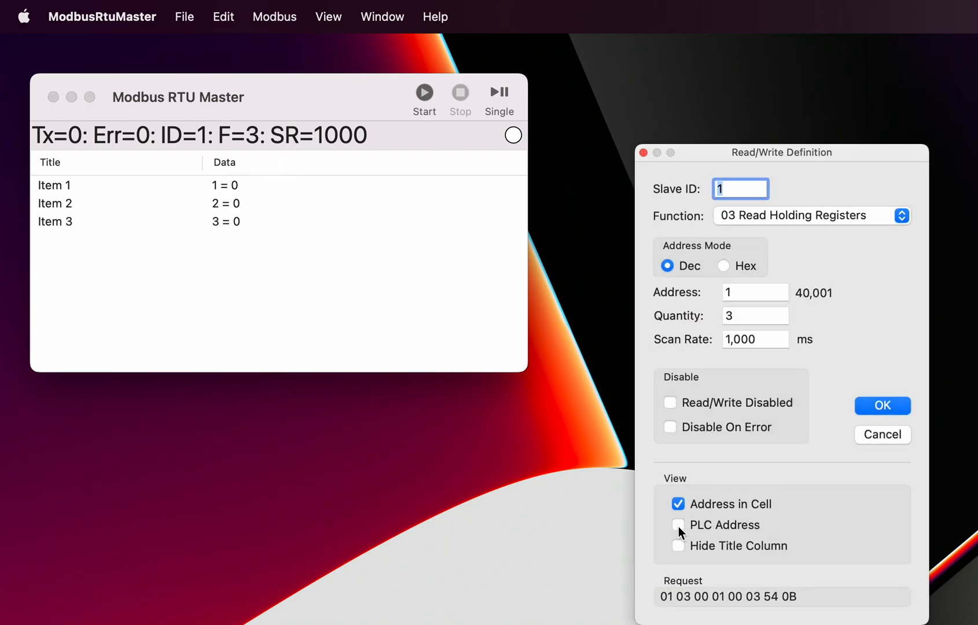
pyautogui.click(882, 407)
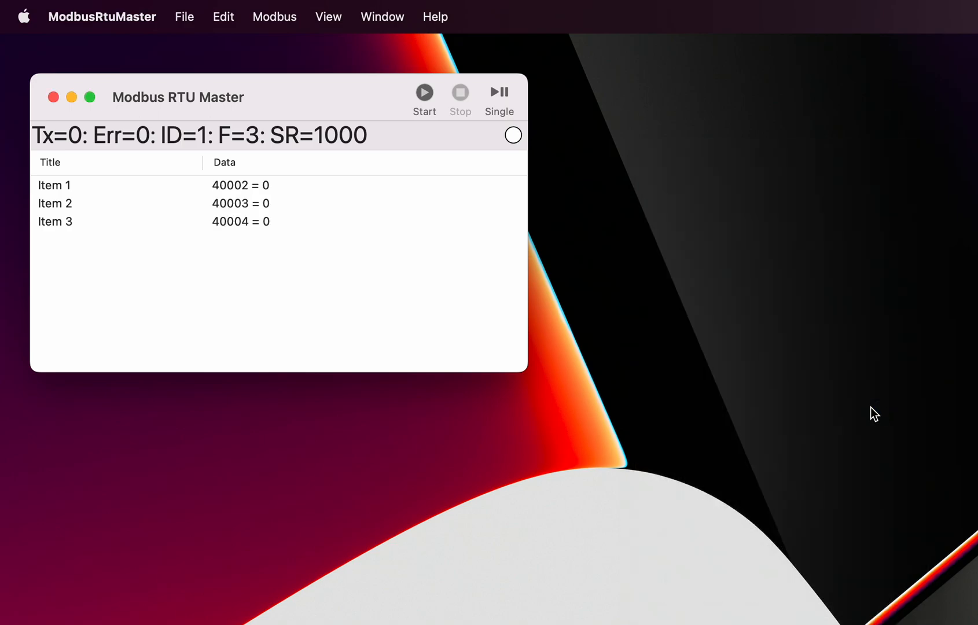
pyautogui.moveTo(251, 204)
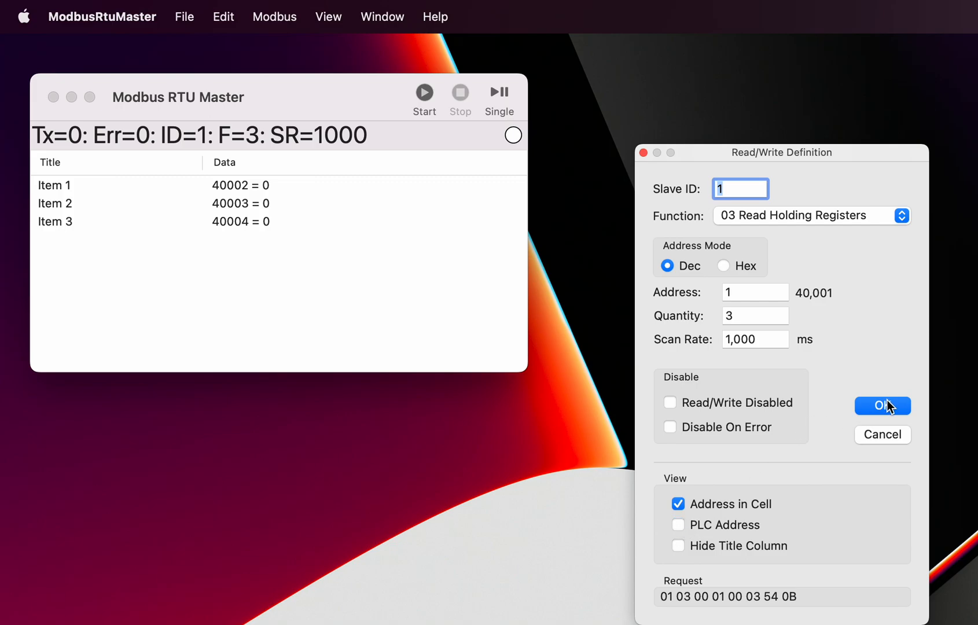
pyautogui.click(883, 407)
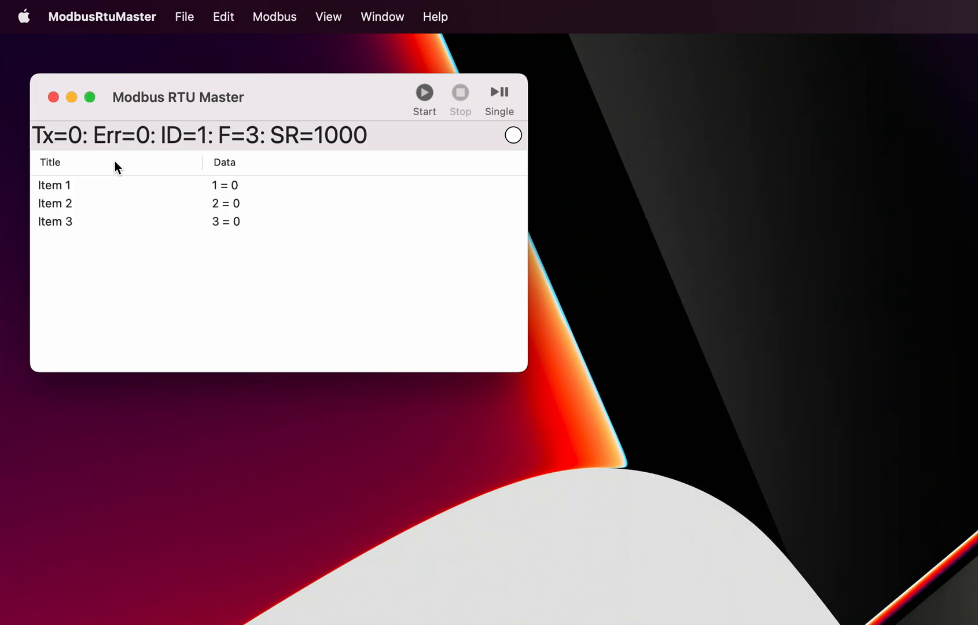
pyautogui.moveTo(58, 189)
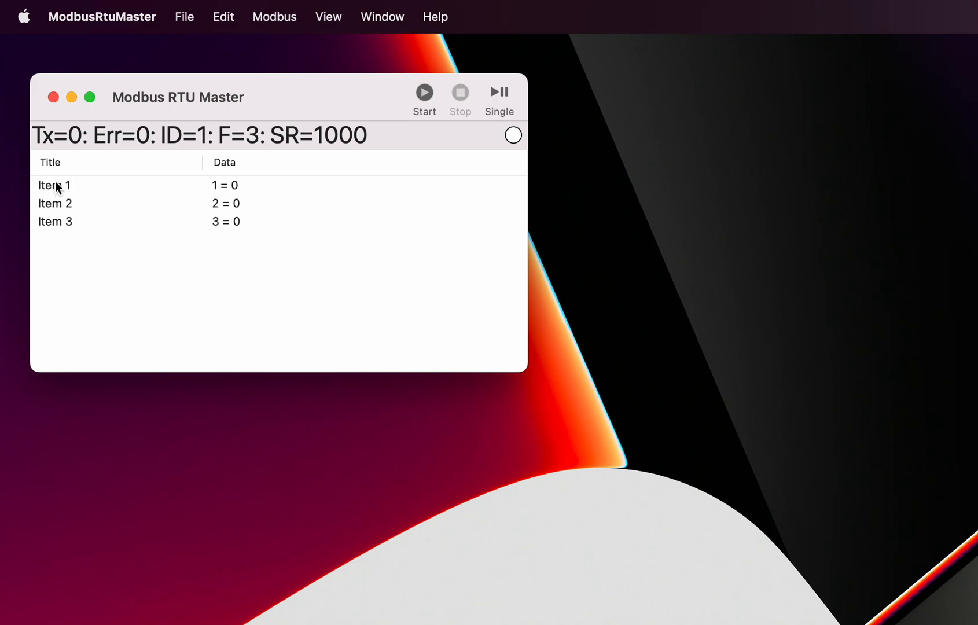
# Rename Item 1 to 'Register 1' and Item 2 to 'FlowValue'
pyautogui.click(58, 185)
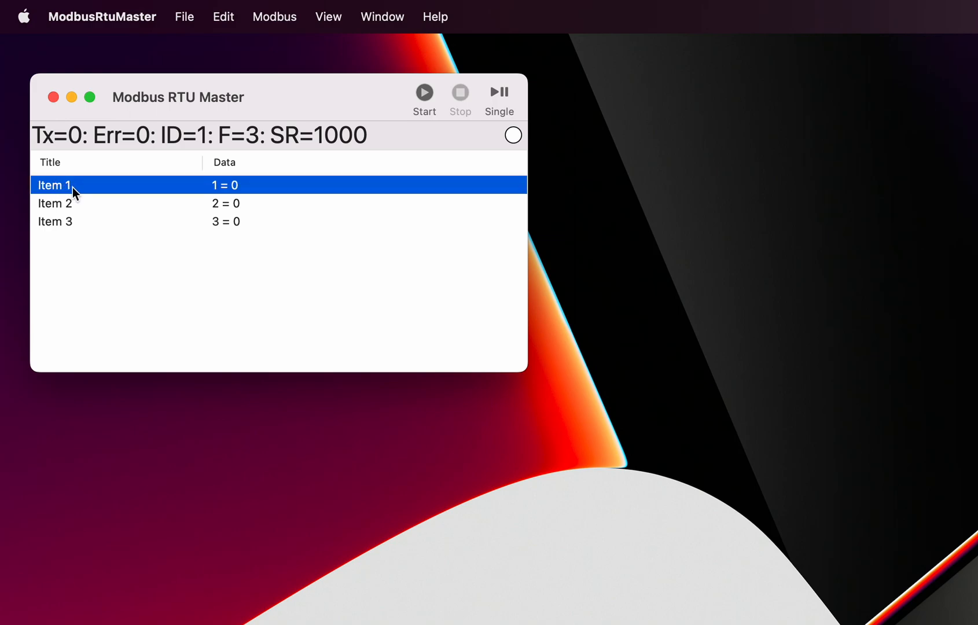
pyautogui.doubleClick(55, 185)
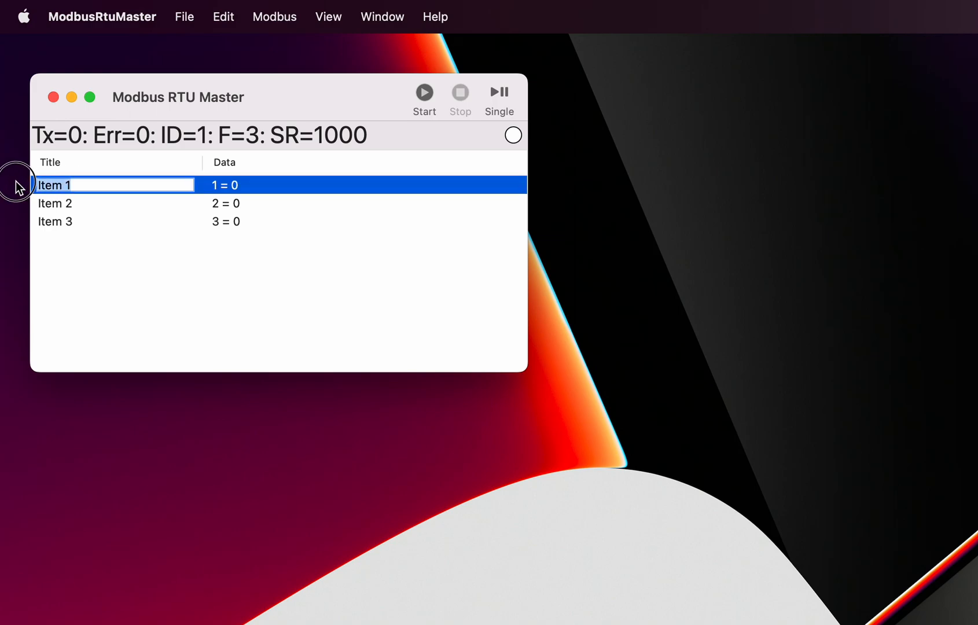
pyautogui.write('Register')
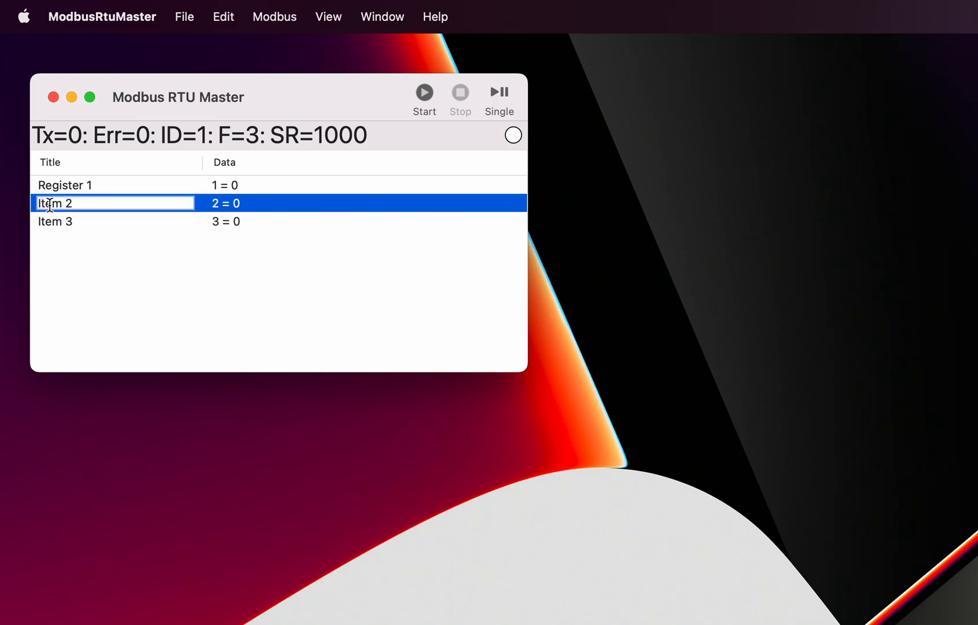
pyautogui.write('Flo')
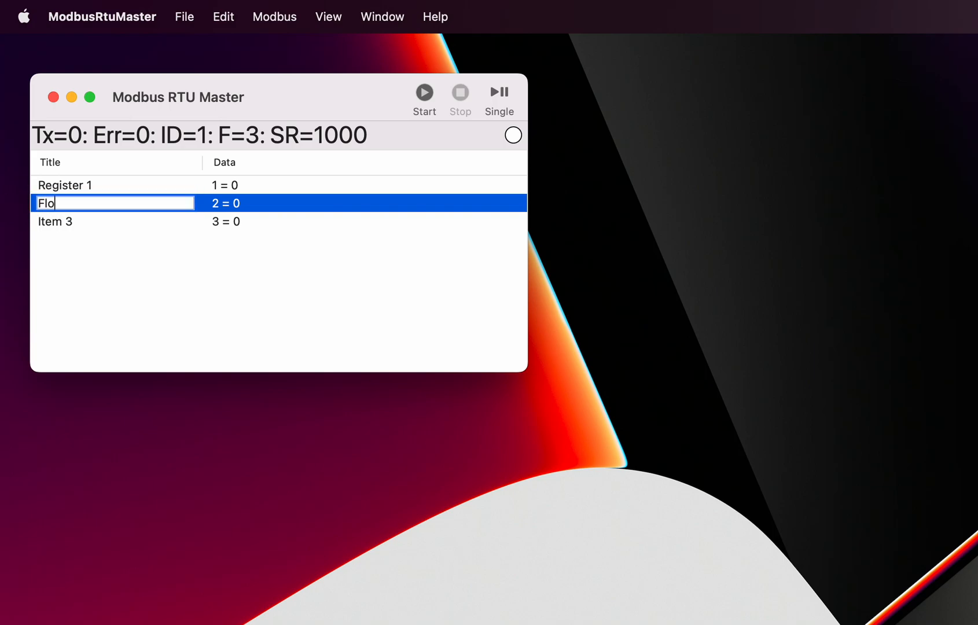
pyautogui.write('wValue')
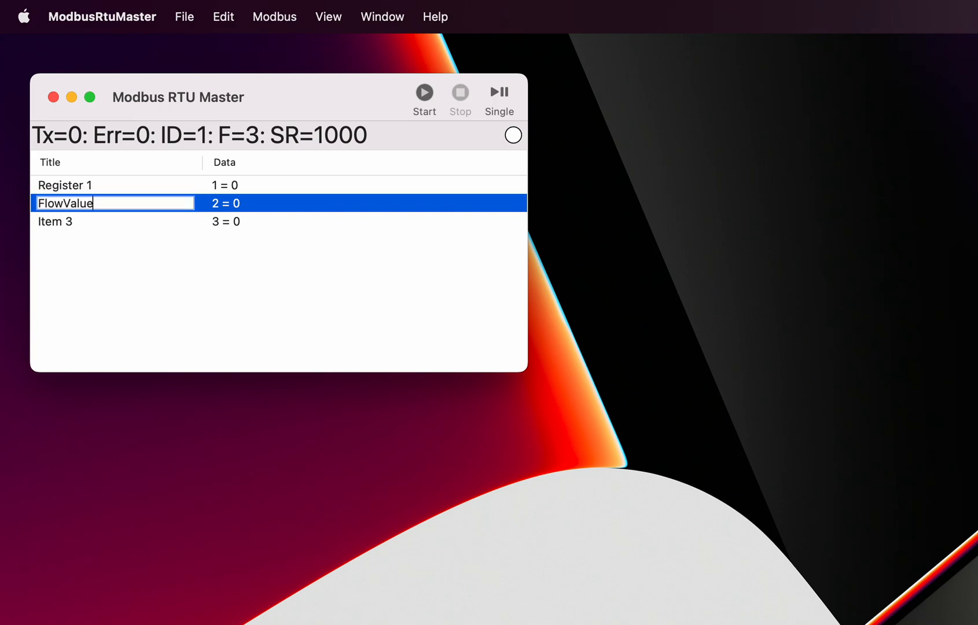
pyautogui.click(54, 221)
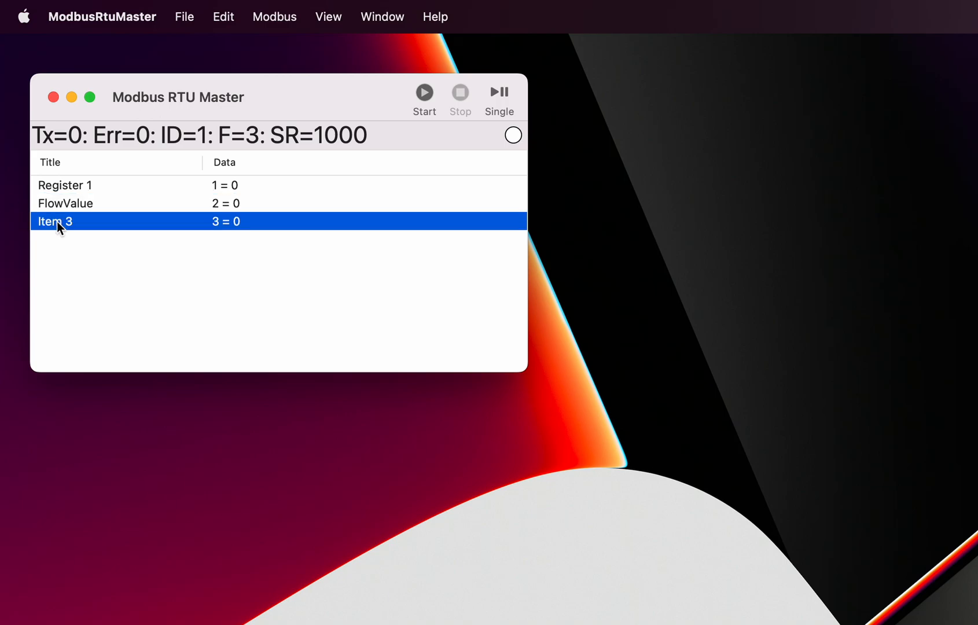
pyautogui.moveTo(79, 234)
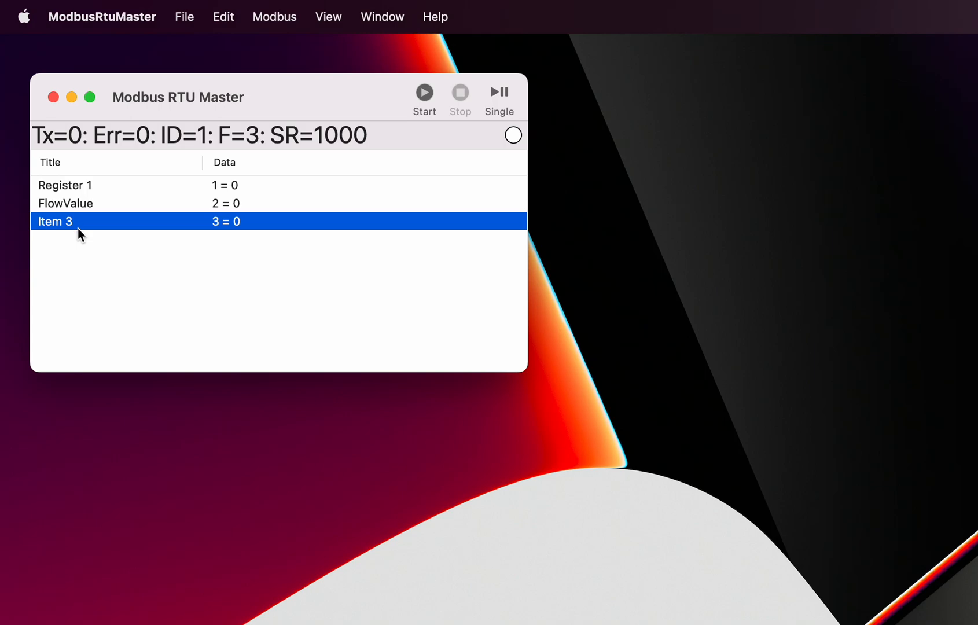
pyautogui.moveTo(294, 121)
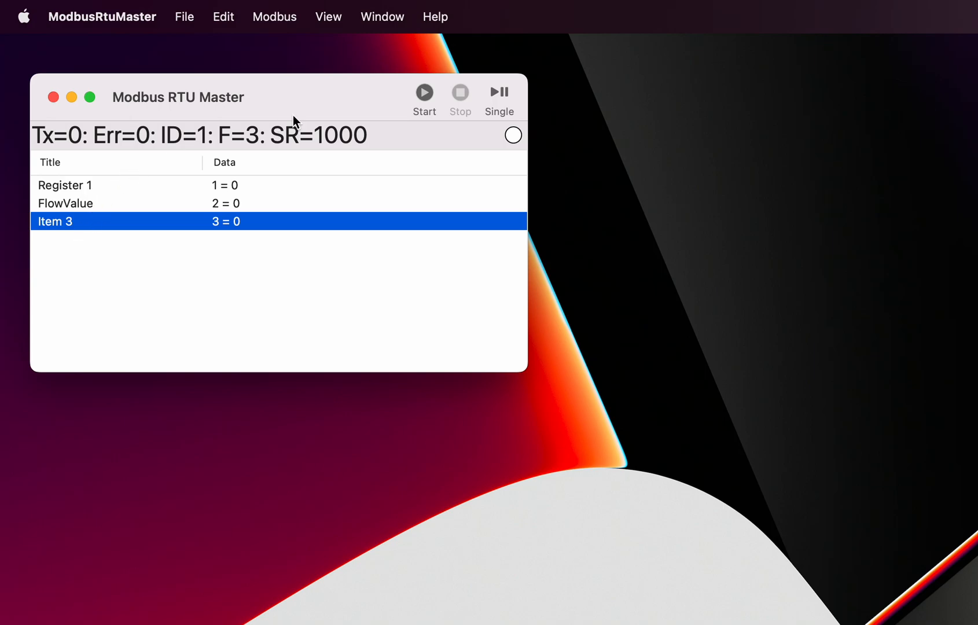
pyautogui.moveTo(259, 178)
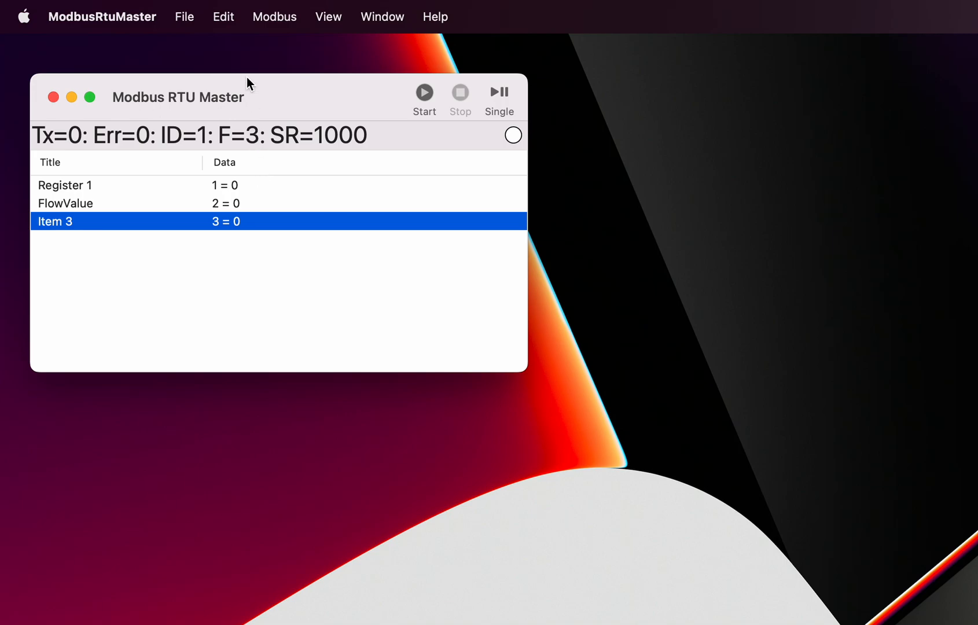
pyautogui.moveTo(184, 18)
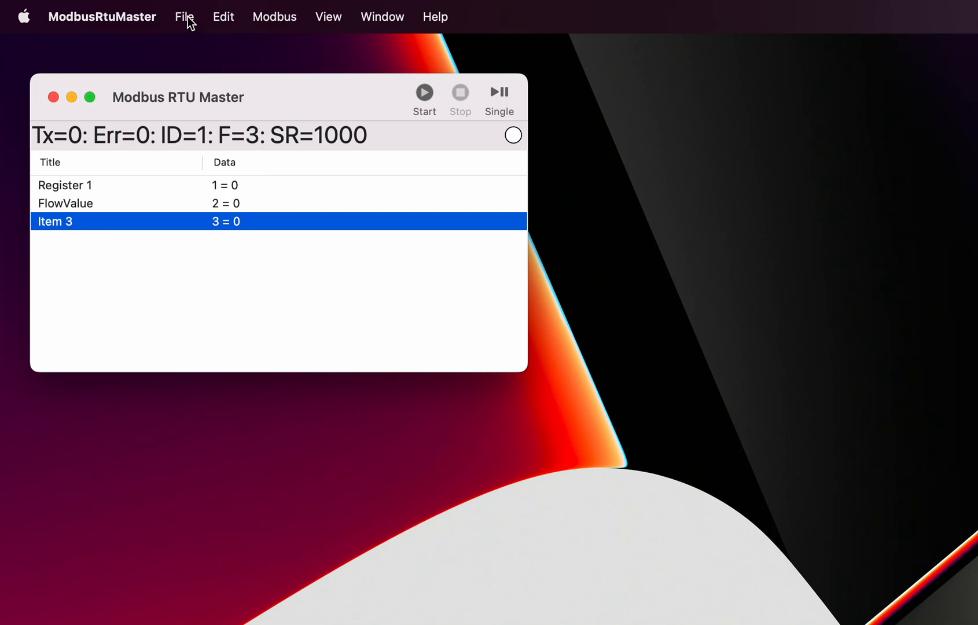
pyautogui.click(184, 16)
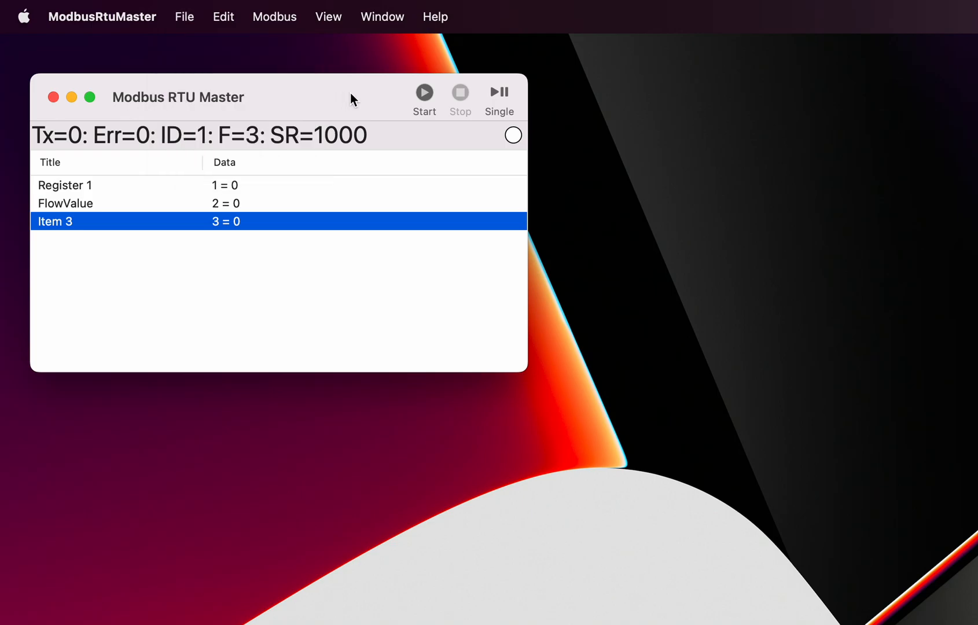
pyautogui.moveTo(264, 108)
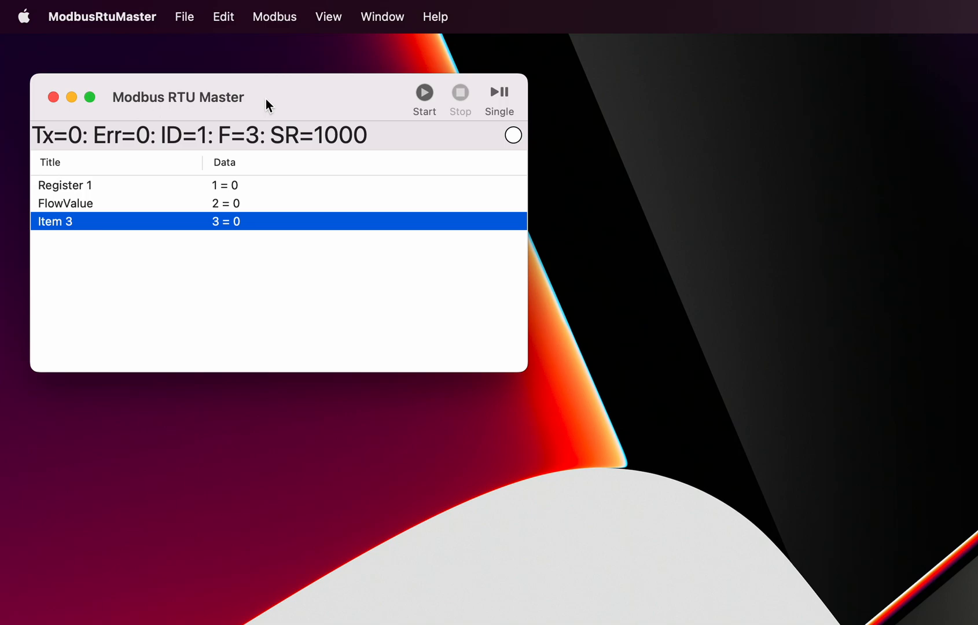
pyautogui.moveTo(290, 99)
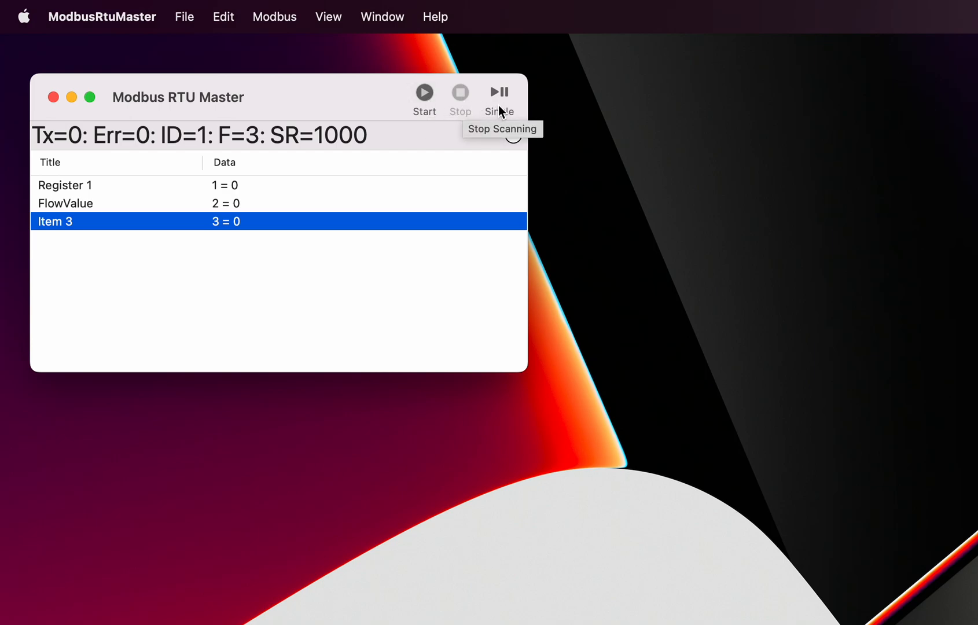
pyautogui.moveTo(505, 102)
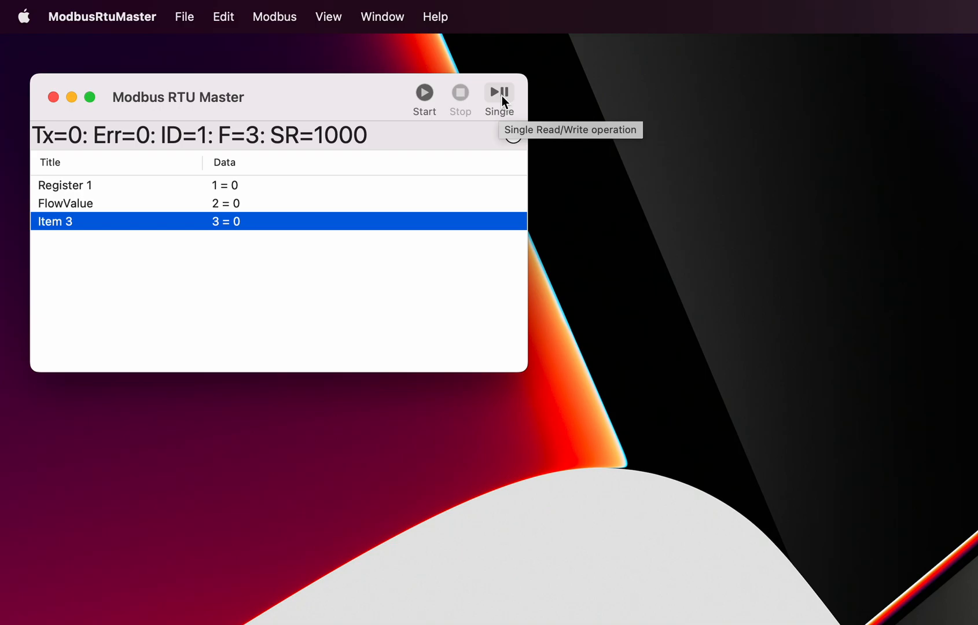
pyautogui.moveTo(432, 153)
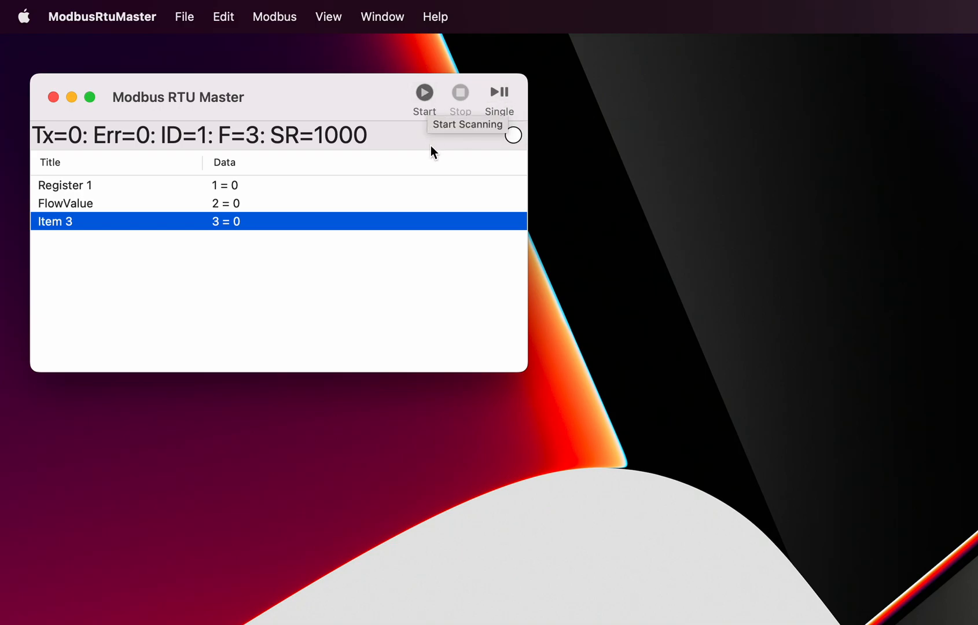
pyautogui.moveTo(165, 152)
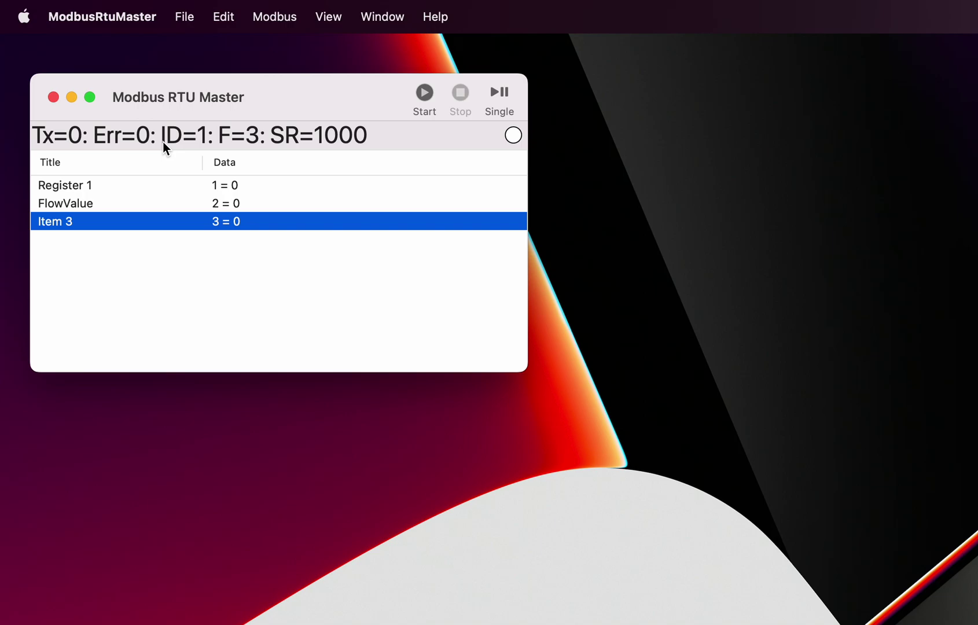
pyautogui.moveTo(124, 157)
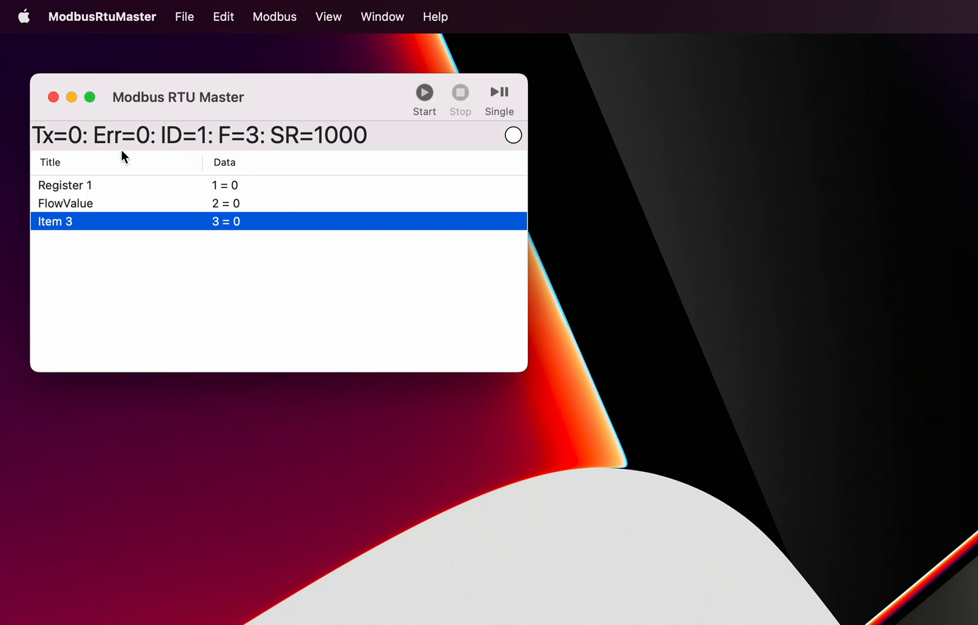
pyautogui.moveTo(69, 135)
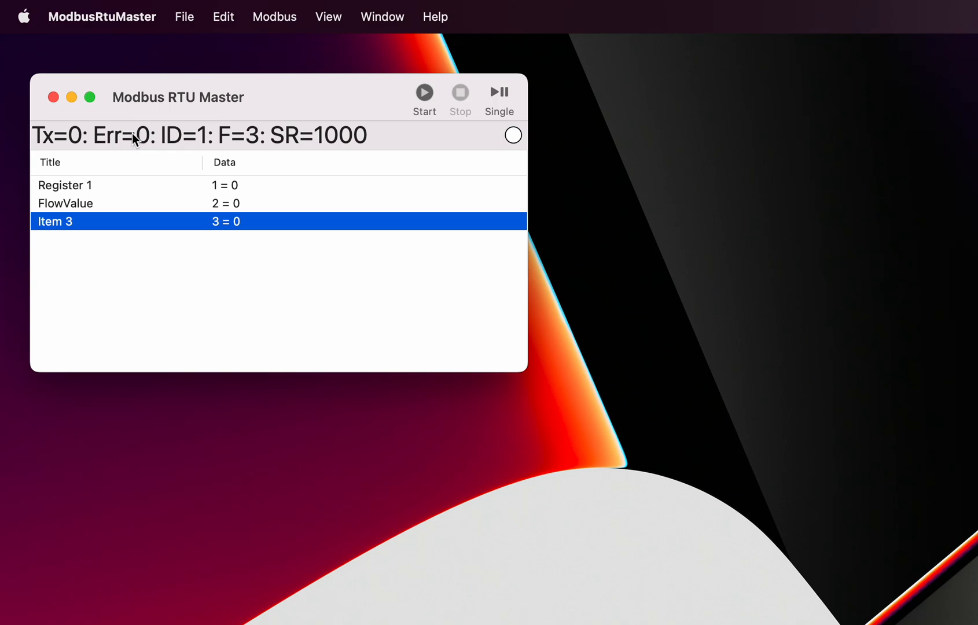
pyautogui.moveTo(195, 146)
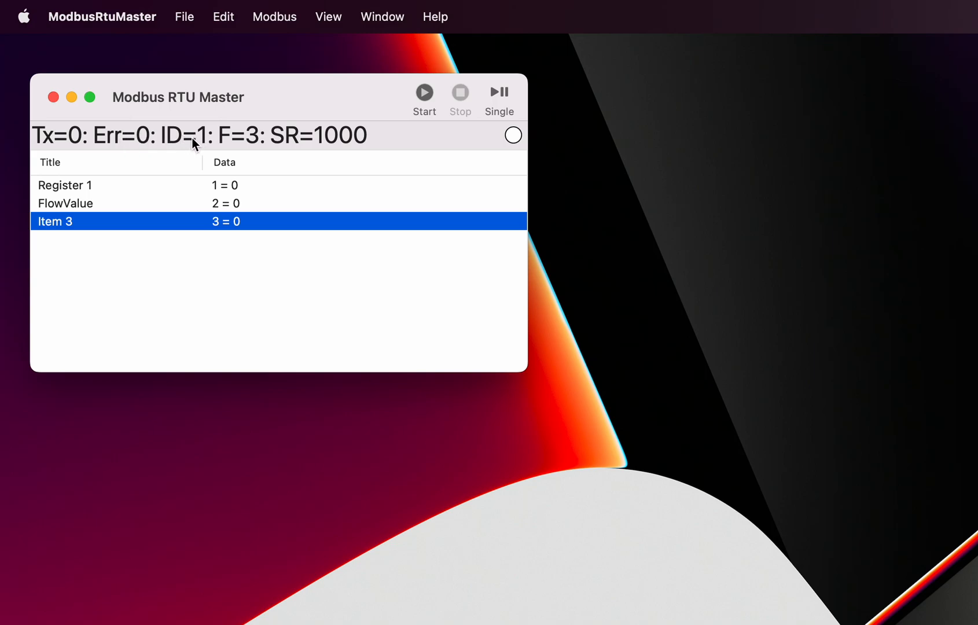
pyautogui.moveTo(249, 142)
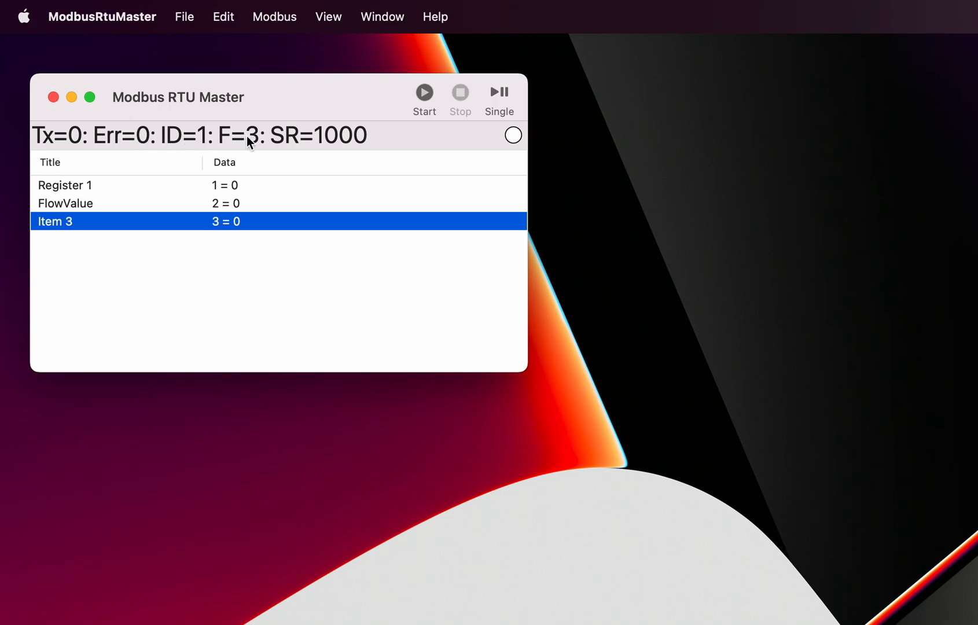
pyautogui.moveTo(324, 145)
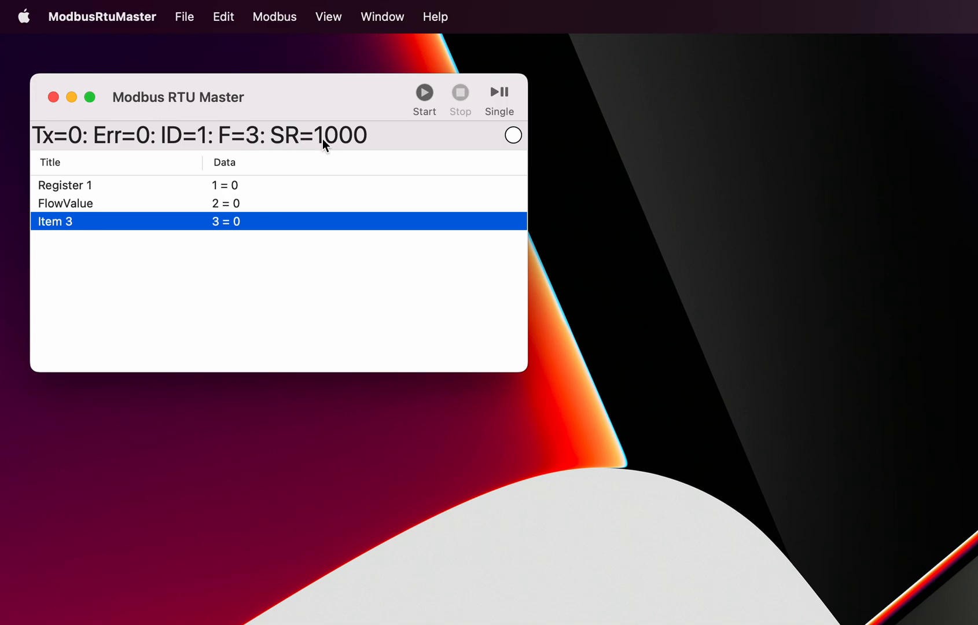
pyautogui.moveTo(365, 137)
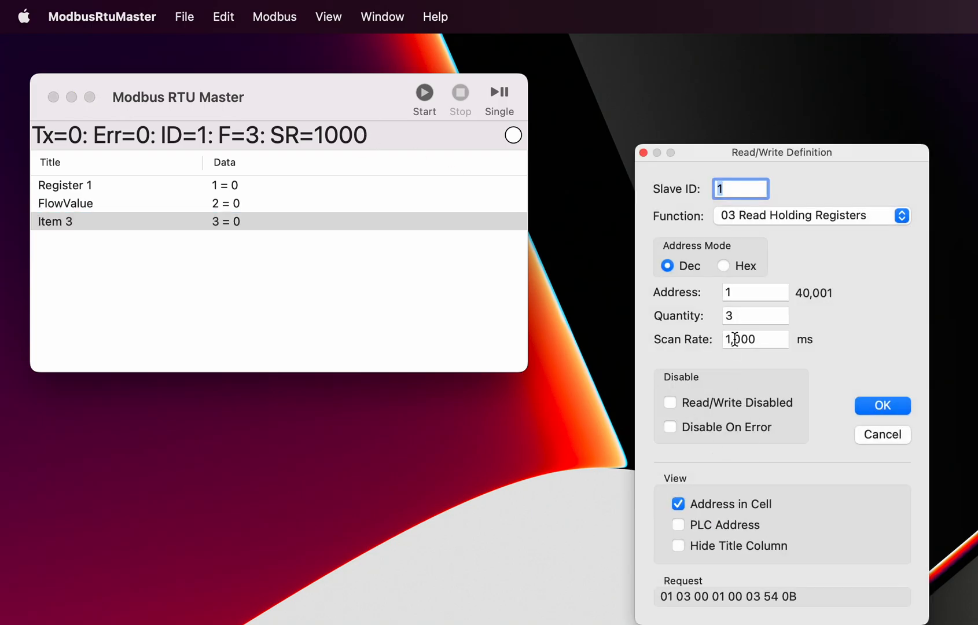
pyautogui.moveTo(882, 426)
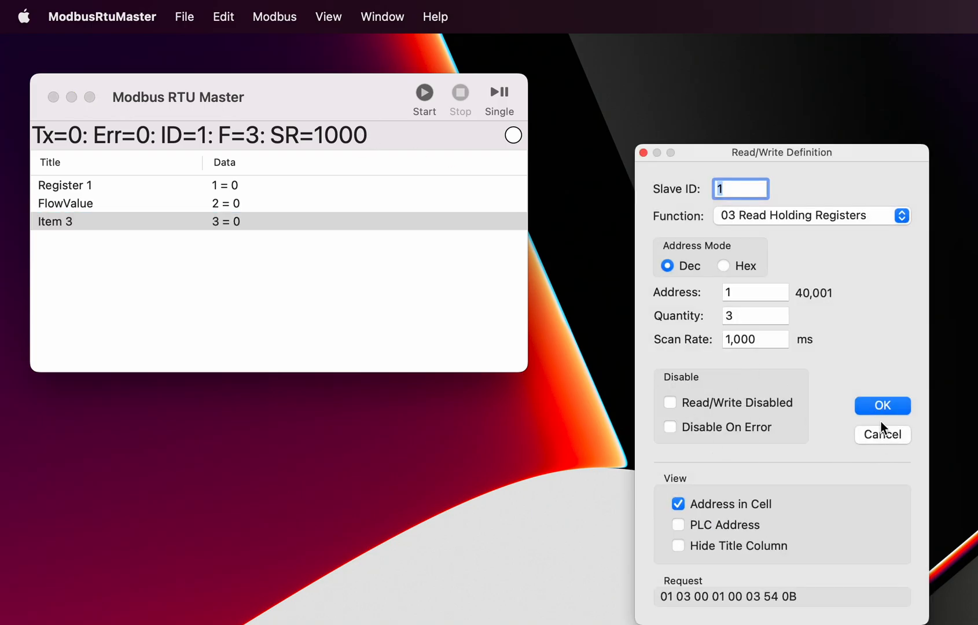
# Confirm the Read/Write Definition unchanged with OK
pyautogui.click(882, 405)
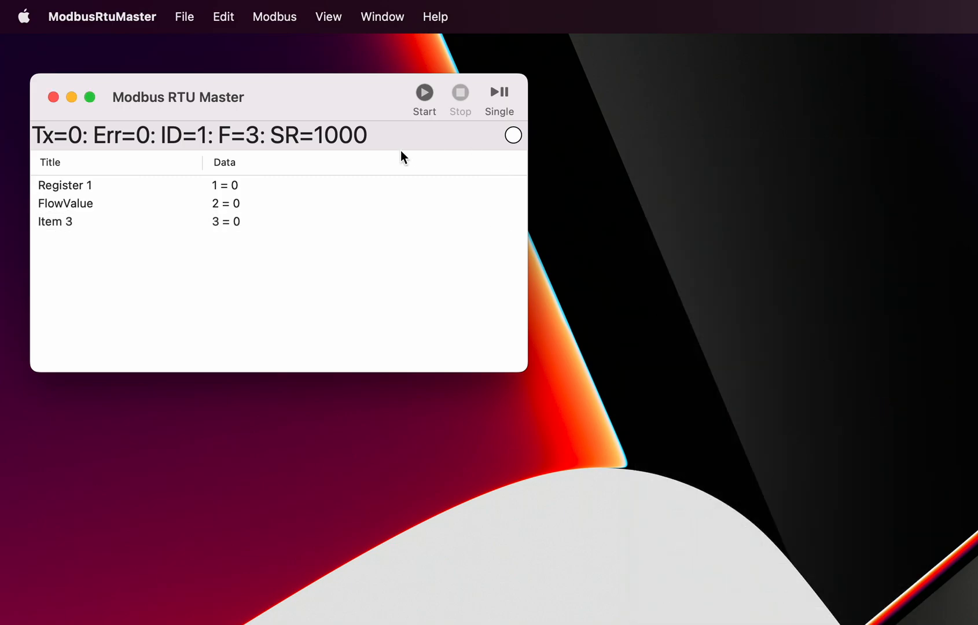
pyautogui.moveTo(323, 142)
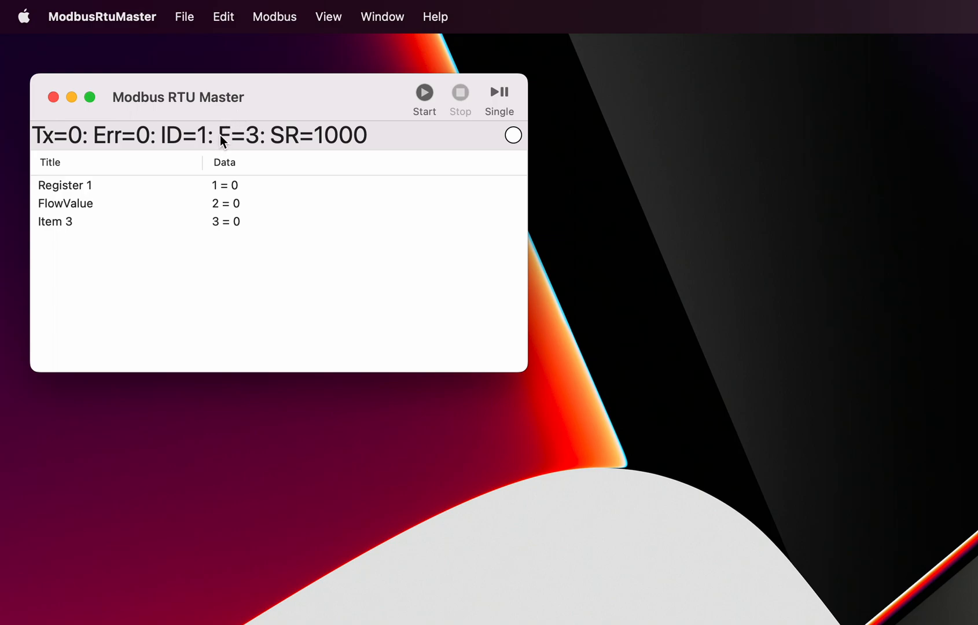
pyautogui.moveTo(273, 139)
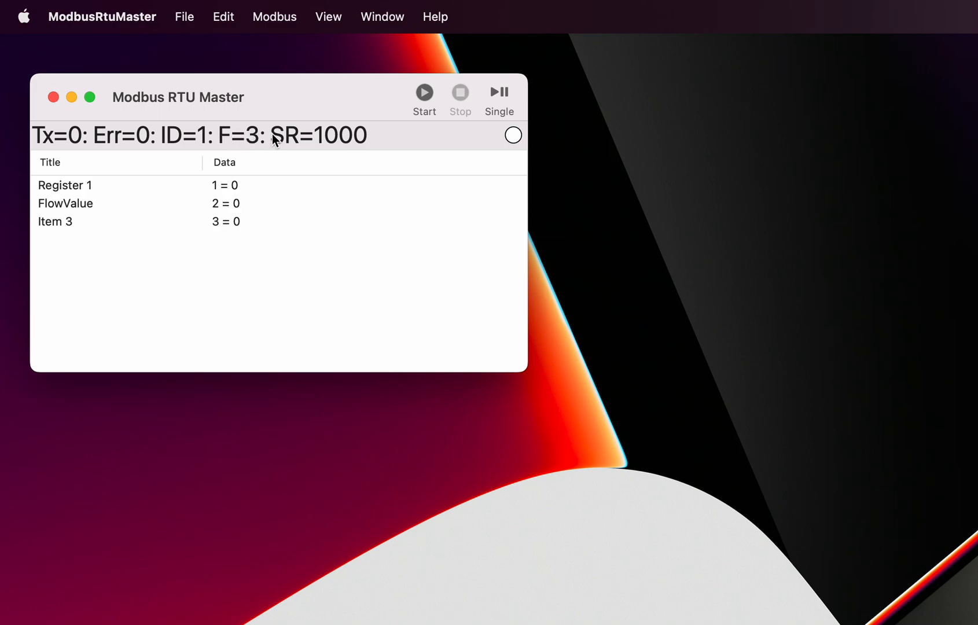
pyautogui.moveTo(371, 150)
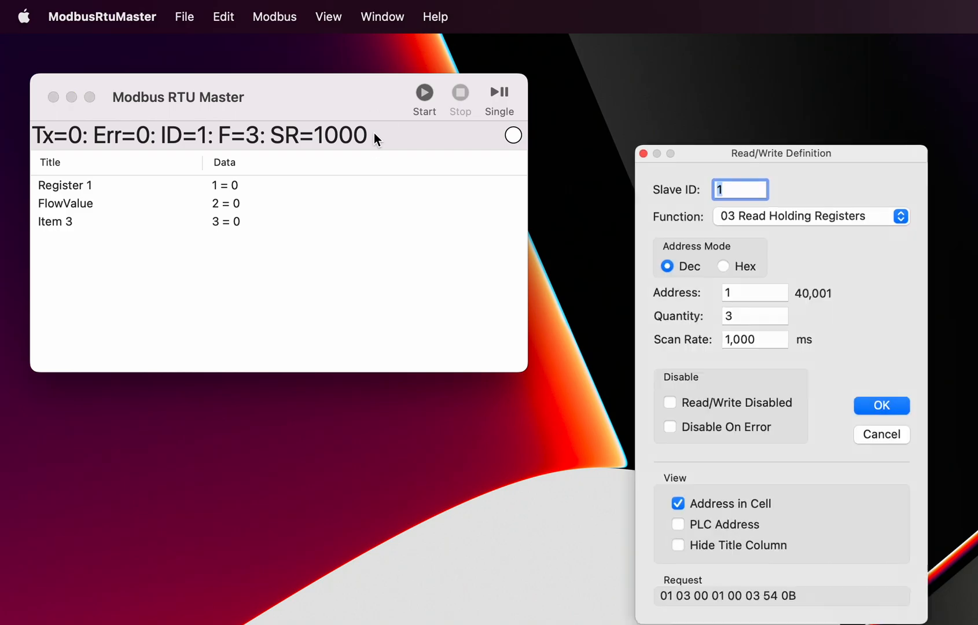
# Set the scan rate to 3,000 ms so the status reads SR=3000
pyautogui.click(755, 339)
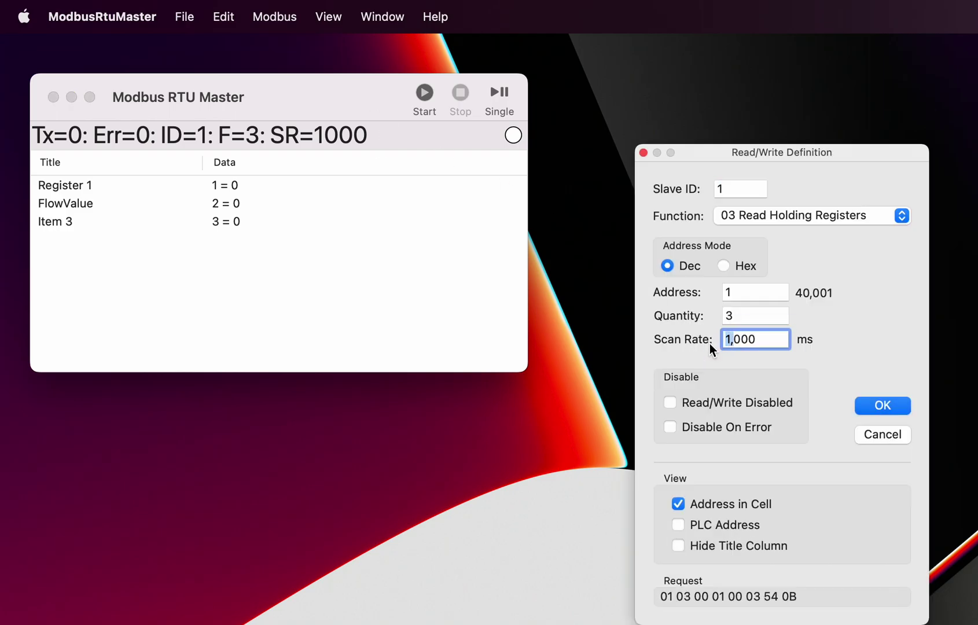
pyautogui.write('3000')
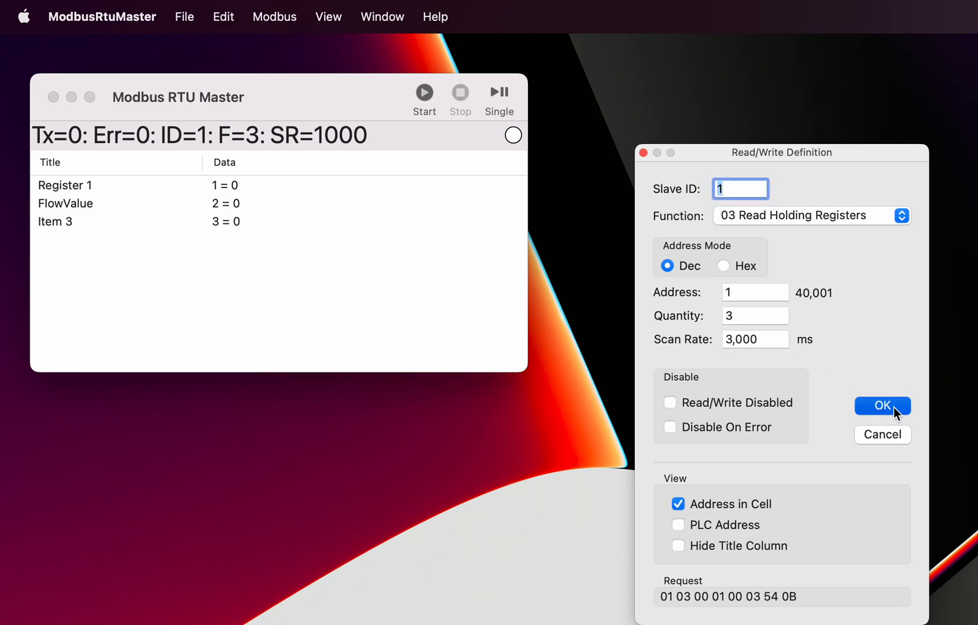
pyautogui.click(882, 407)
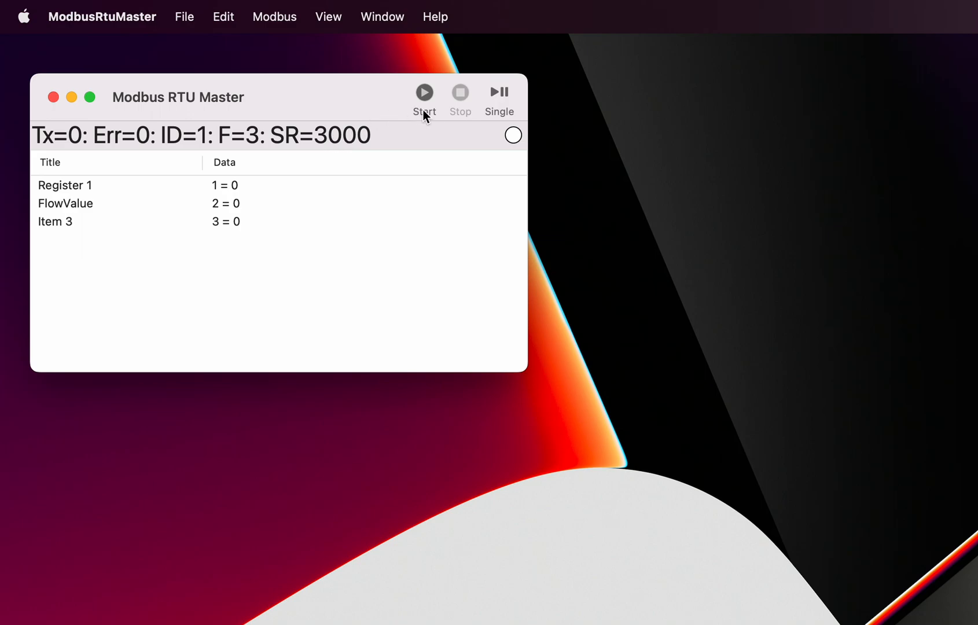
pyautogui.moveTo(426, 94)
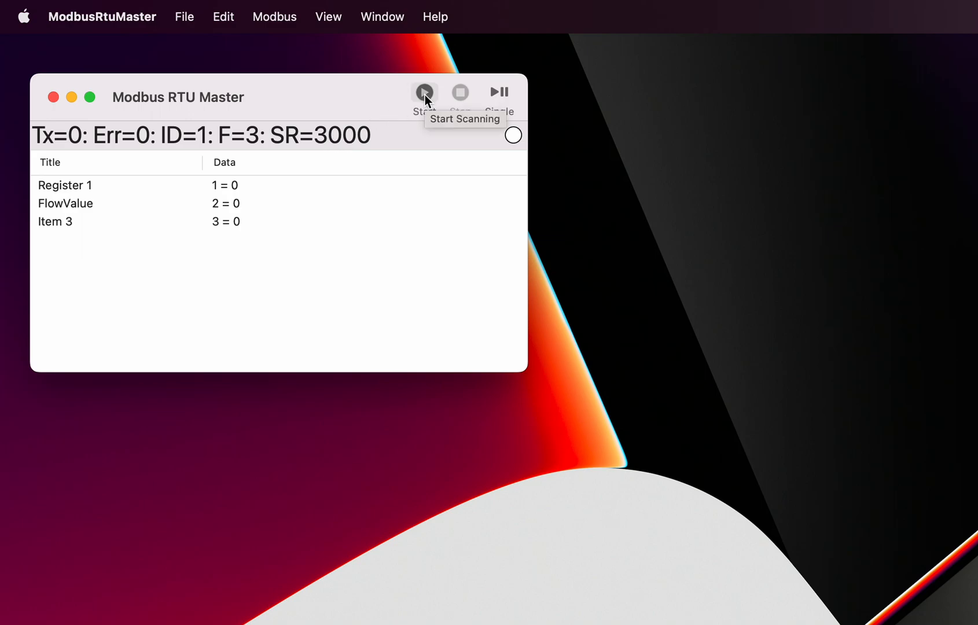
# Start scanning the registers from the toolbar
pyautogui.click(423, 93)
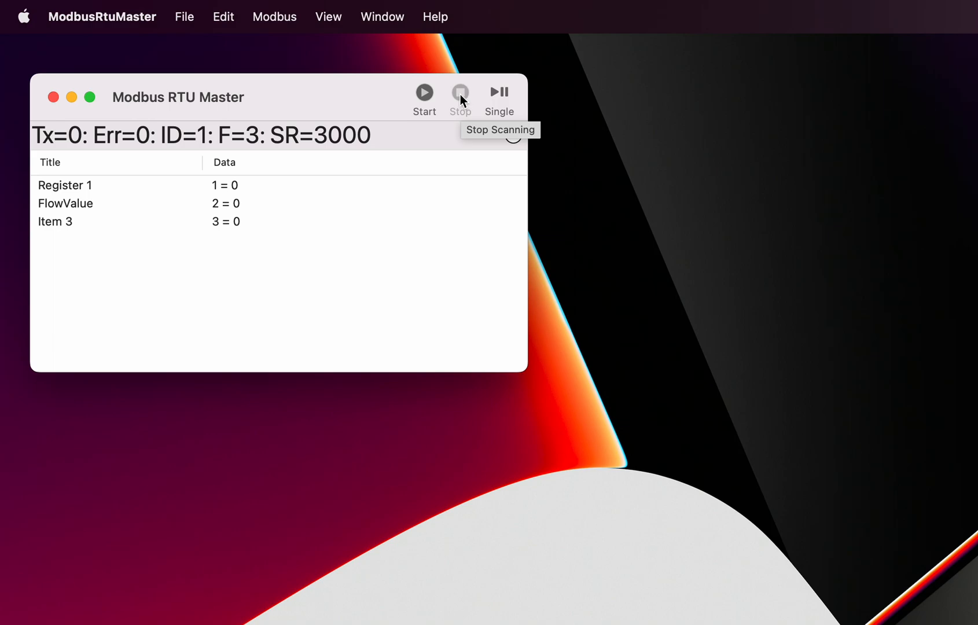
pyautogui.moveTo(499, 107)
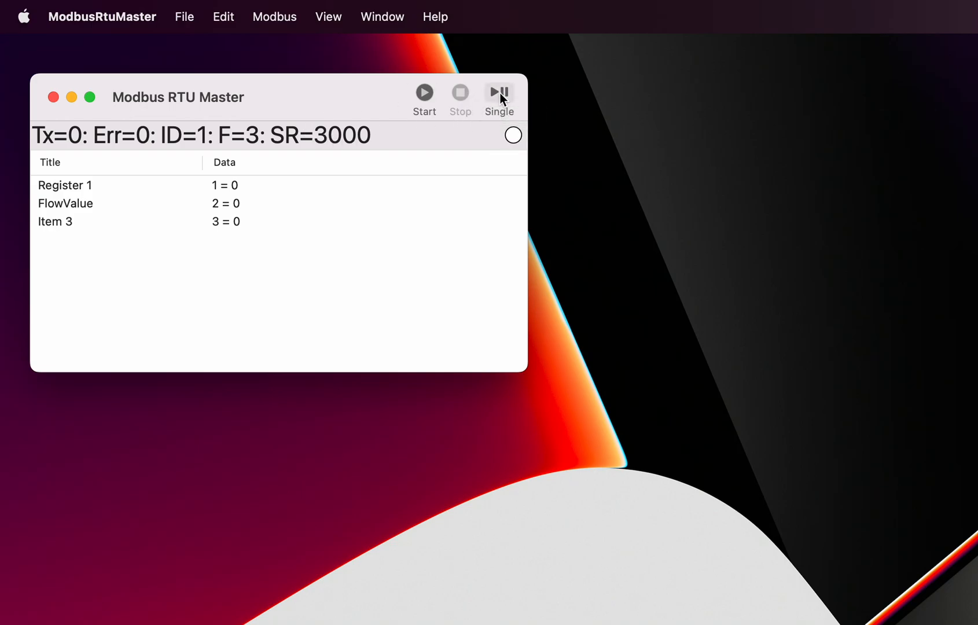
pyautogui.moveTo(501, 98)
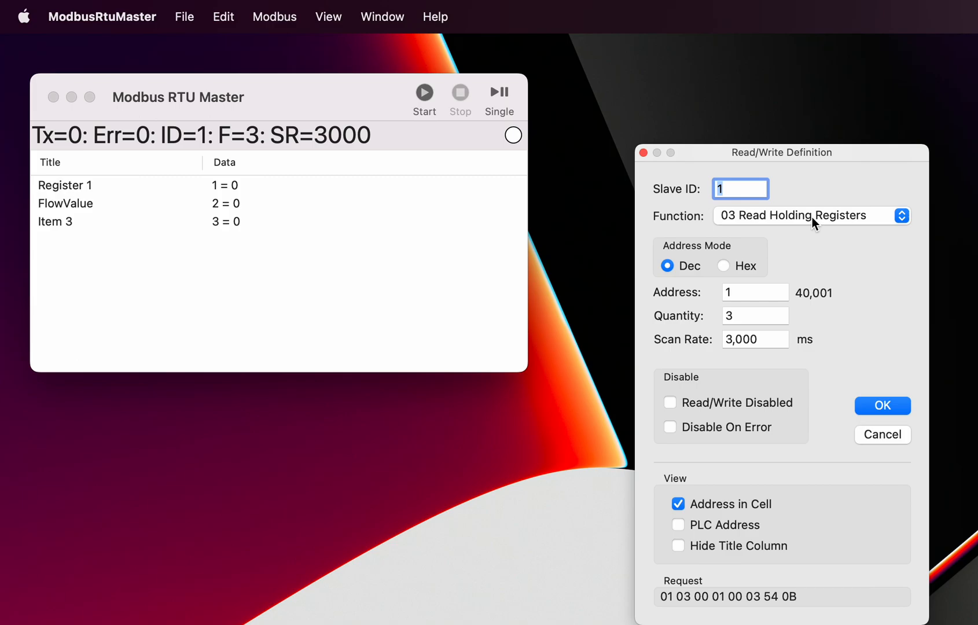
pyautogui.moveTo(581, 143)
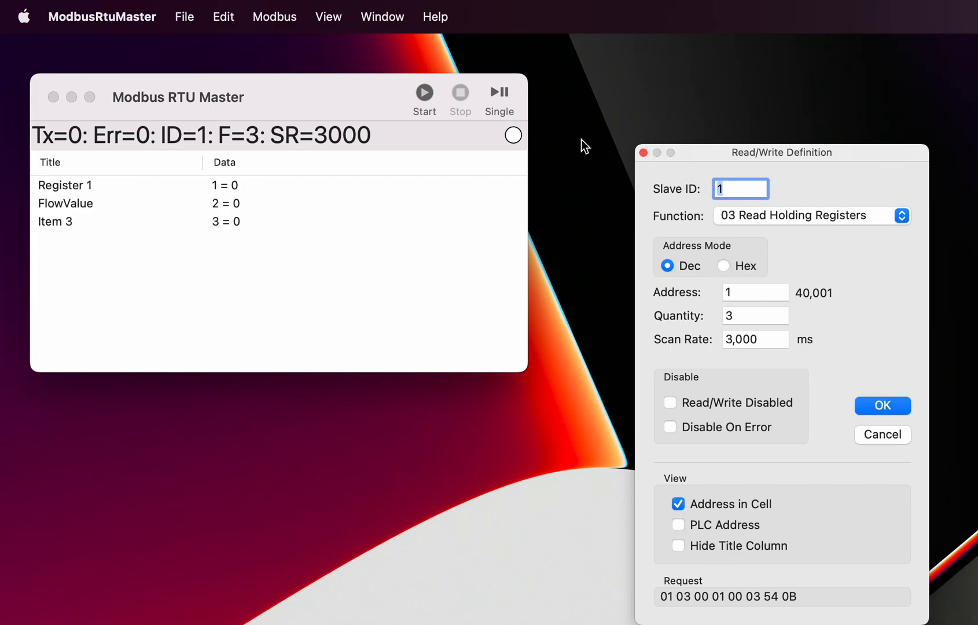
pyautogui.moveTo(451, 102)
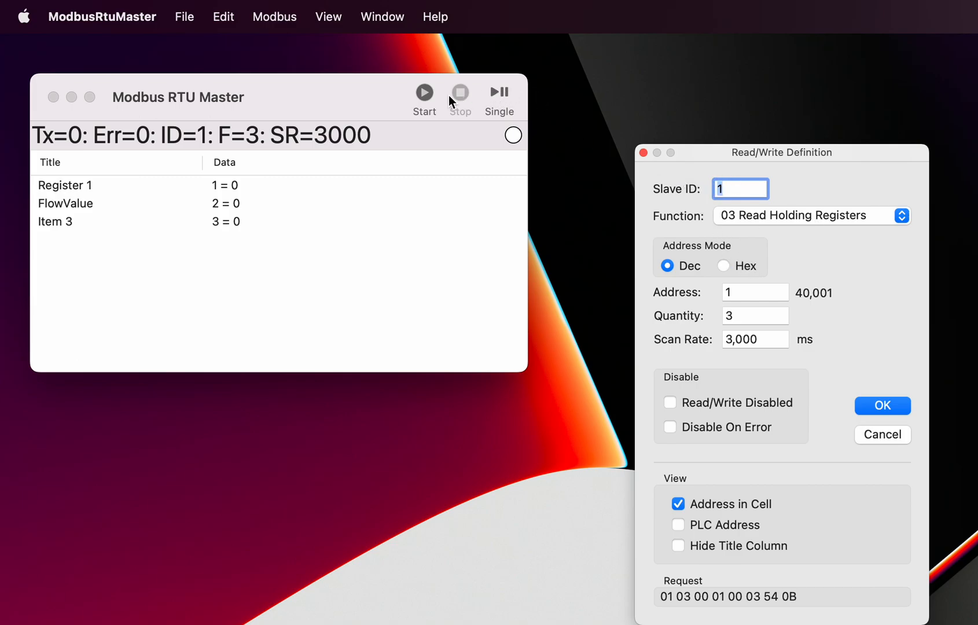
pyautogui.moveTo(716, 309)
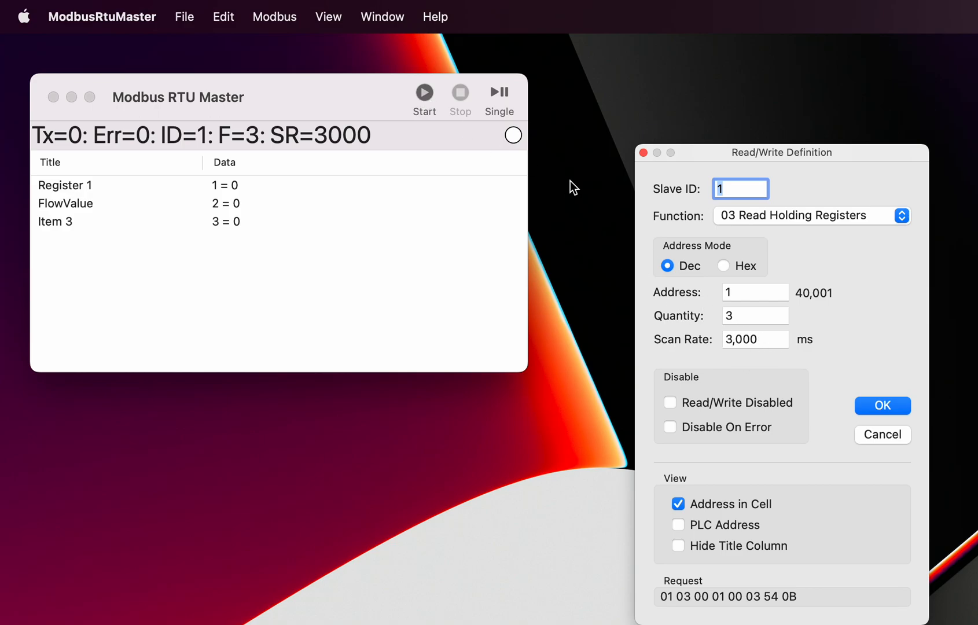
pyautogui.moveTo(506, 115)
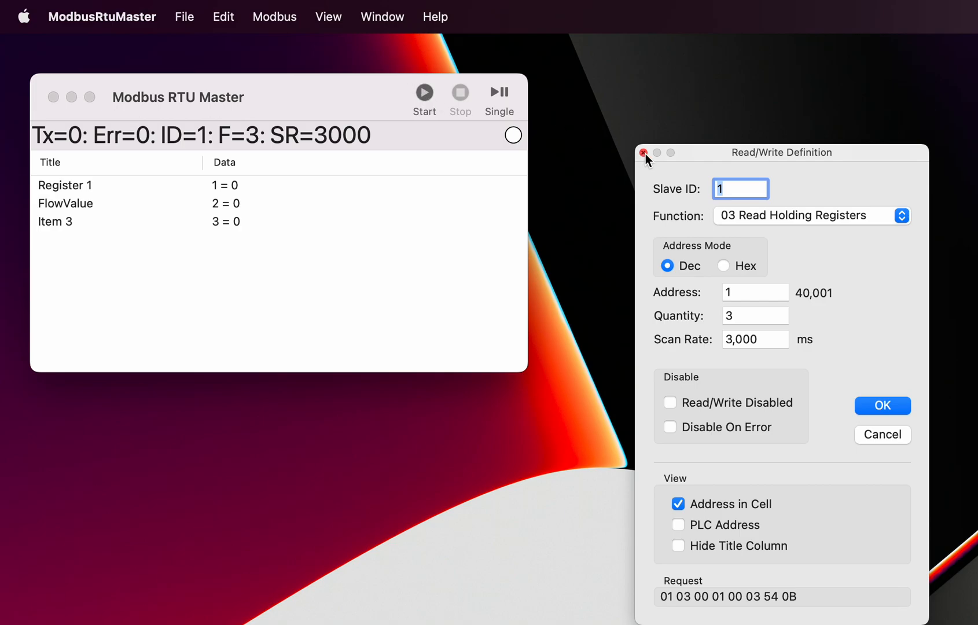
# Close the Read/Write Definition window, keeping the 3,000 ms scan rate
pyautogui.click(644, 153)
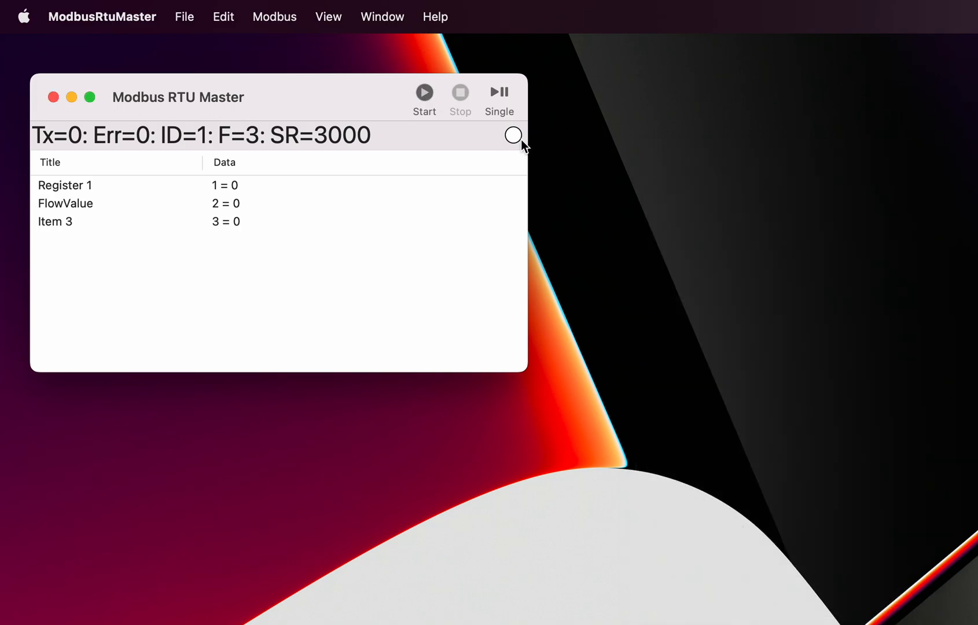
pyautogui.moveTo(511, 144)
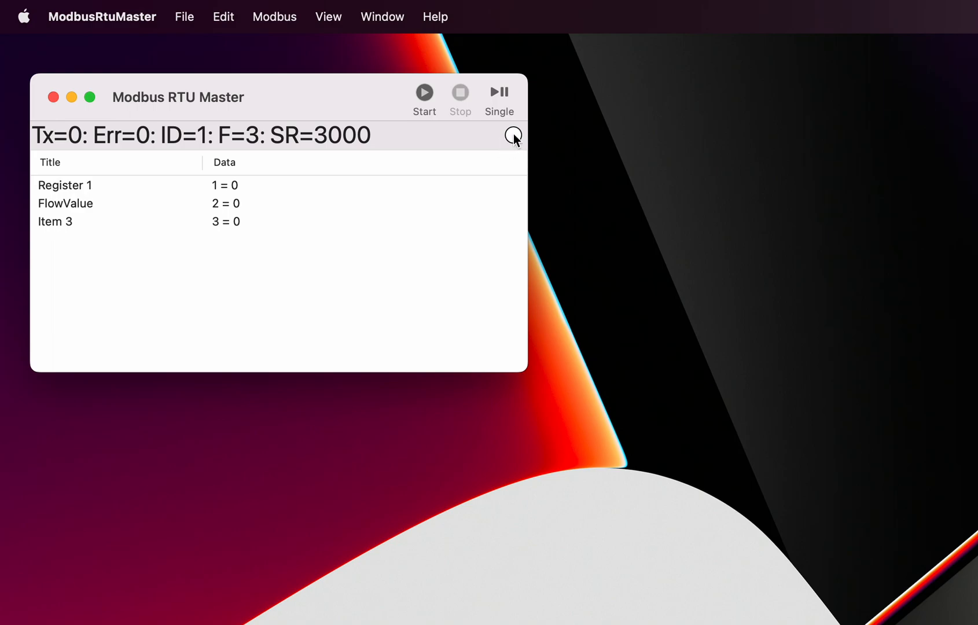
pyautogui.moveTo(512, 145)
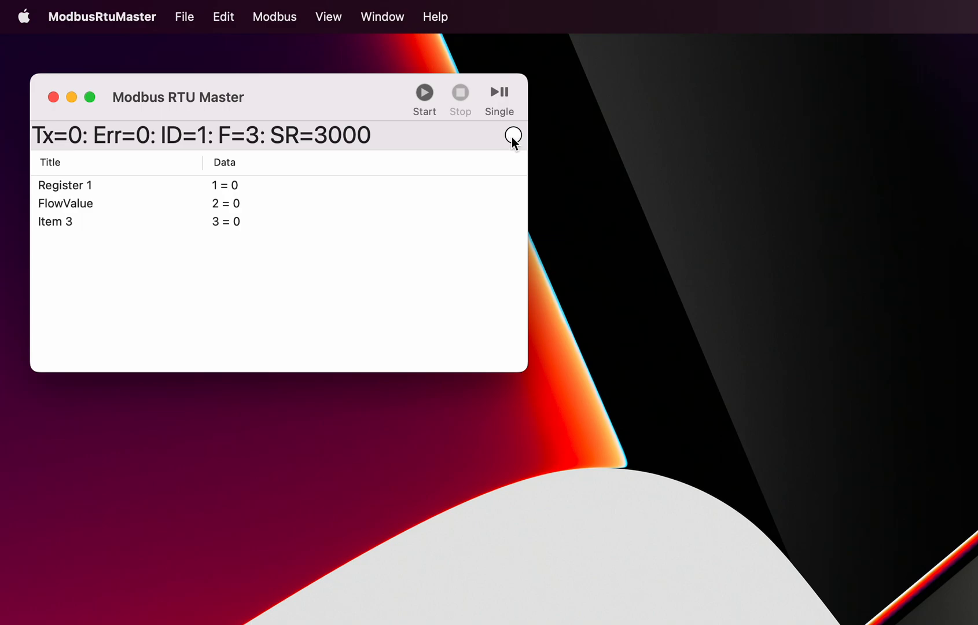
pyautogui.moveTo(447, 138)
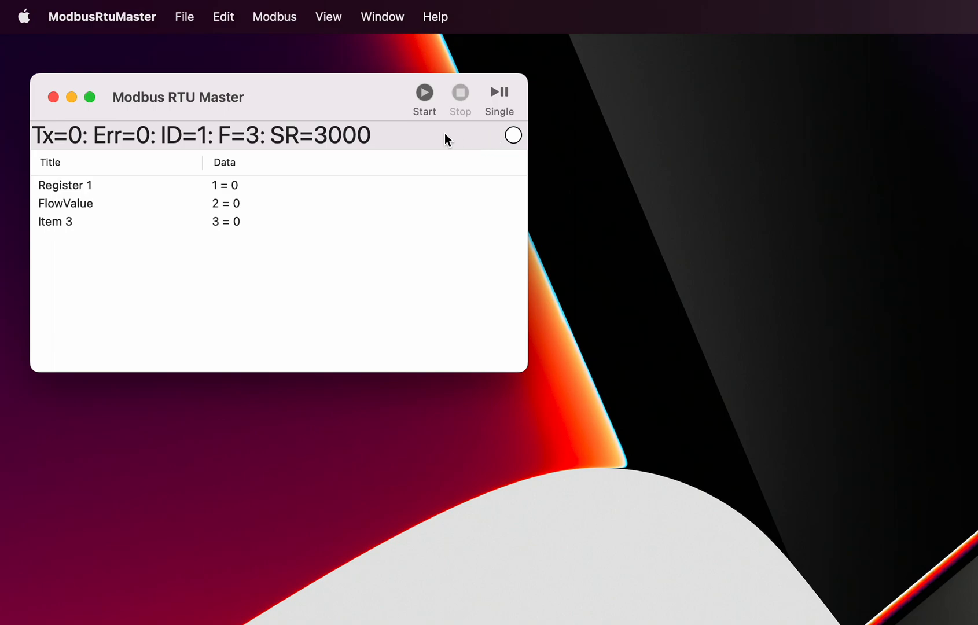
pyautogui.moveTo(424, 93)
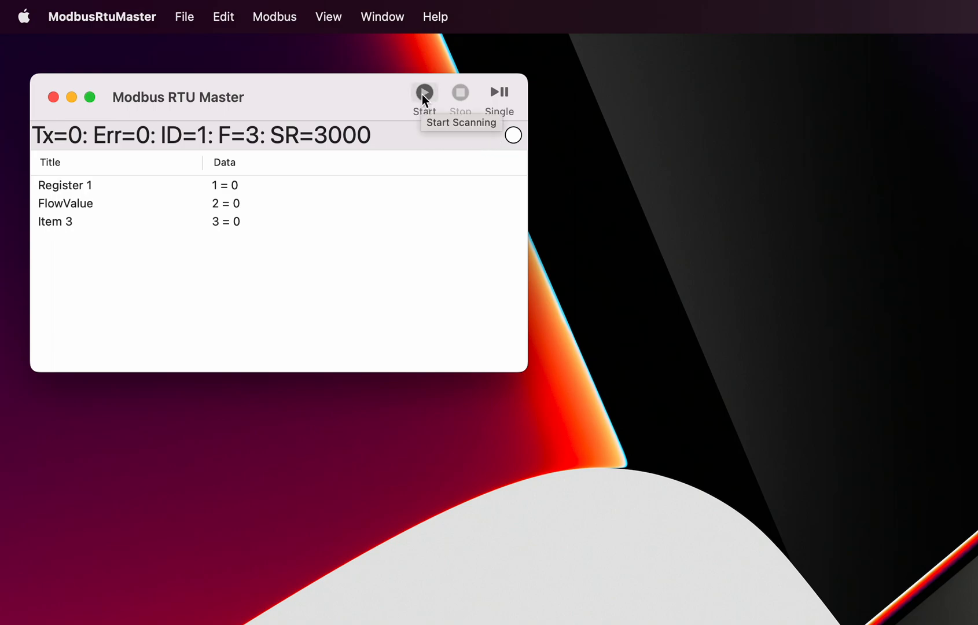
pyautogui.click(425, 91)
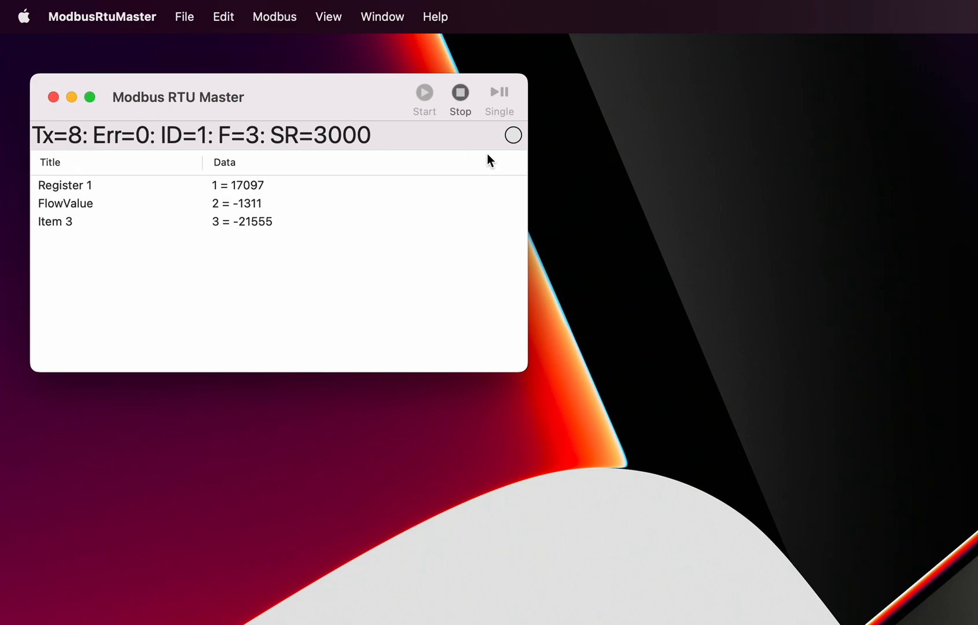
pyautogui.moveTo(494, 140)
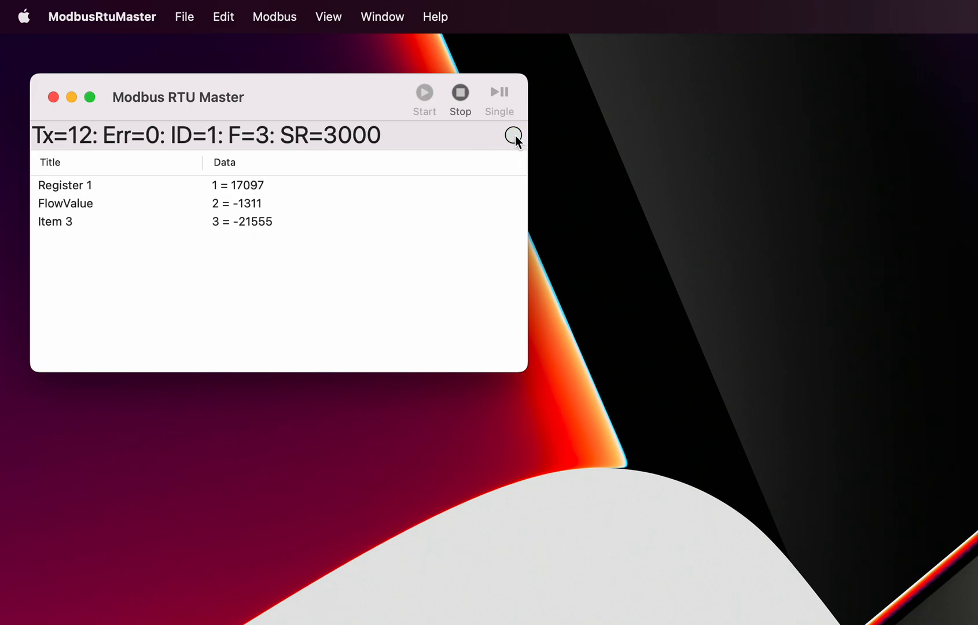
pyautogui.moveTo(478, 138)
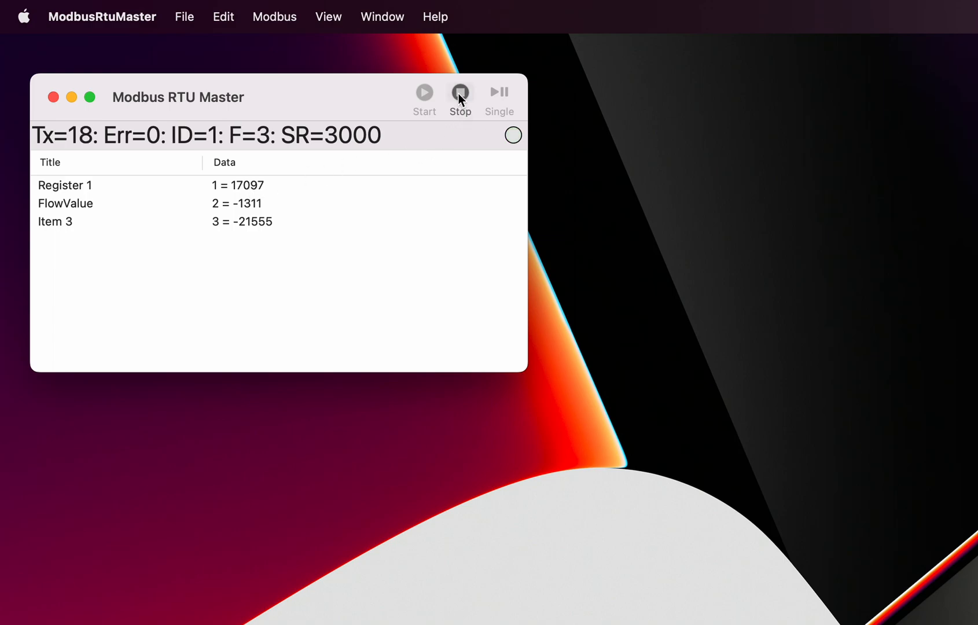
# Stop polling the device at Tx=18 with zero errors
pyautogui.click(460, 92)
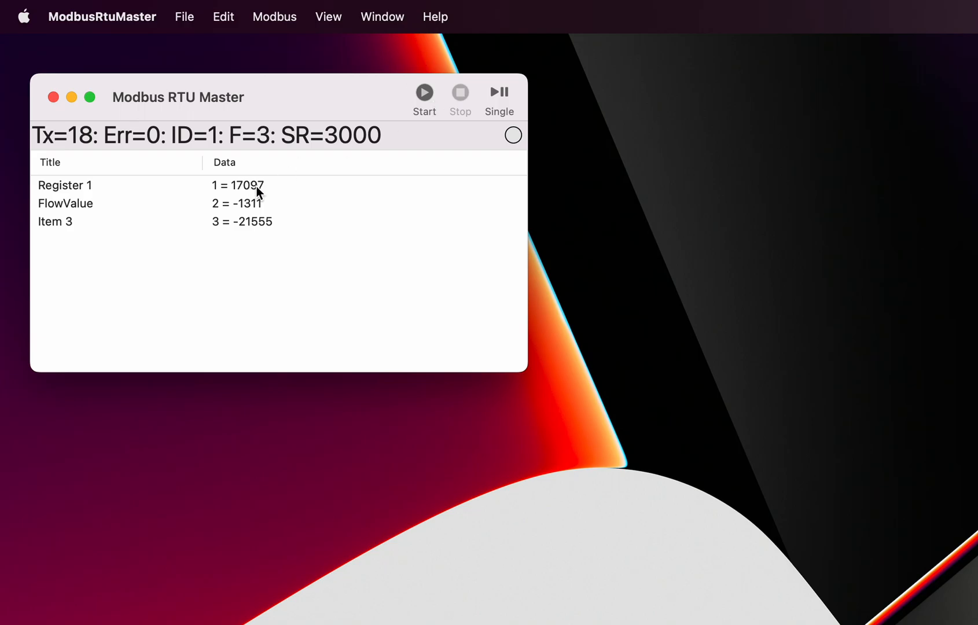
pyautogui.moveTo(246, 193)
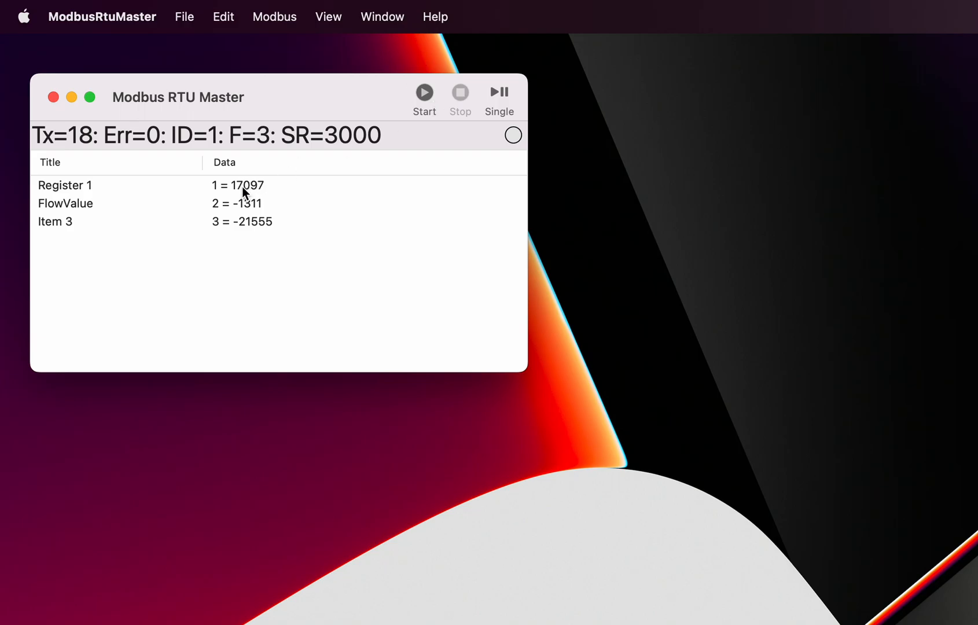
pyautogui.moveTo(149, 199)
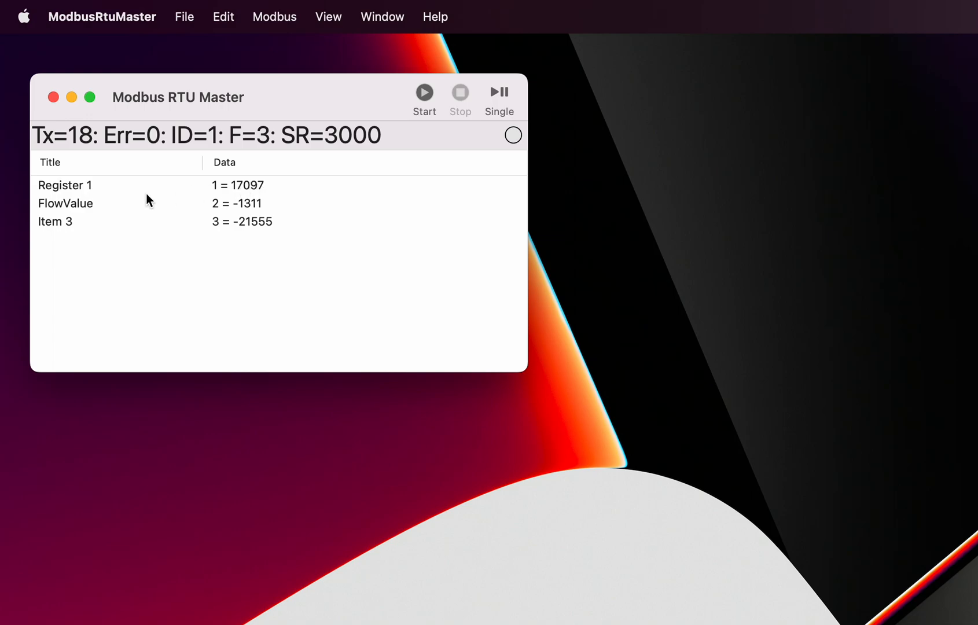
pyautogui.moveTo(237, 192)
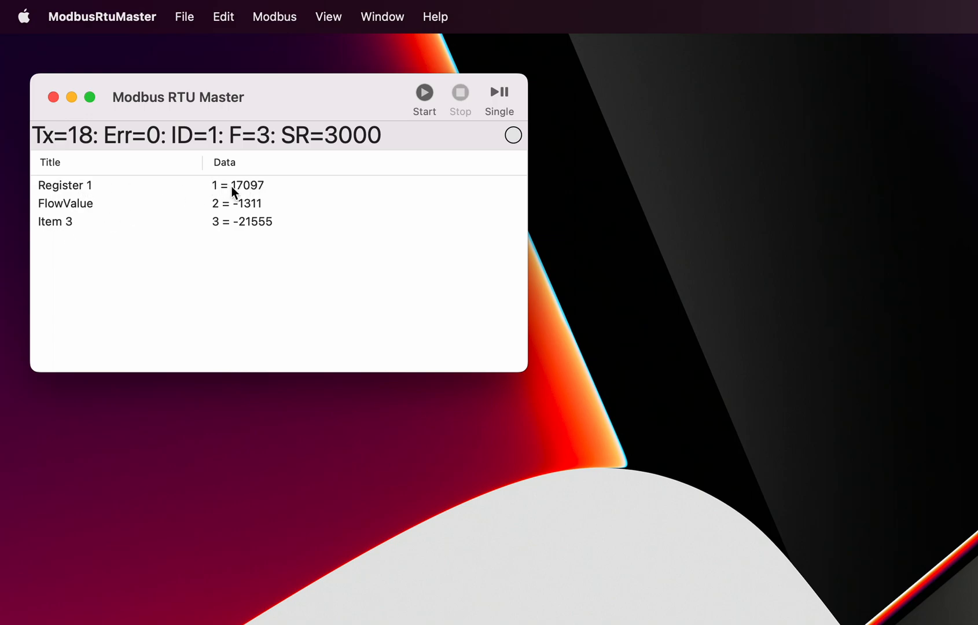
pyautogui.moveTo(247, 191)
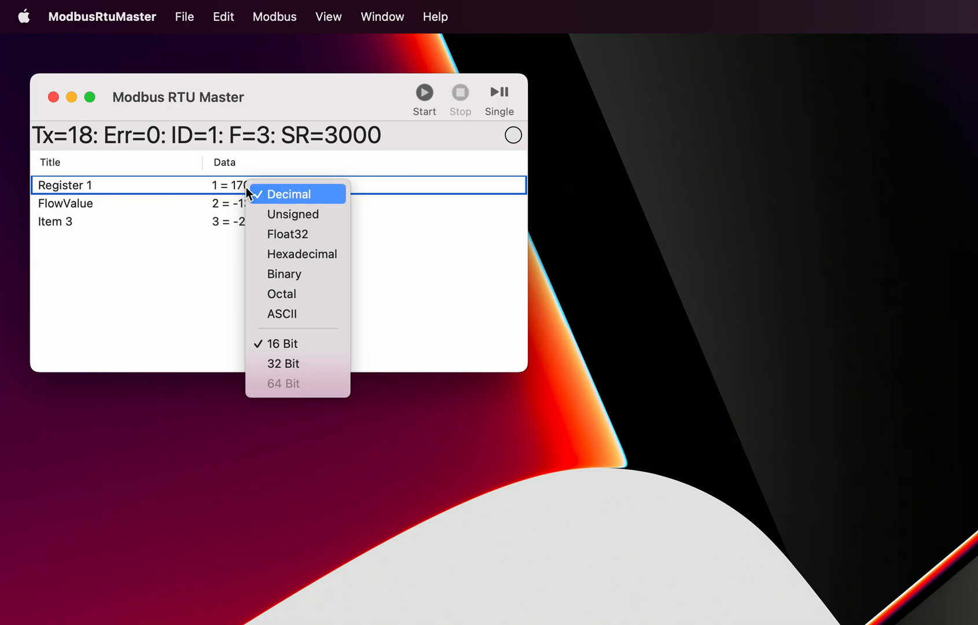
pyautogui.moveTo(257, 199)
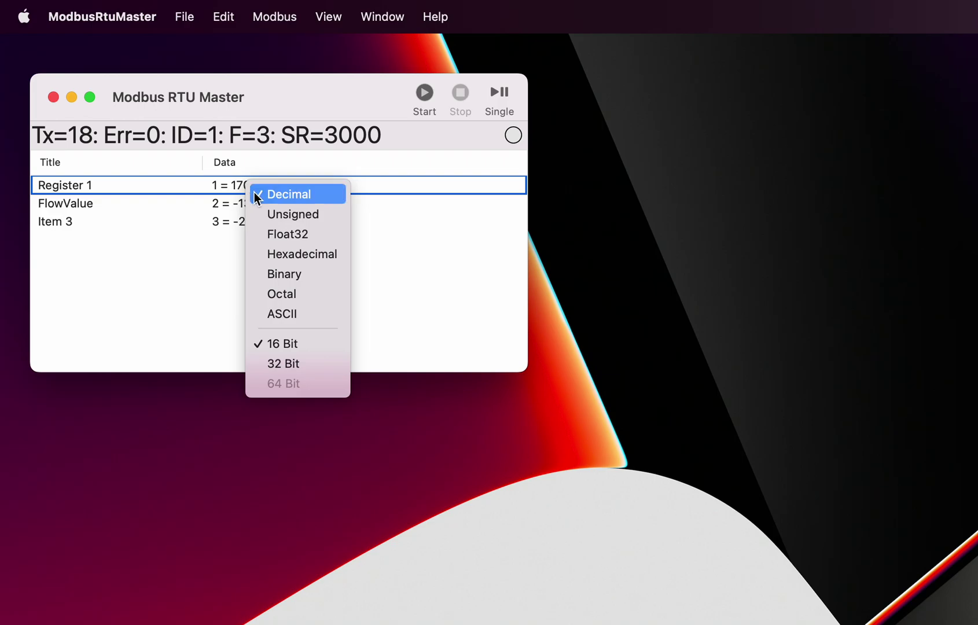
pyautogui.moveTo(277, 244)
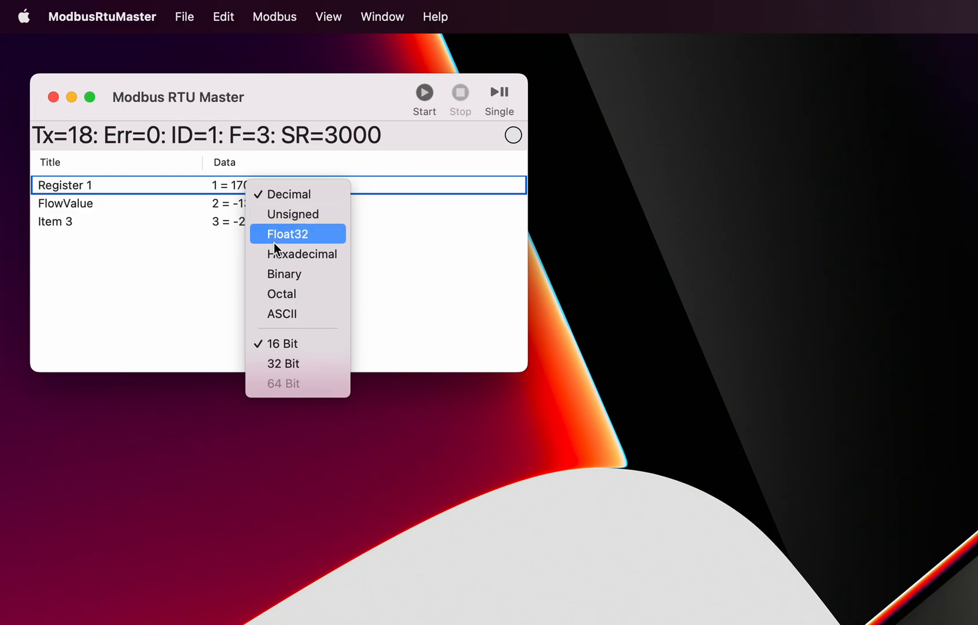
pyautogui.moveTo(279, 324)
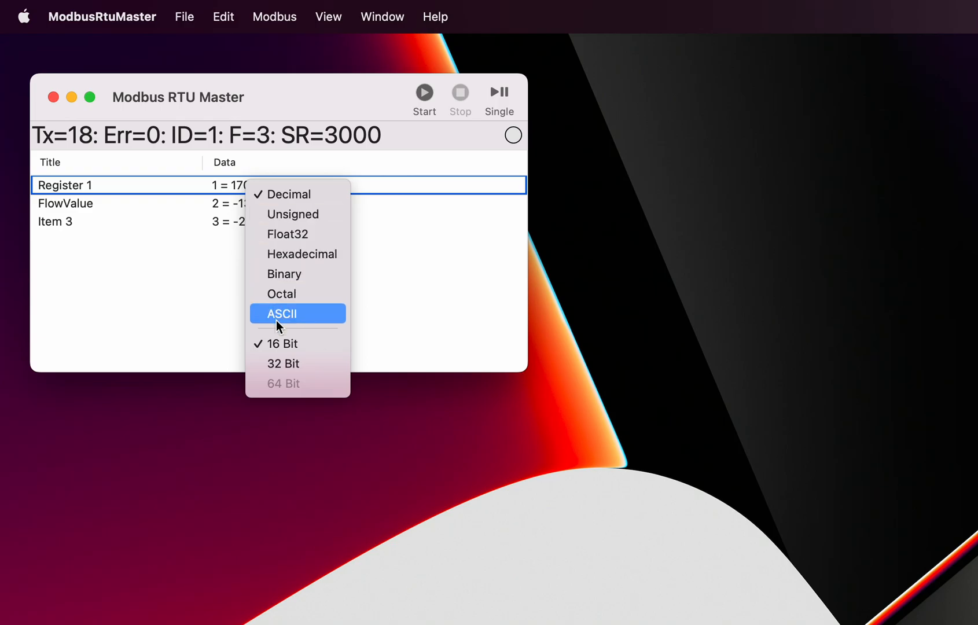
pyautogui.moveTo(282, 294)
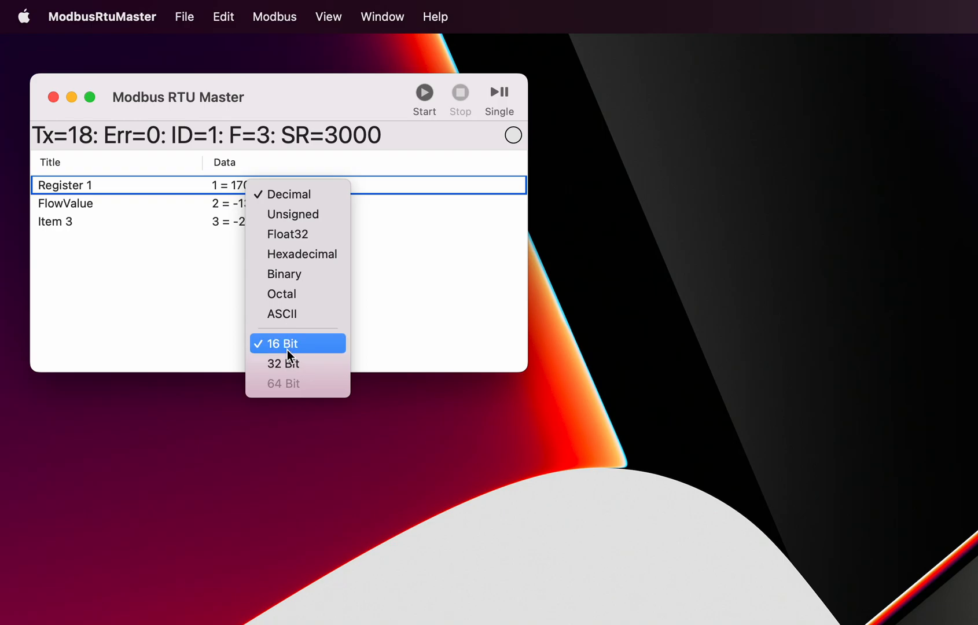
pyautogui.moveTo(280, 348)
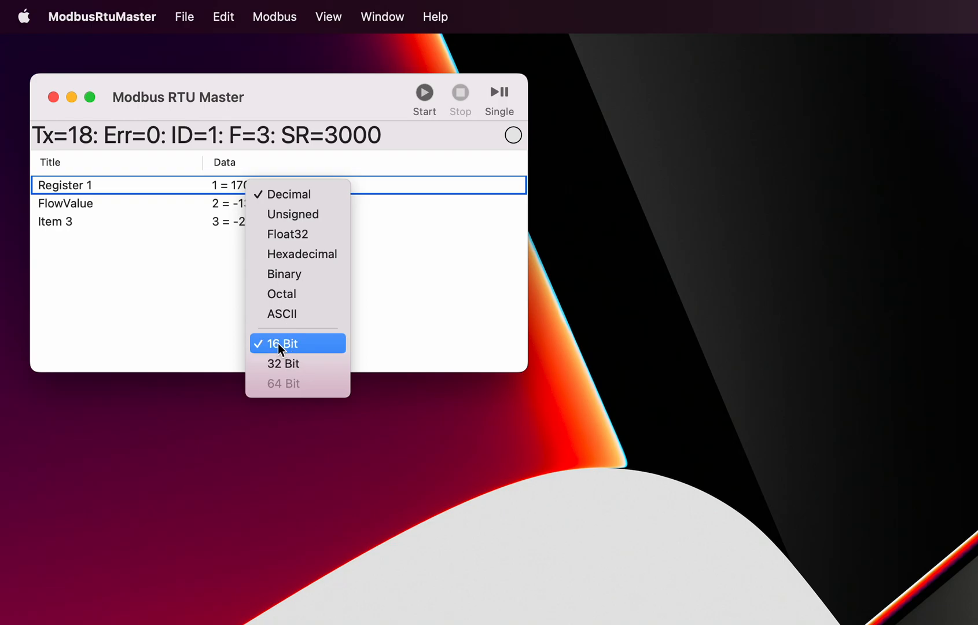
pyautogui.moveTo(277, 348)
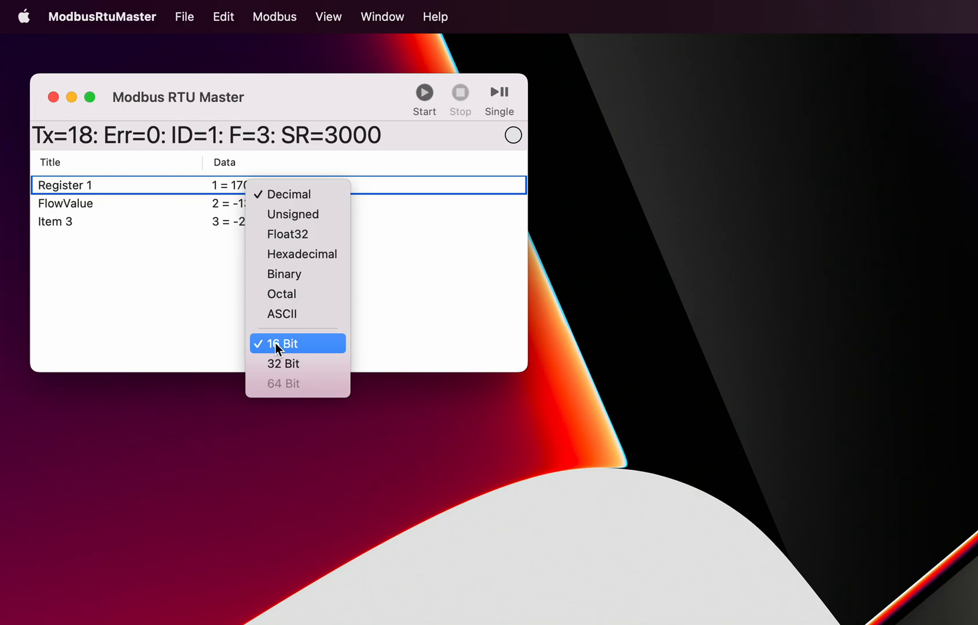
pyautogui.moveTo(282, 368)
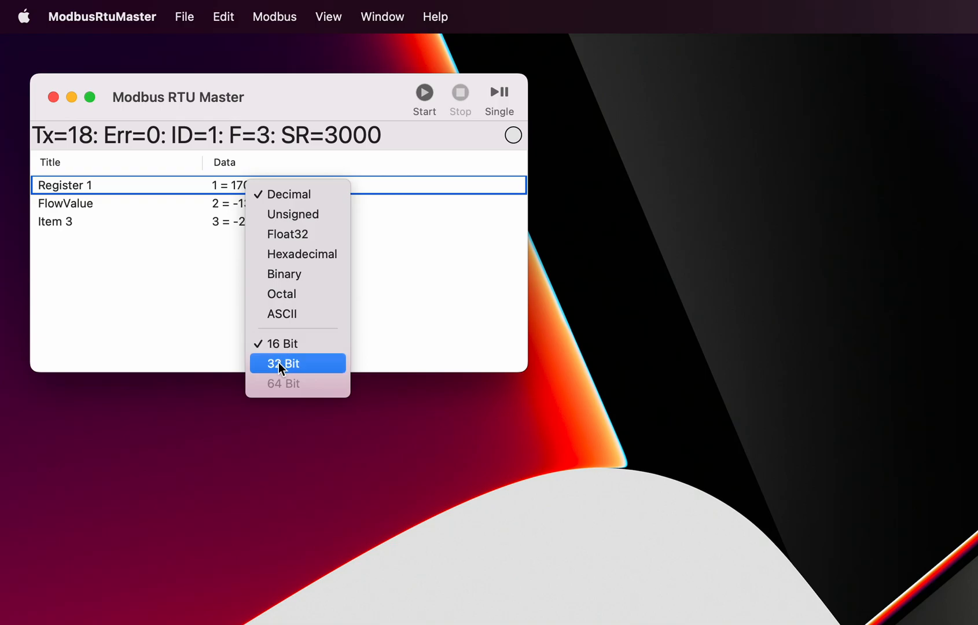
pyautogui.moveTo(281, 390)
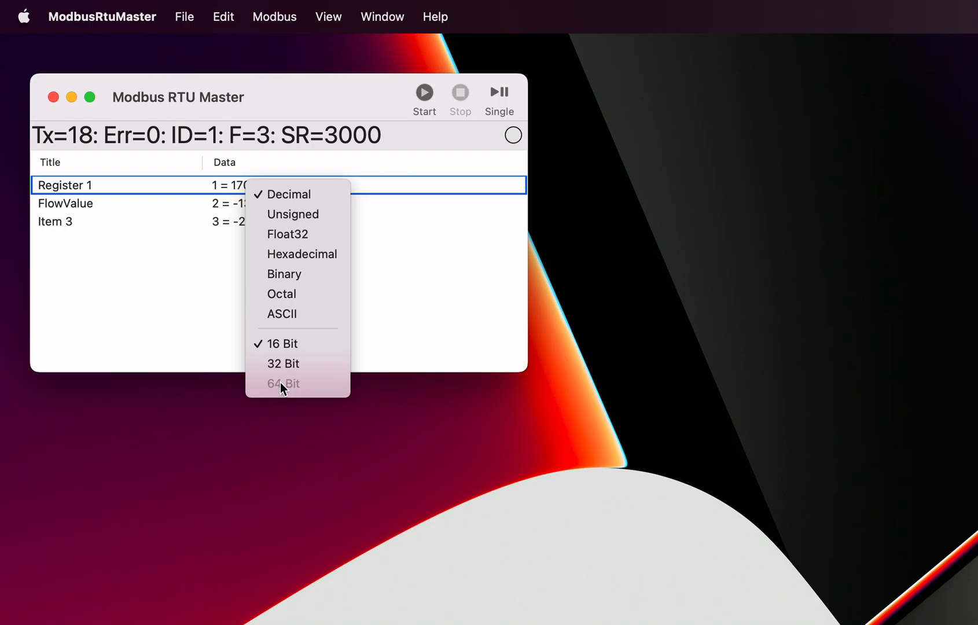
pyautogui.moveTo(97, 187)
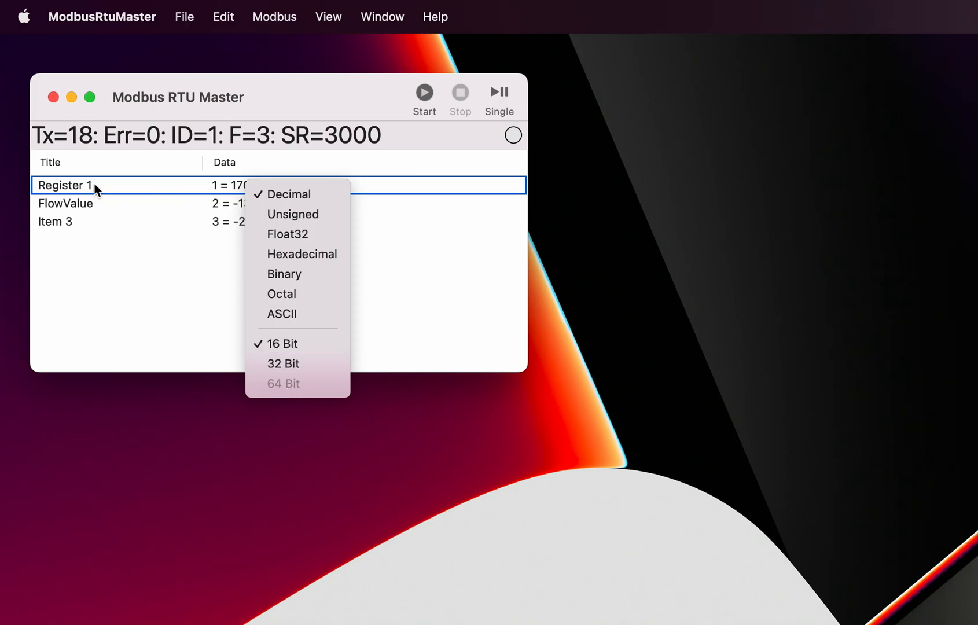
pyautogui.moveTo(67, 238)
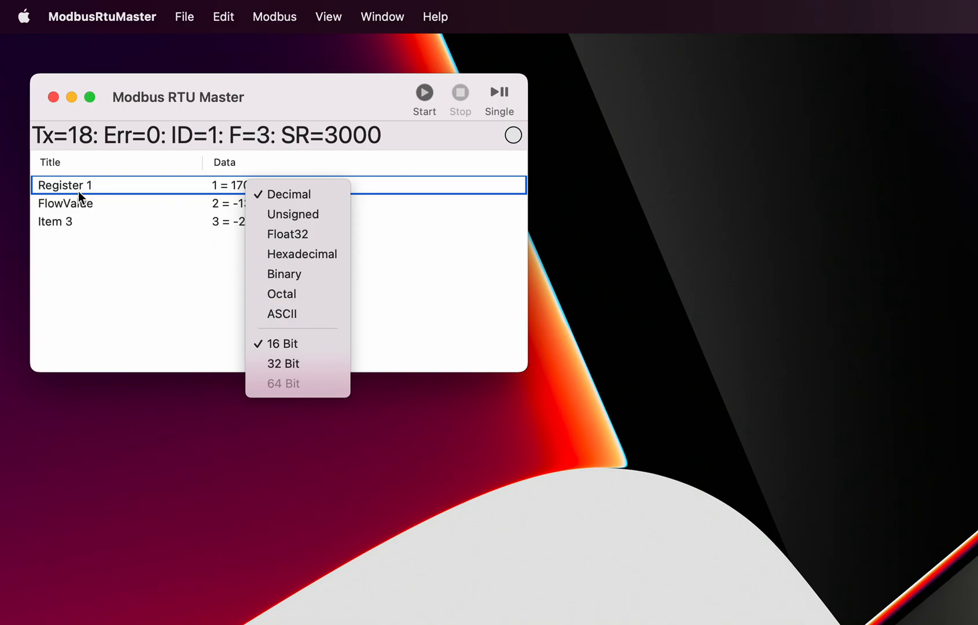
pyautogui.moveTo(303, 366)
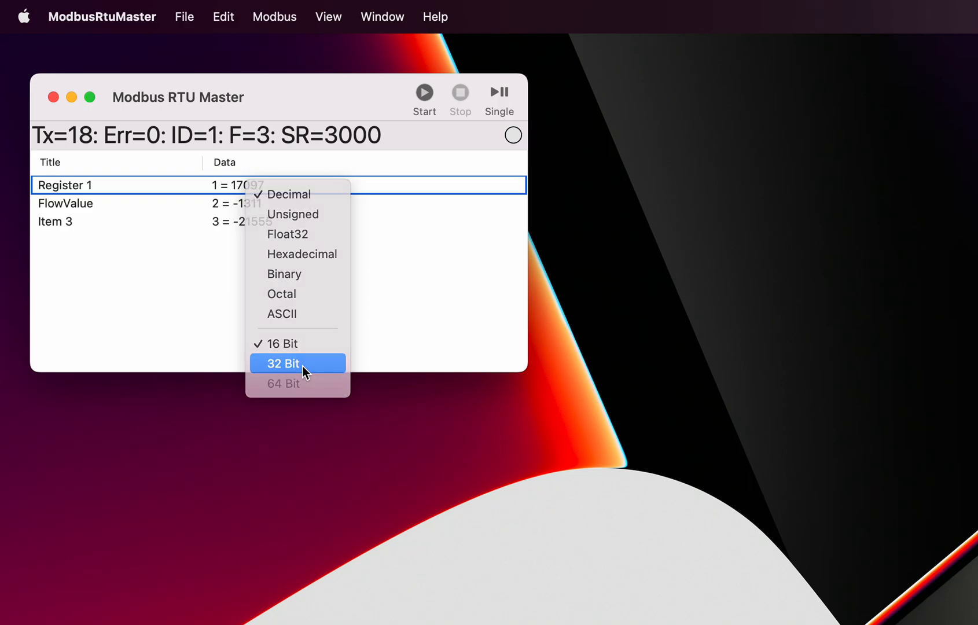
pyautogui.click(297, 364)
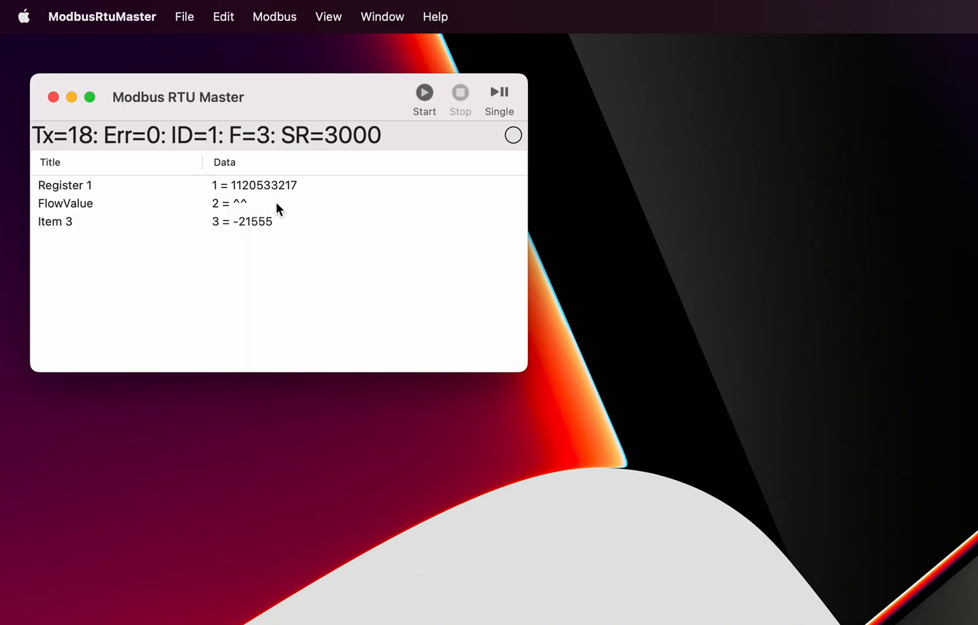
pyautogui.moveTo(239, 196)
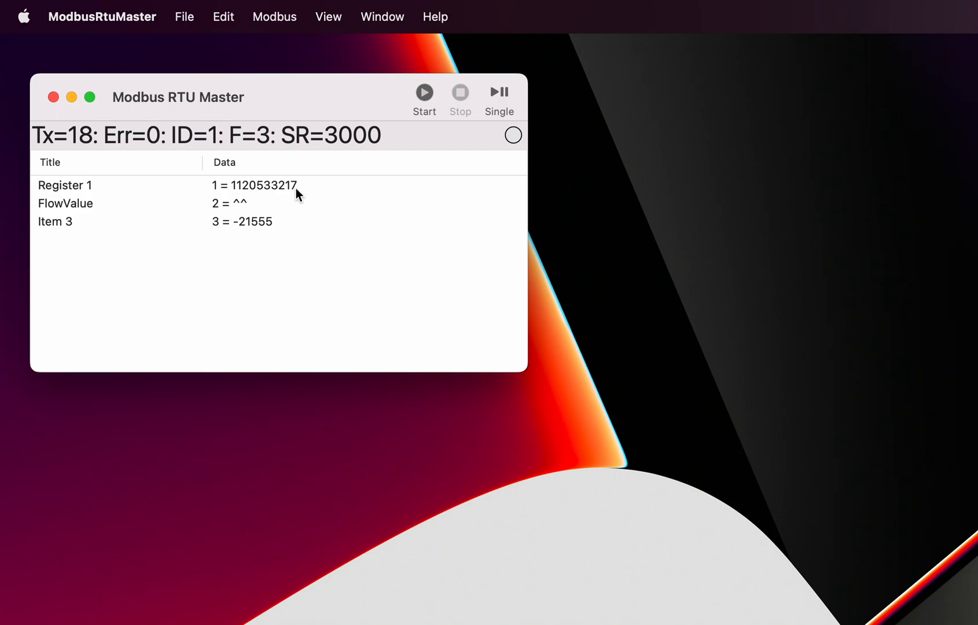
pyautogui.moveTo(287, 191)
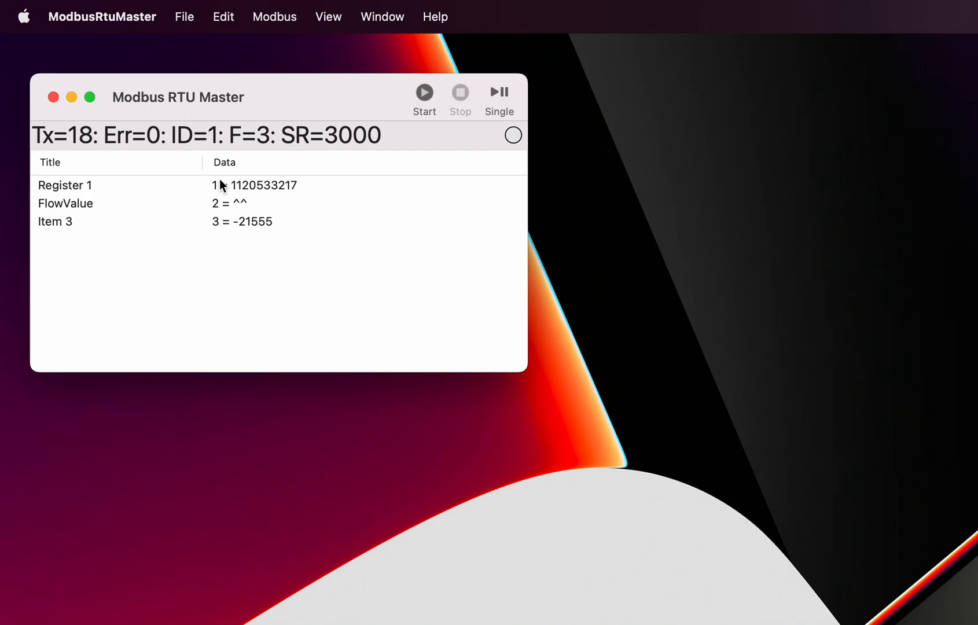
pyautogui.moveTo(238, 207)
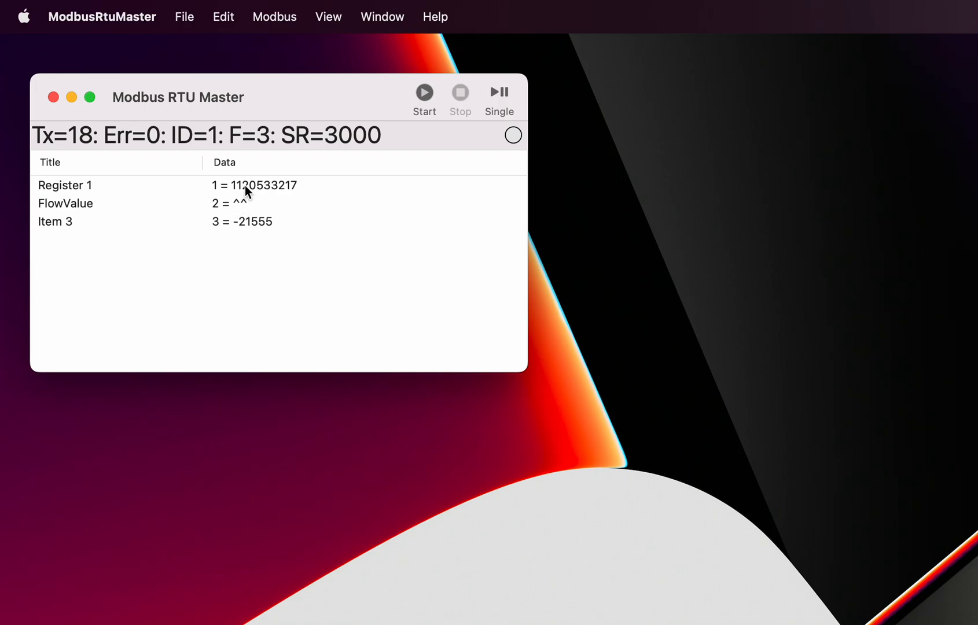
pyautogui.moveTo(245, 209)
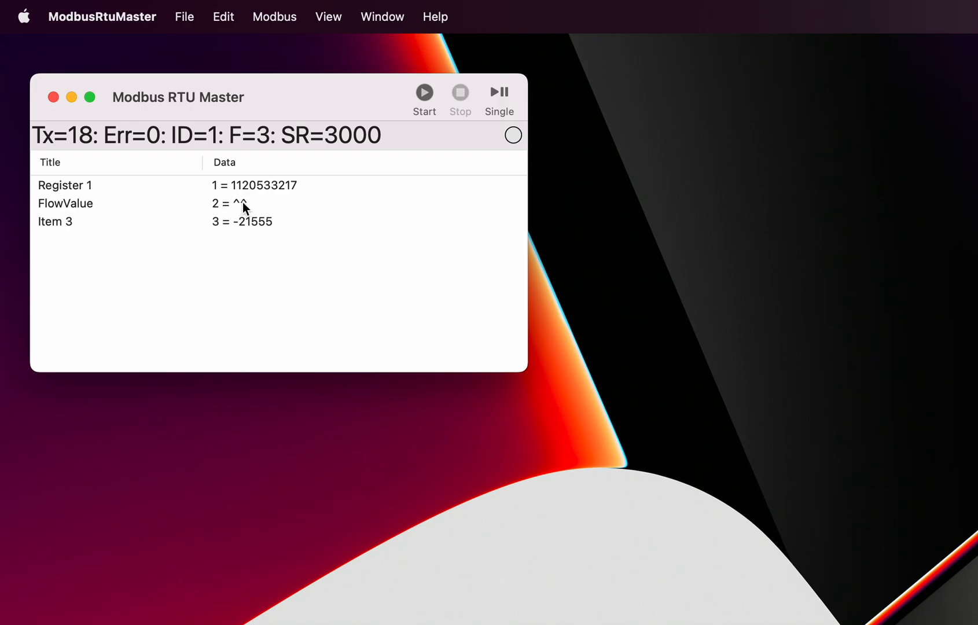
pyautogui.moveTo(199, 210)
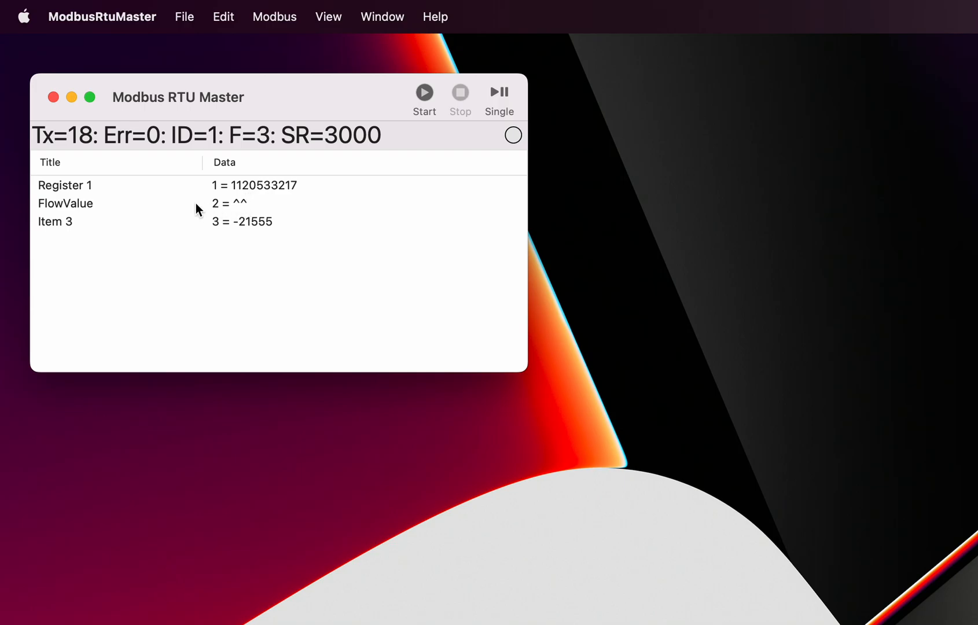
pyautogui.moveTo(275, 194)
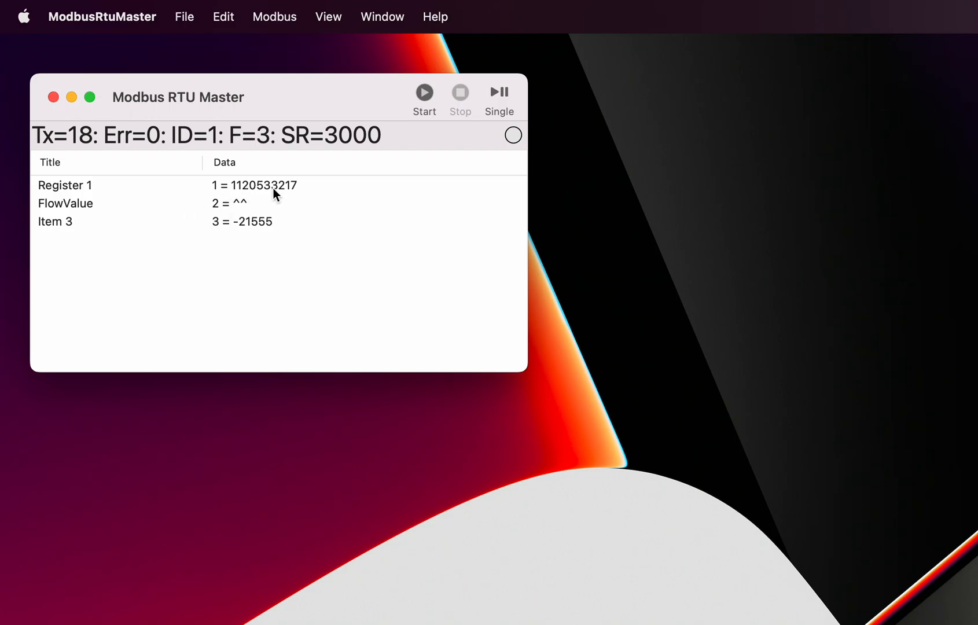
pyautogui.moveTo(309, 127)
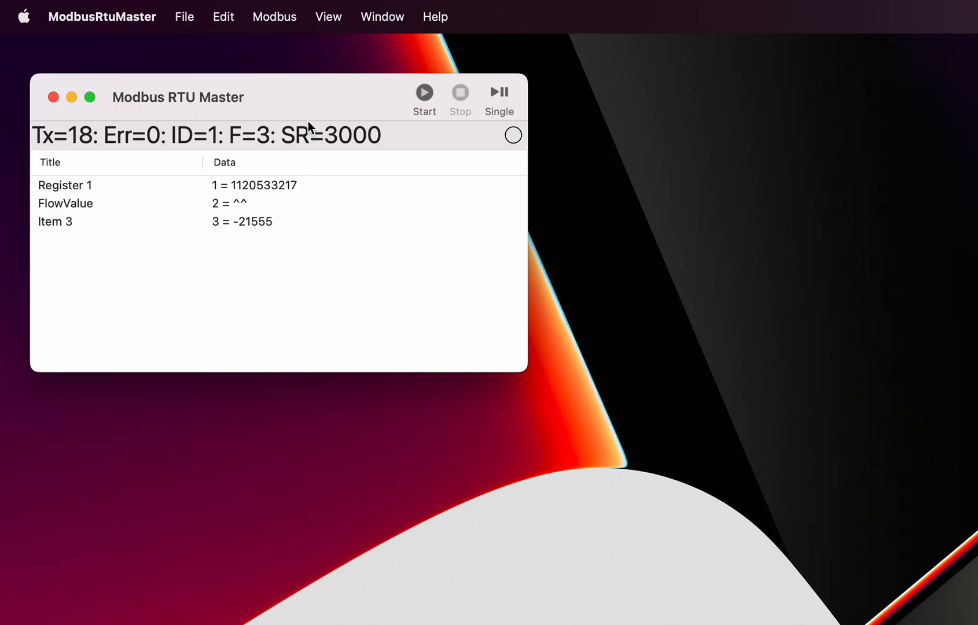
pyautogui.moveTo(198, 28)
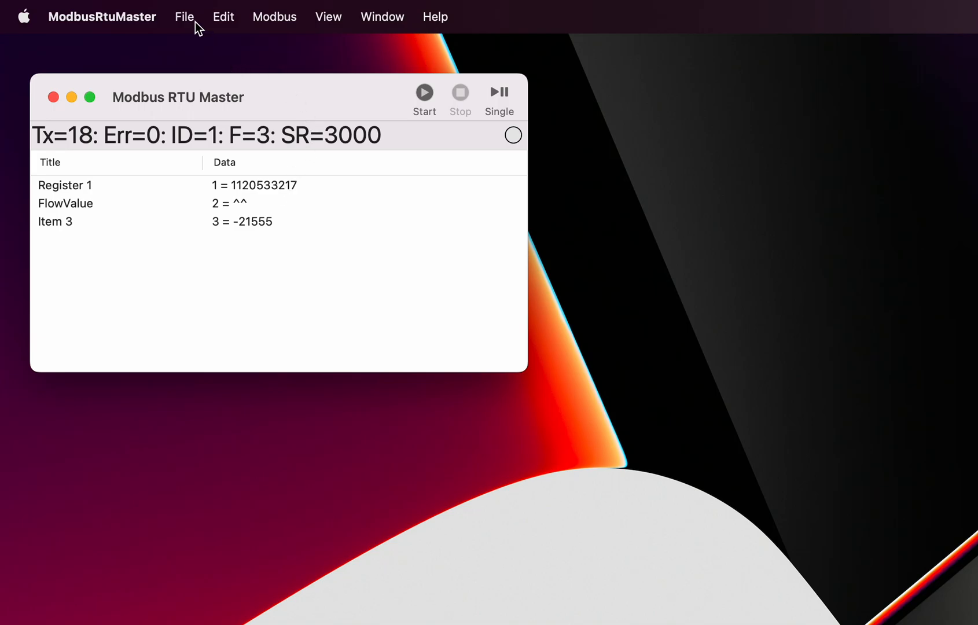
pyautogui.click(184, 16)
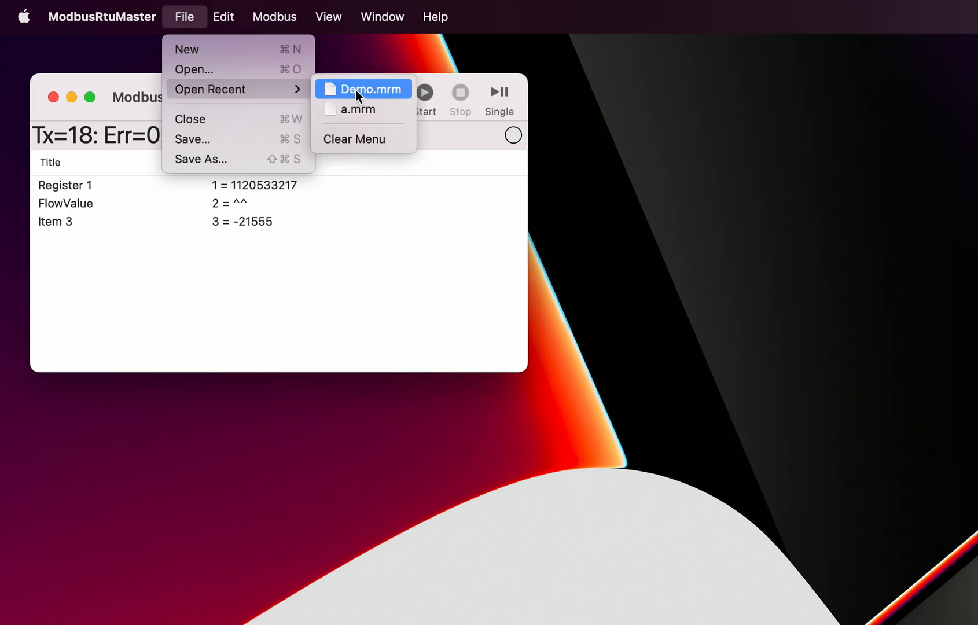
pyautogui.click(363, 89)
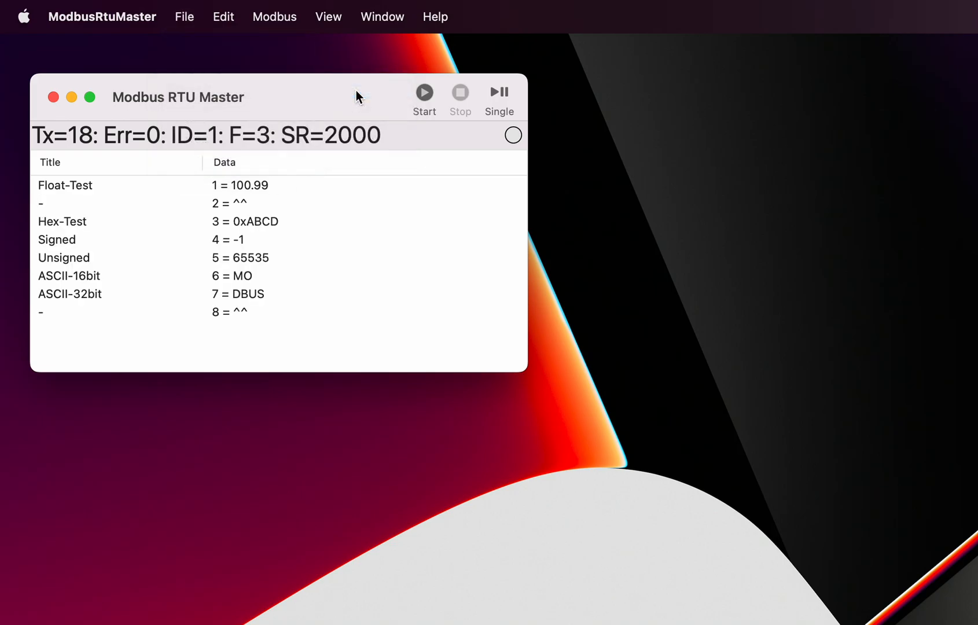
pyautogui.moveTo(299, 259)
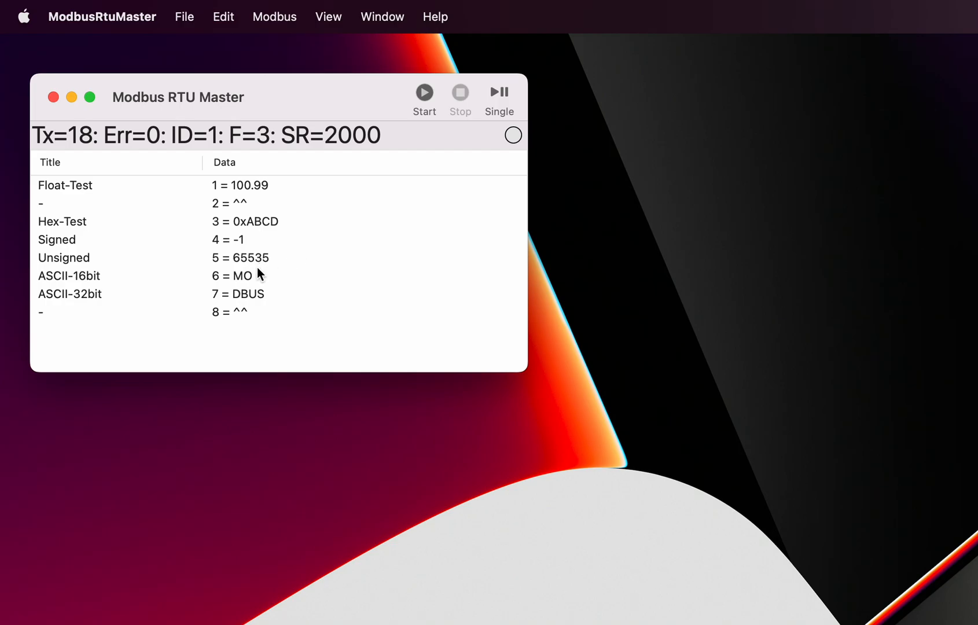
pyautogui.moveTo(249, 291)
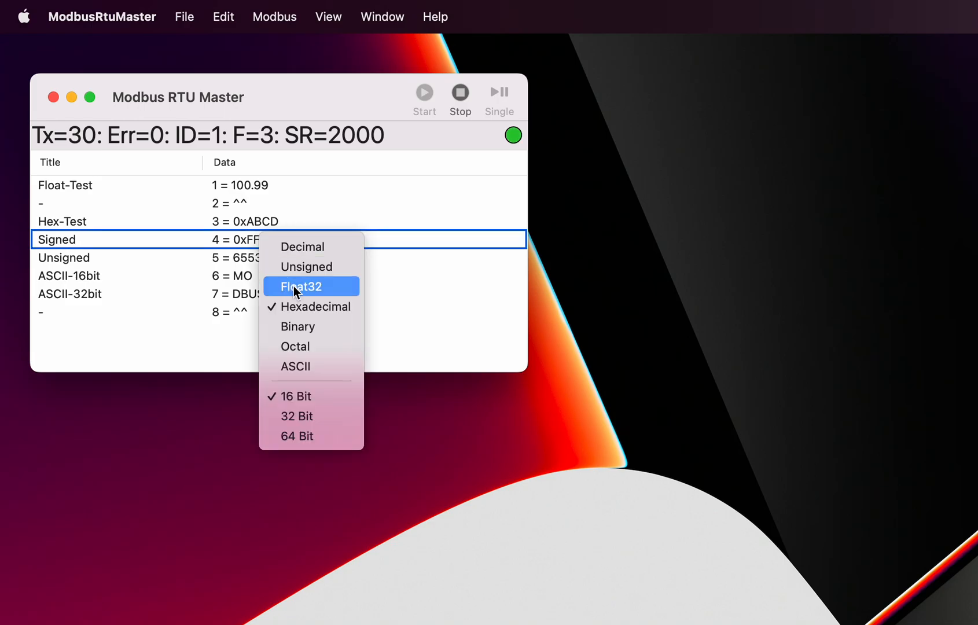
pyautogui.moveTo(305, 247)
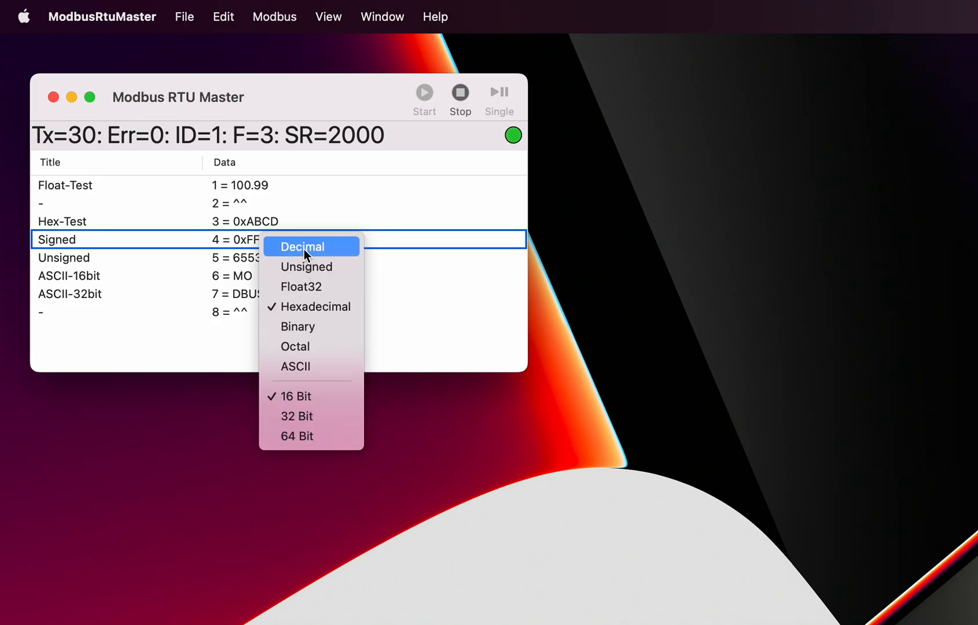
# Show the Signed register in decimal again, reading -1
pyautogui.click(303, 246)
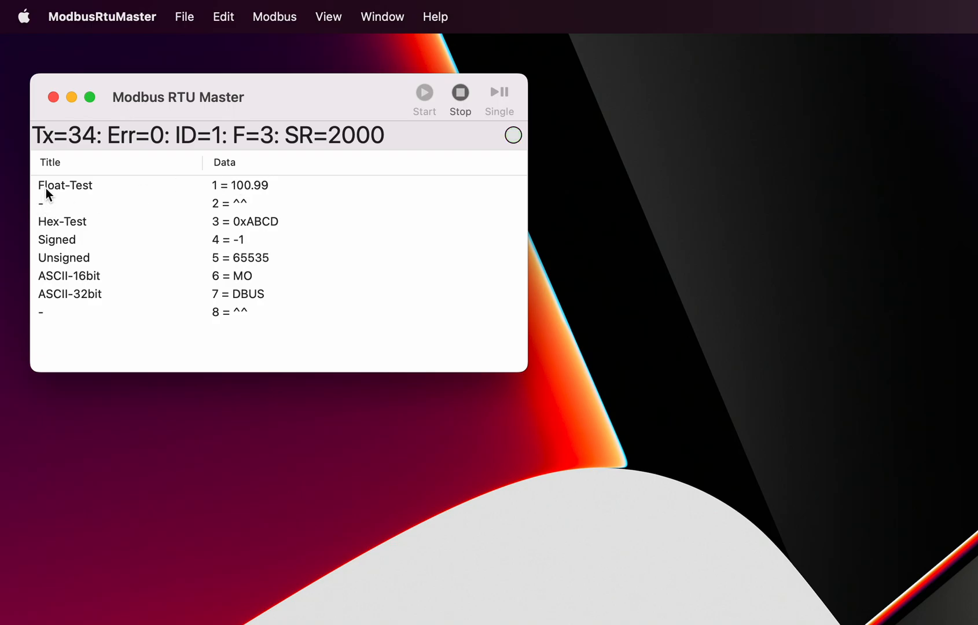
pyautogui.moveTo(94, 196)
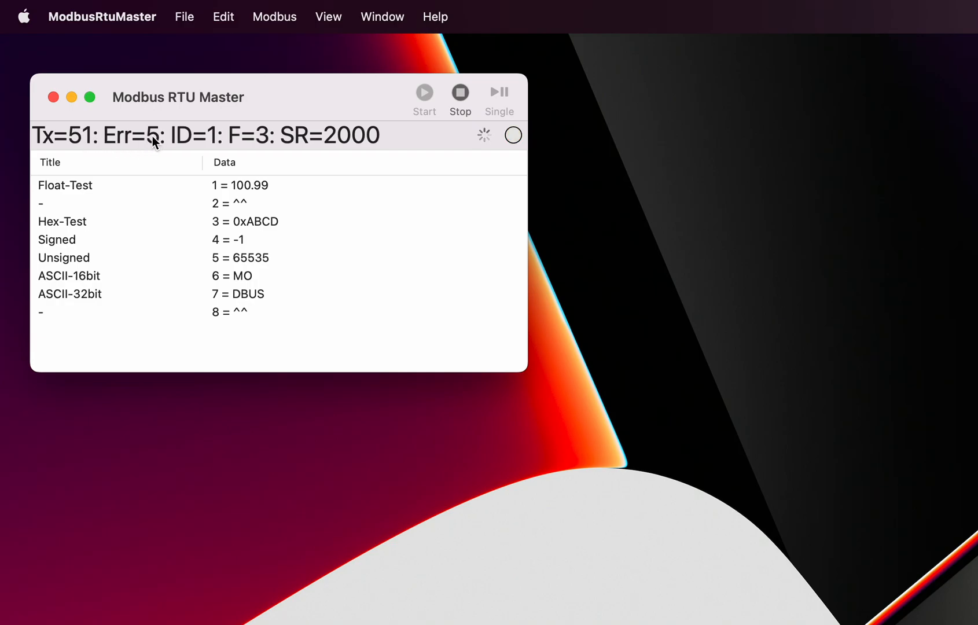
pyautogui.moveTo(929, 346)
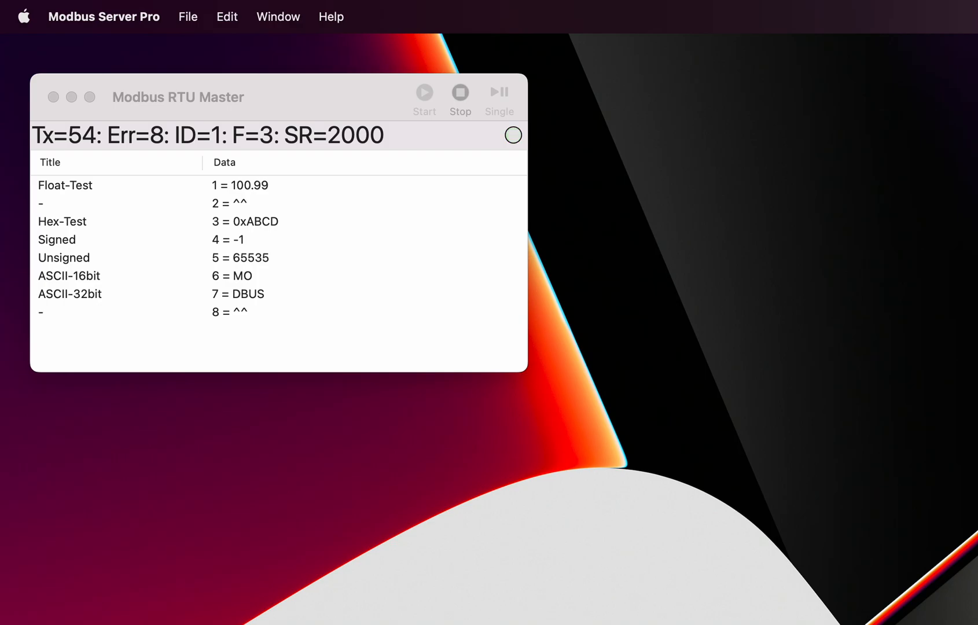
pyautogui.moveTo(367, 104)
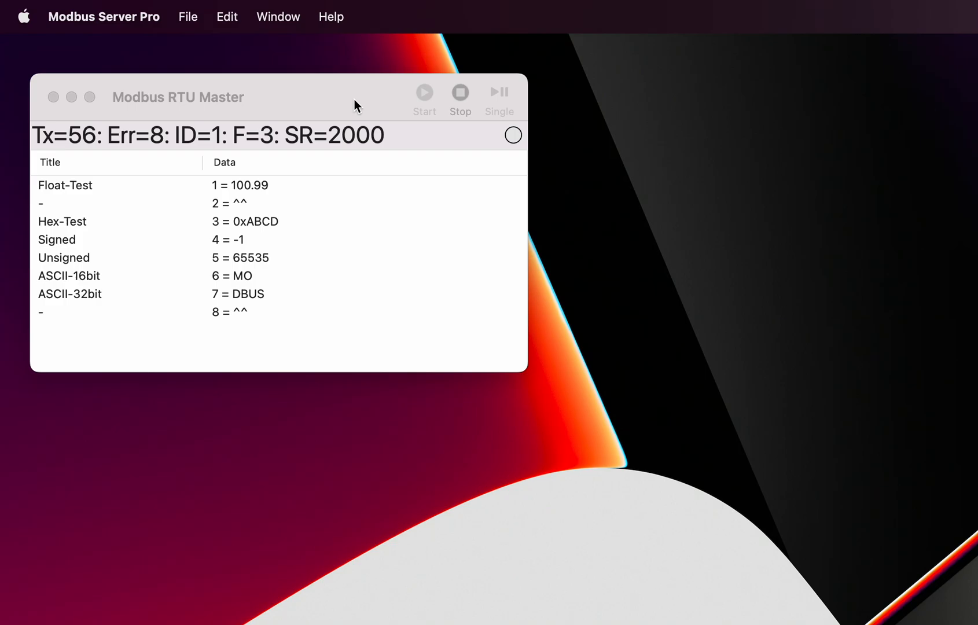
# Toggle polling from the toolbar while the error count reaches 8
pyautogui.click(460, 92)
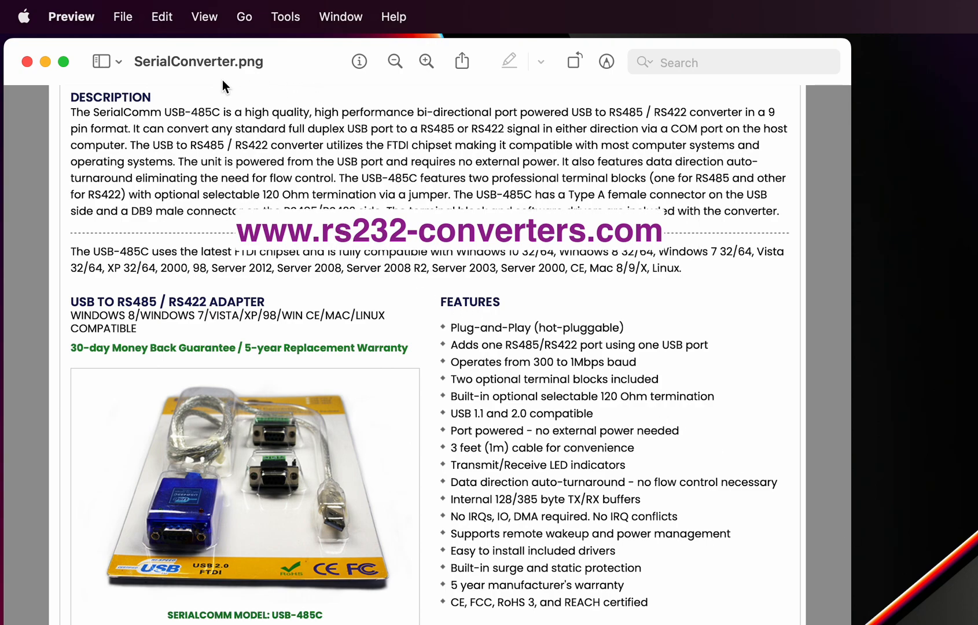
pyautogui.moveTo(290, 191)
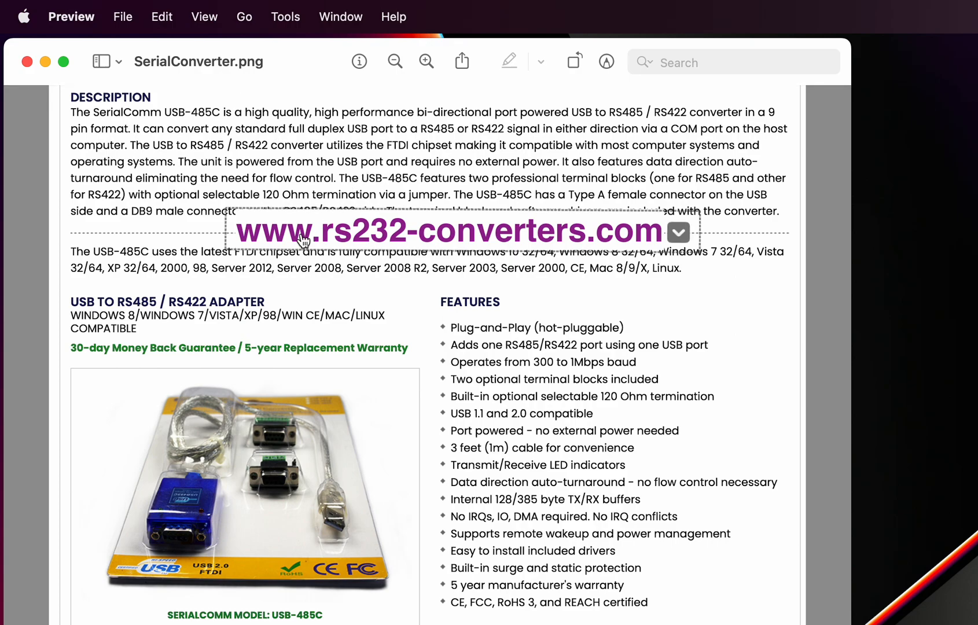
pyautogui.moveTo(277, 239)
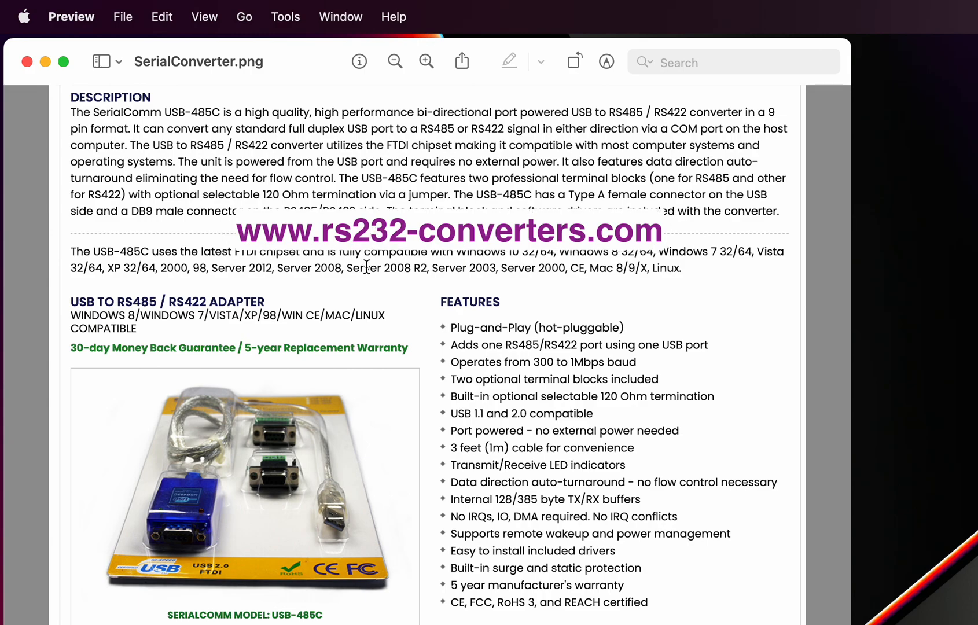
pyautogui.moveTo(301, 350)
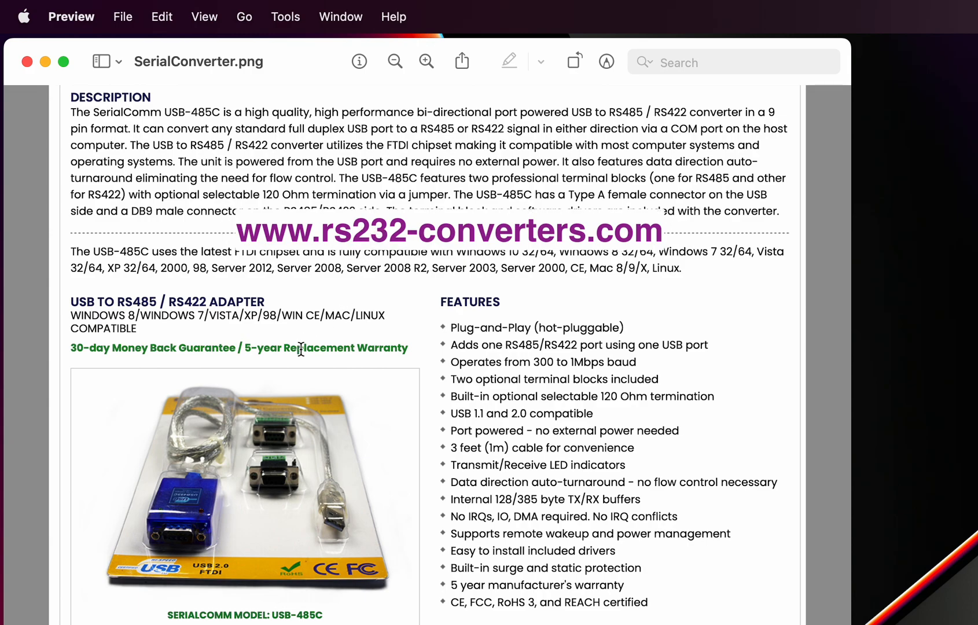
pyautogui.moveTo(178, 304)
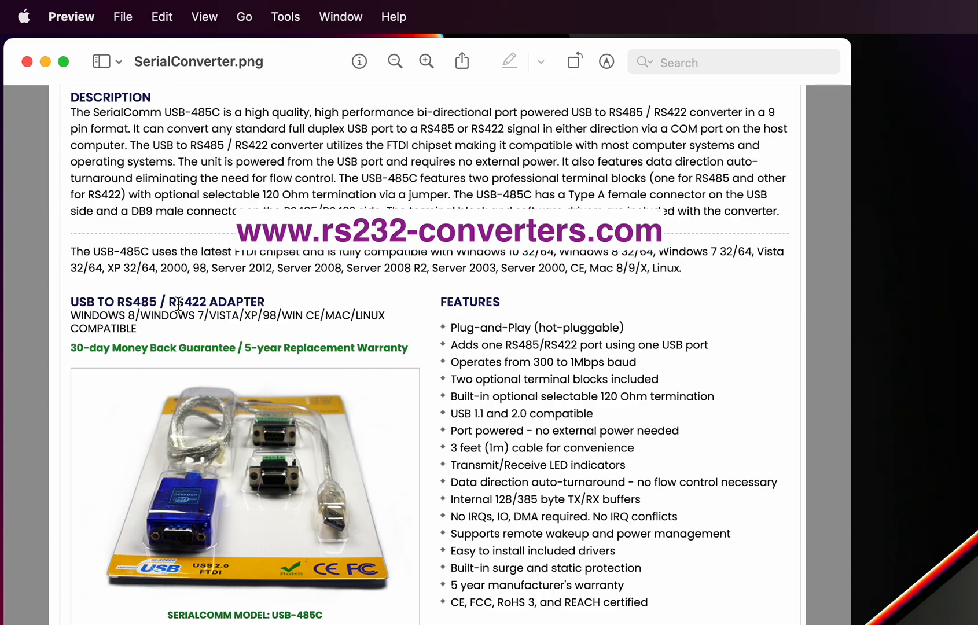
pyautogui.moveTo(121, 317)
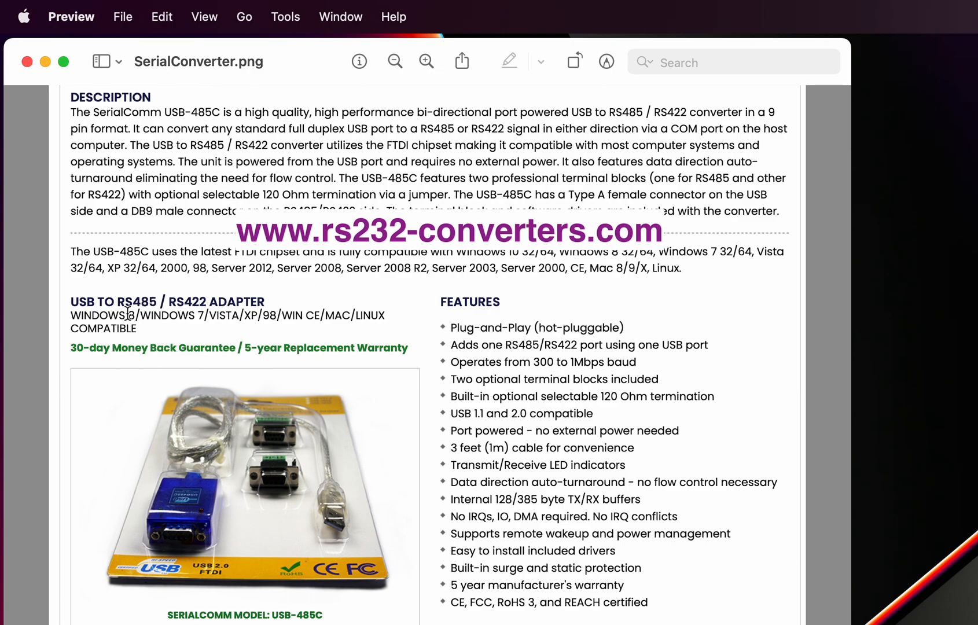
pyautogui.moveTo(201, 298)
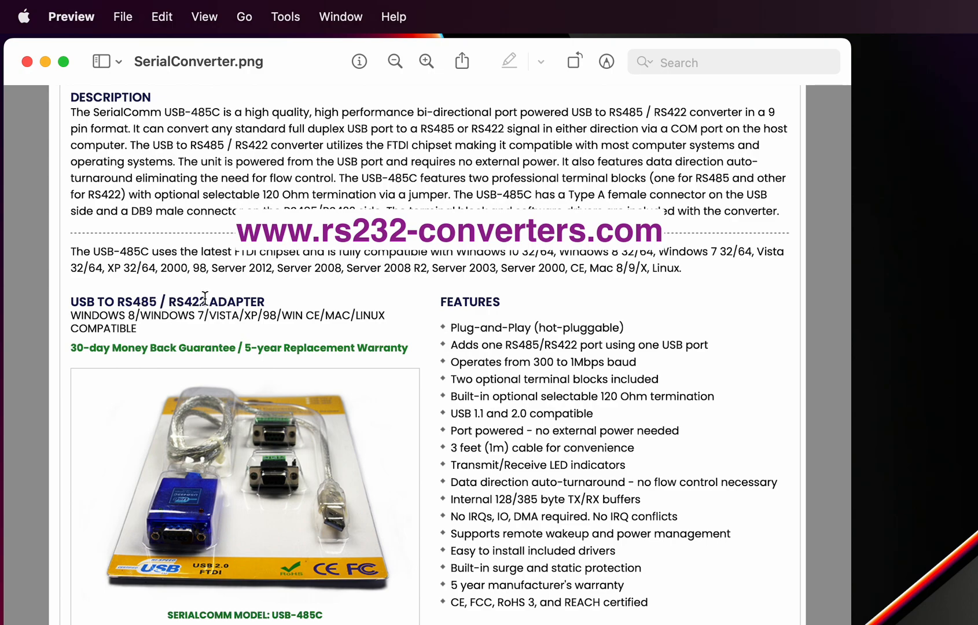
pyautogui.moveTo(294, 315)
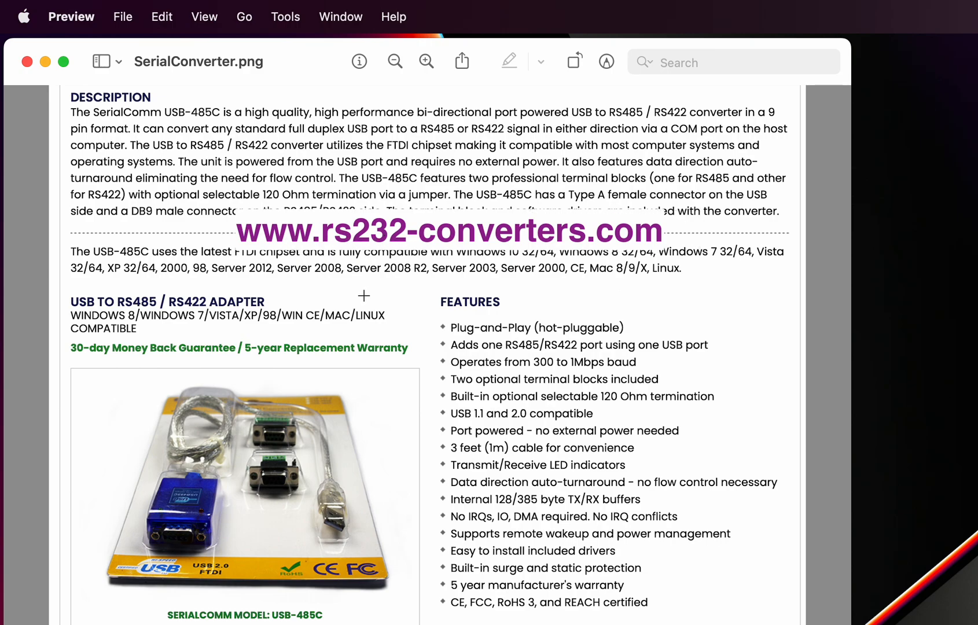
pyautogui.moveTo(168, 219)
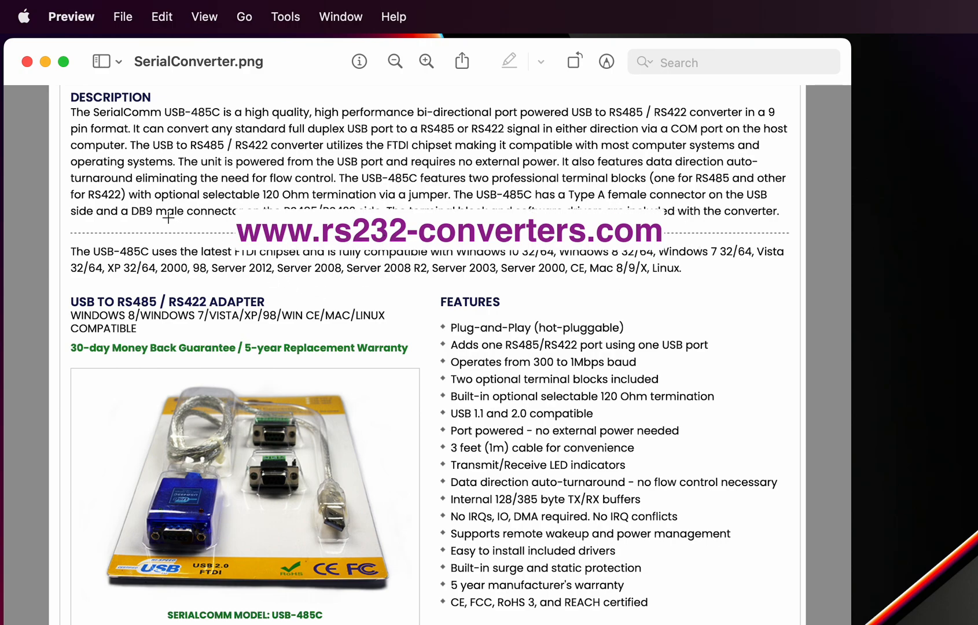
pyautogui.moveTo(162, 212)
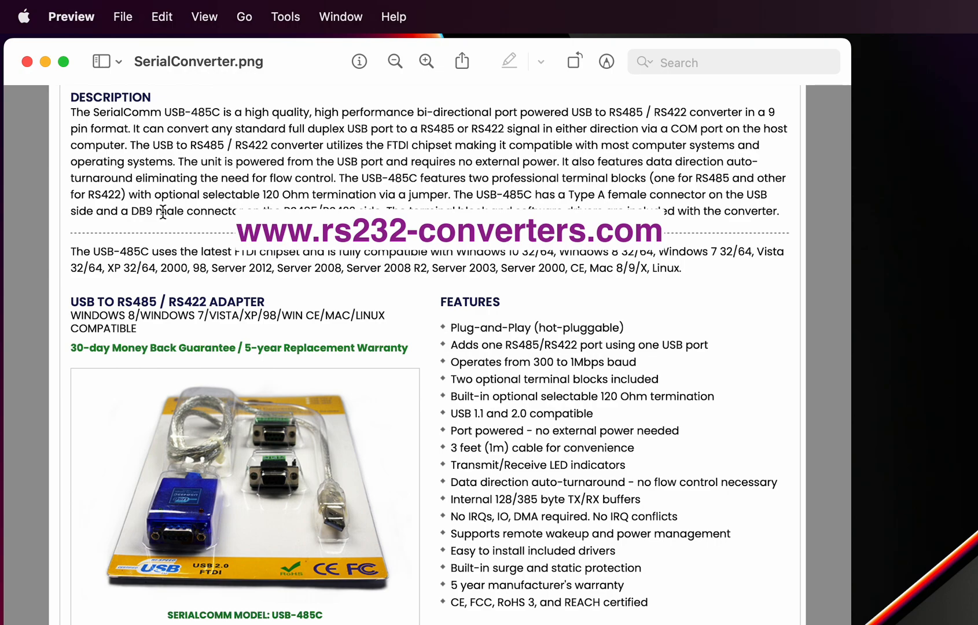
pyautogui.moveTo(320, 350)
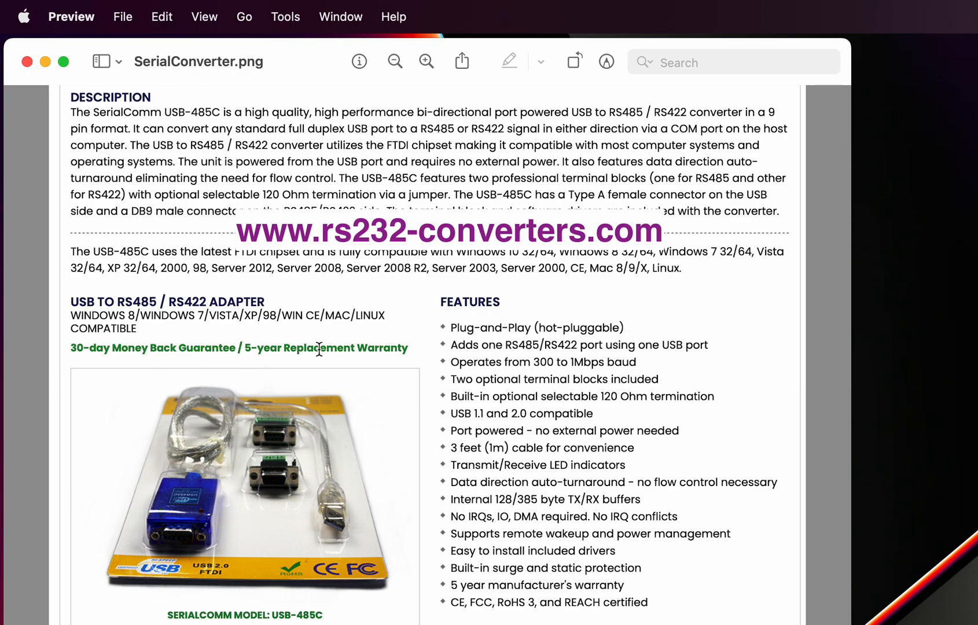
pyautogui.moveTo(501, 363)
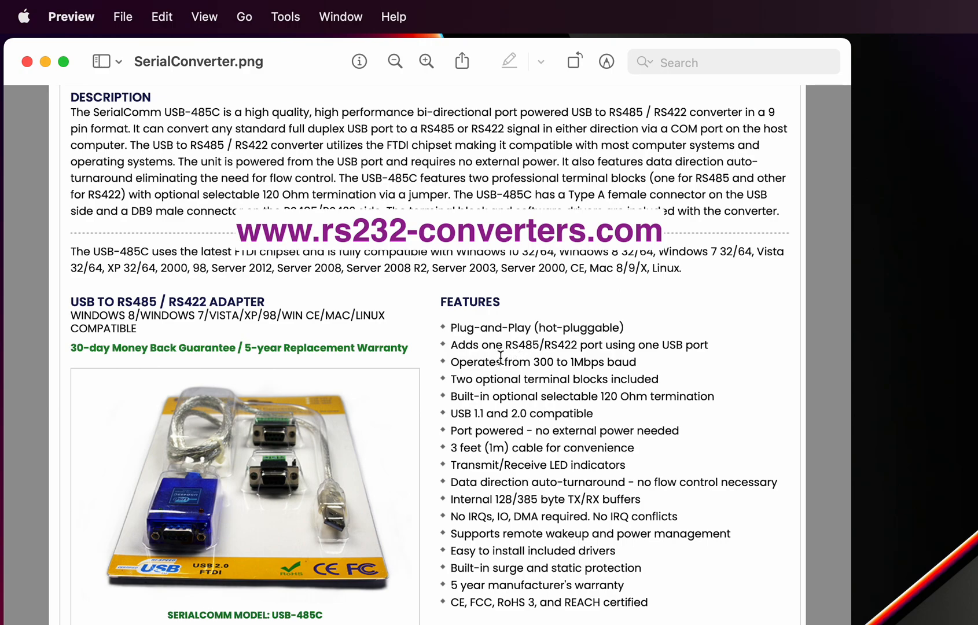
pyautogui.moveTo(122, 300)
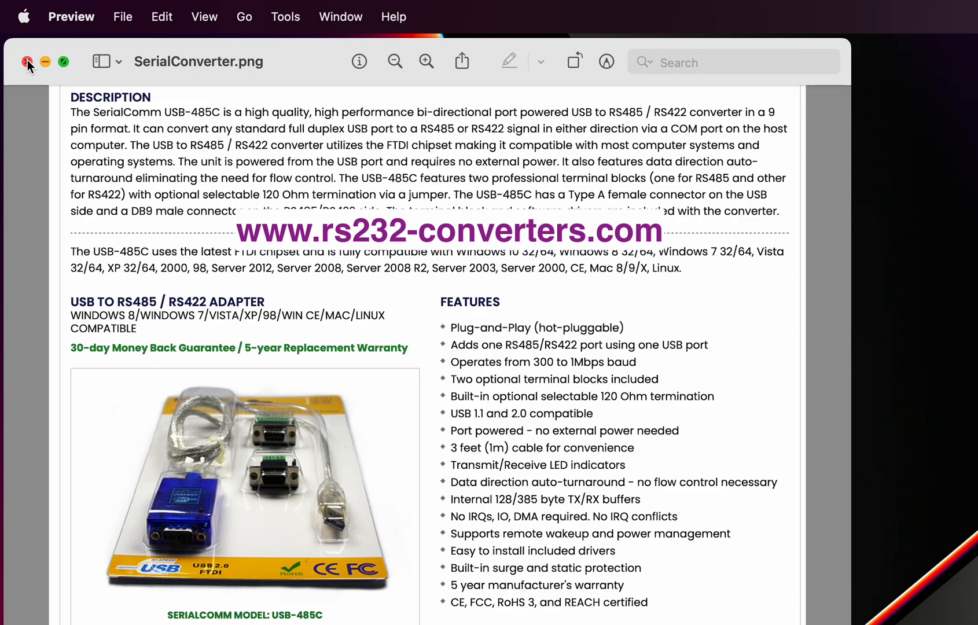
# Close the SerialConverter.png product sheet in Preview
pyautogui.click(26, 61)
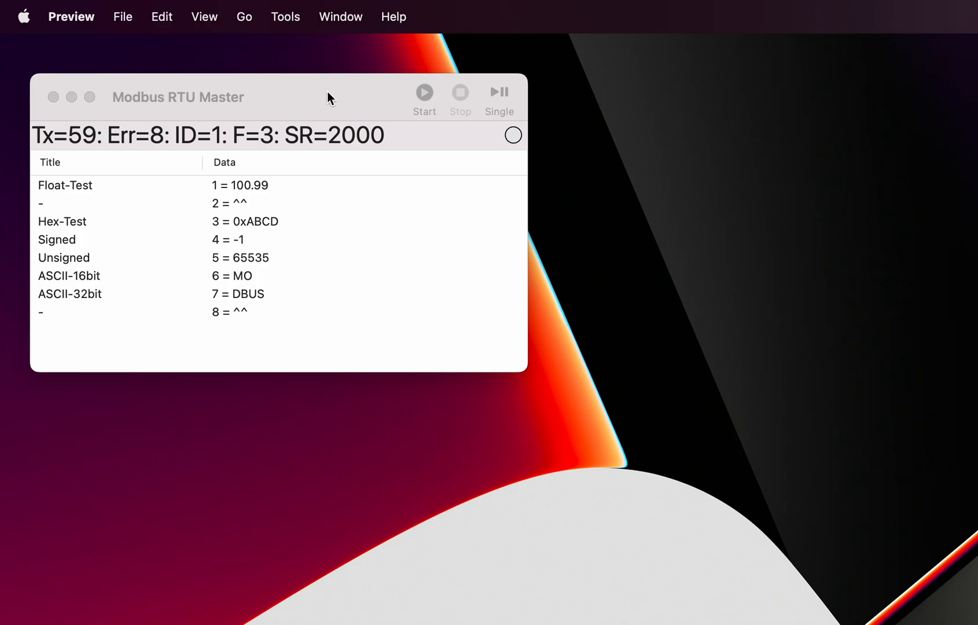
pyautogui.moveTo(323, 103)
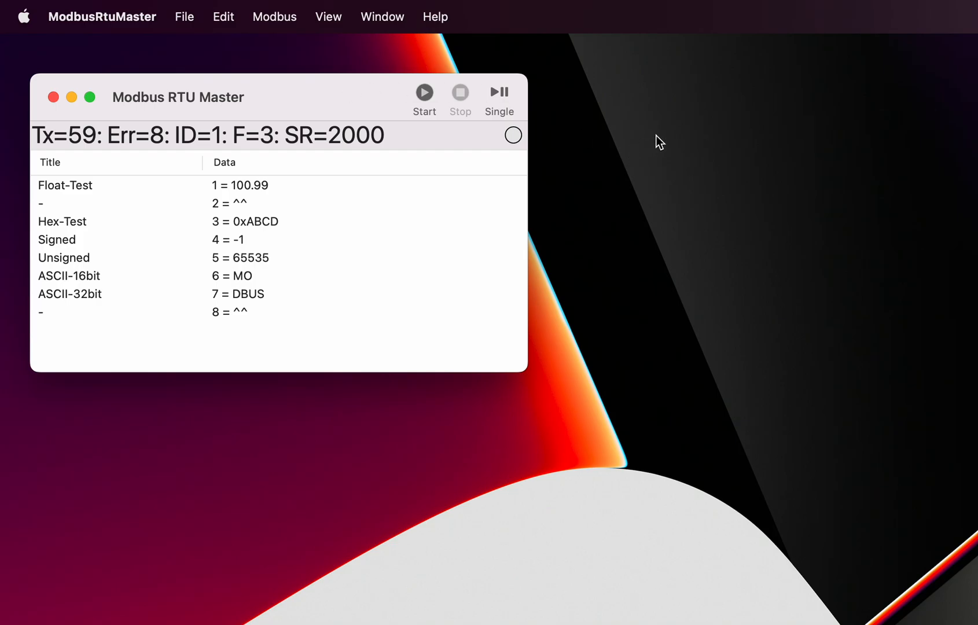
pyautogui.moveTo(616, 144)
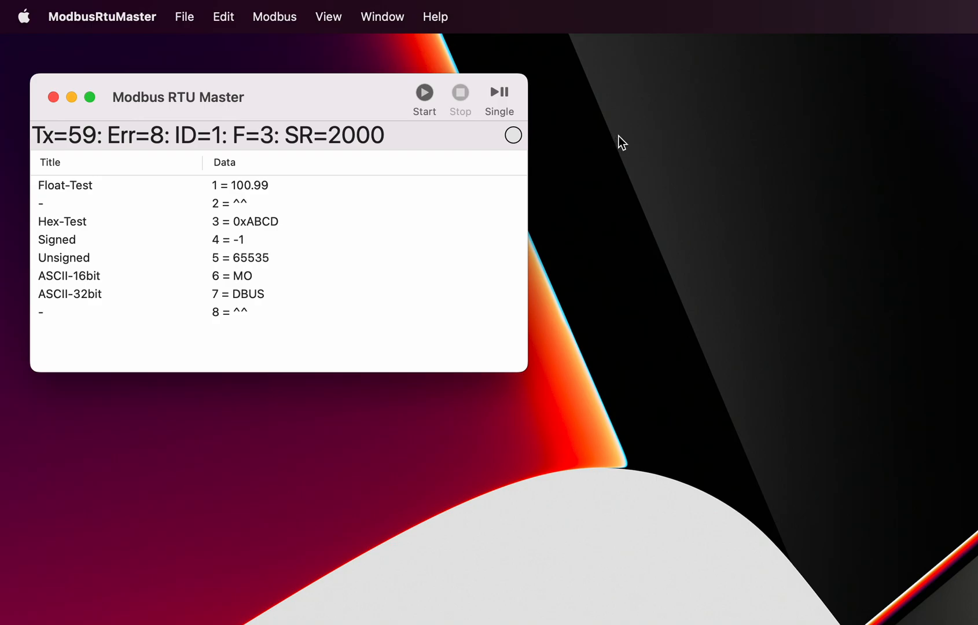
pyautogui.moveTo(625, 145)
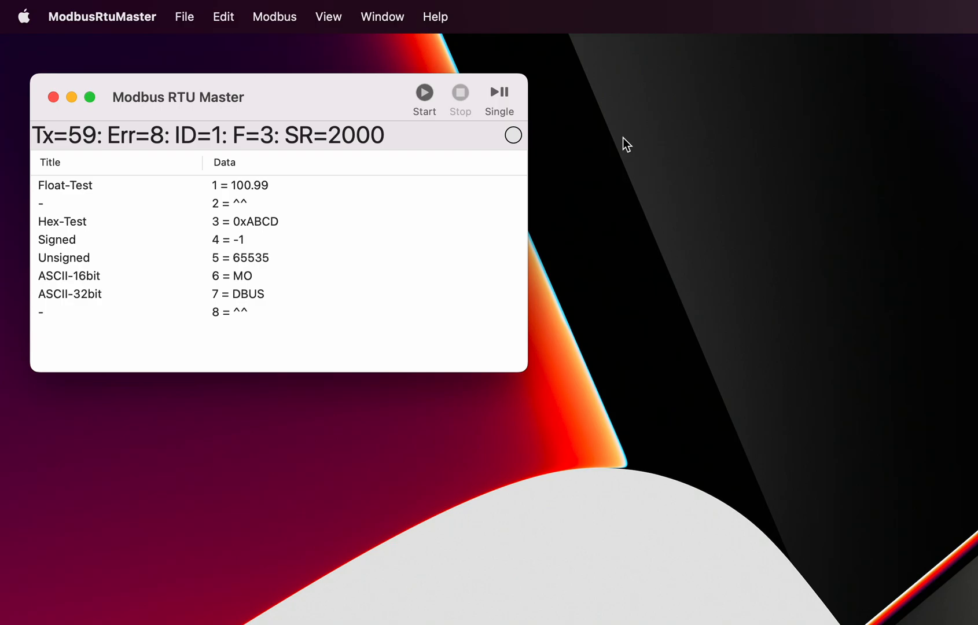